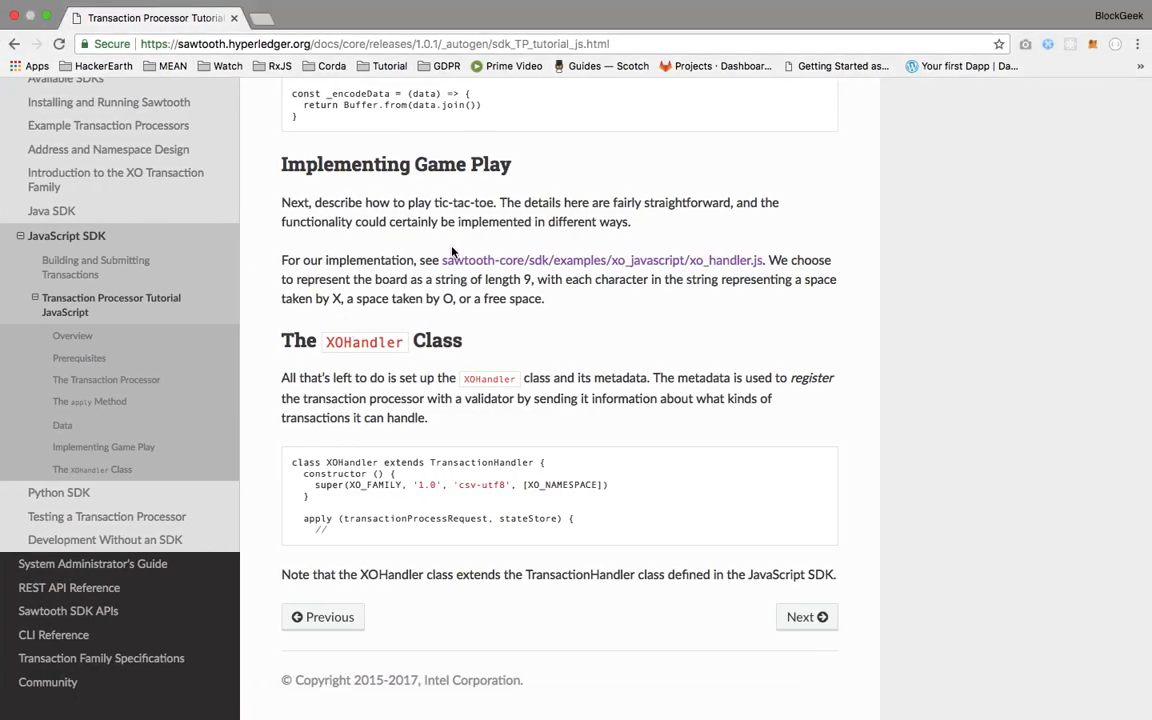
Scroll the Sawtooth tutorial page up toward the game-play and XOHandler class section
scroll(up, 3)
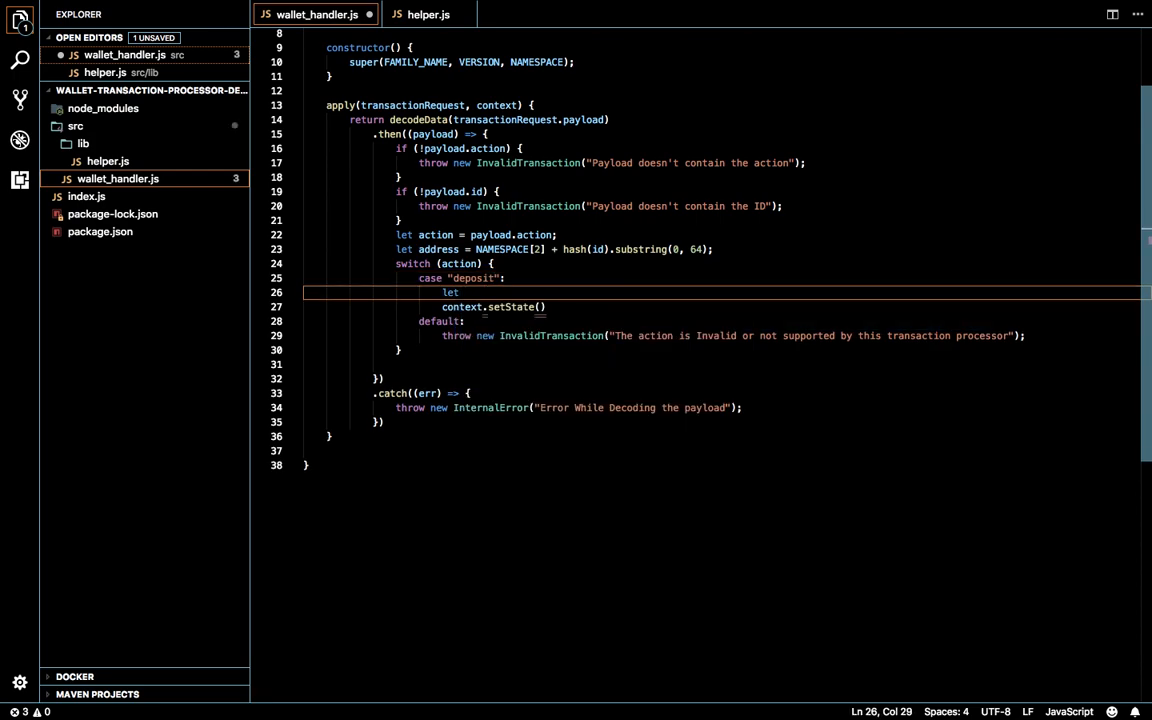
Under case "deposit", declare let entries = { [address]: payload.data } before setState
text(entryoe)
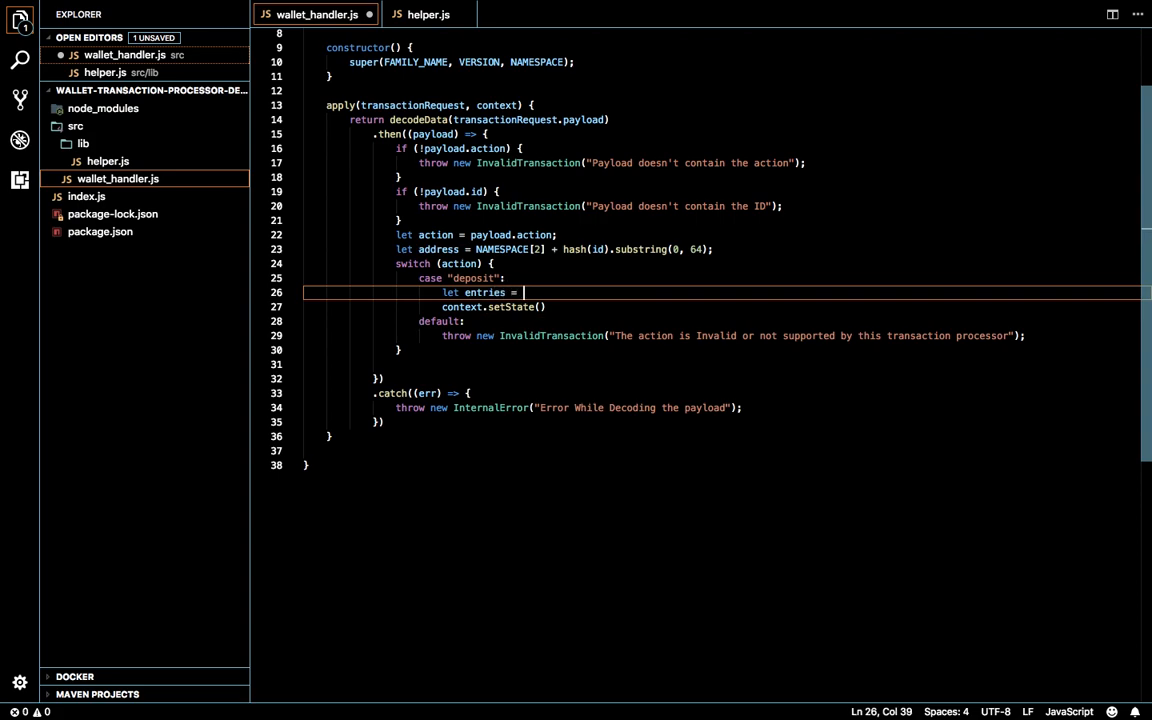
text({)
text([address)
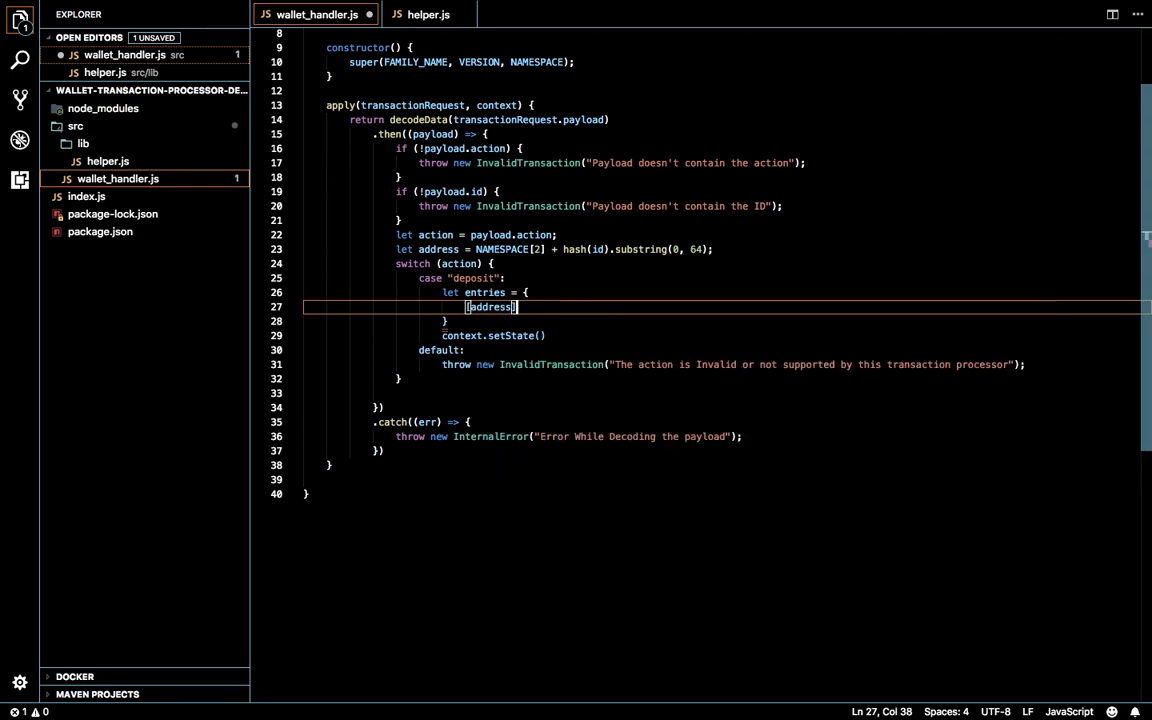
text(:)
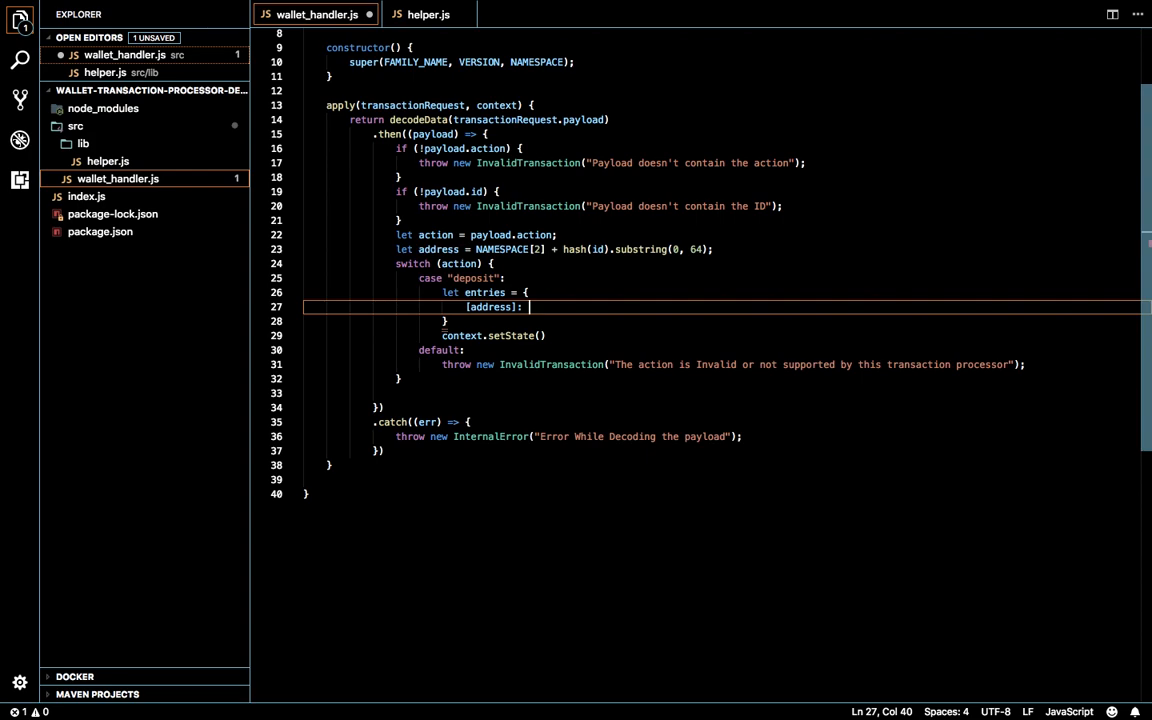
text(payload.)
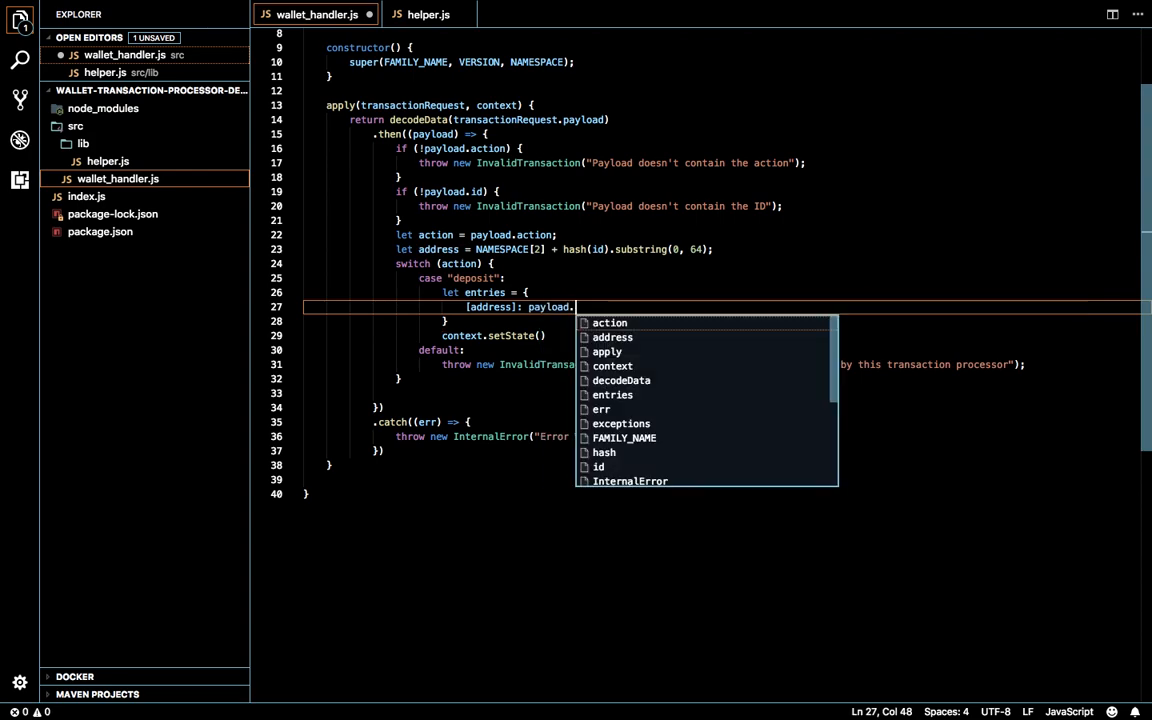
text(data)
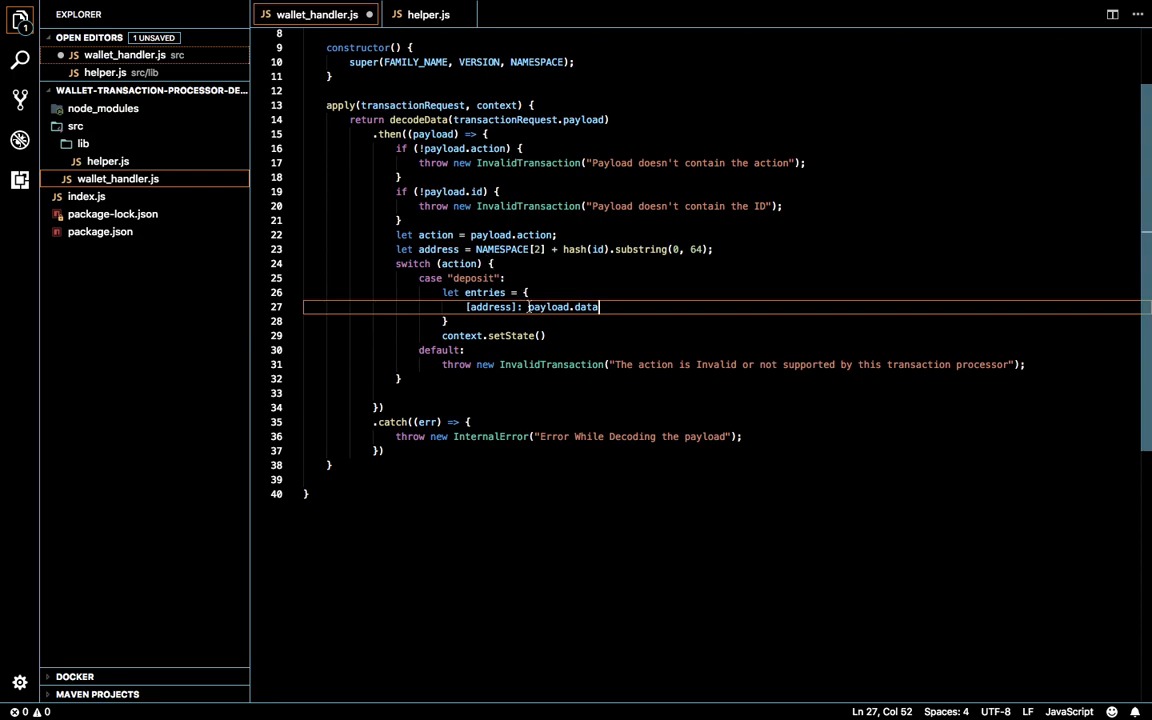
click(436, 206)
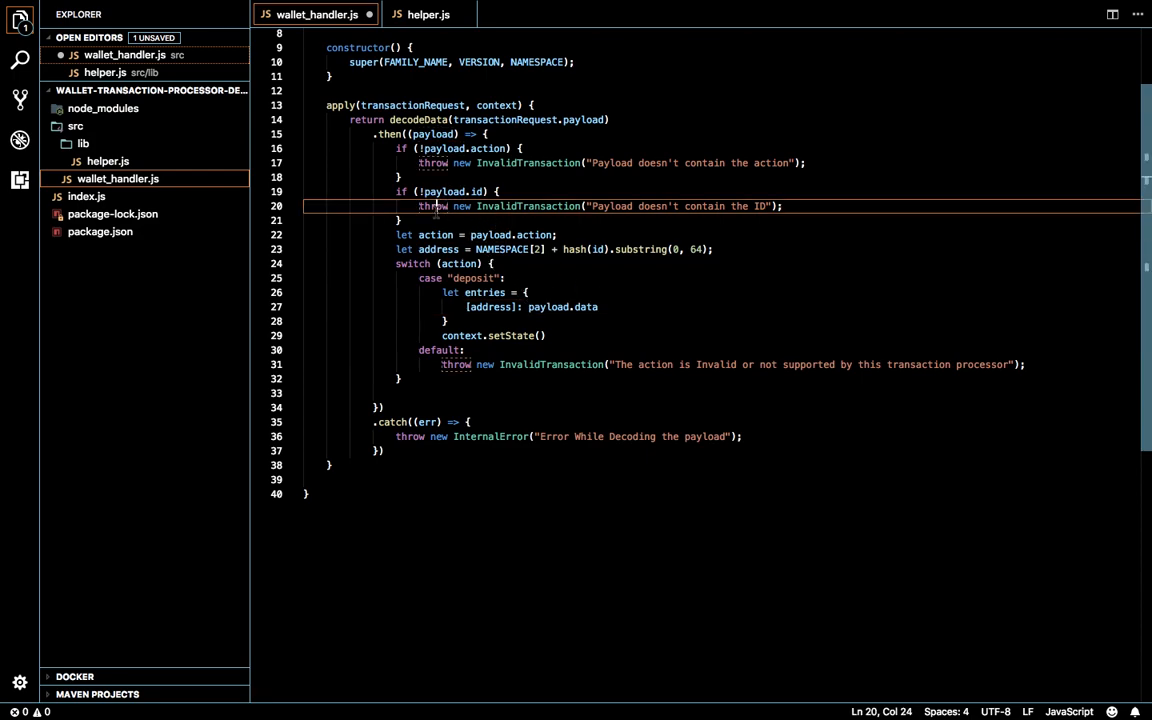
Add a payload.data validation check throwing an InvalidTransaction with a 'Data' message
click(404, 220)
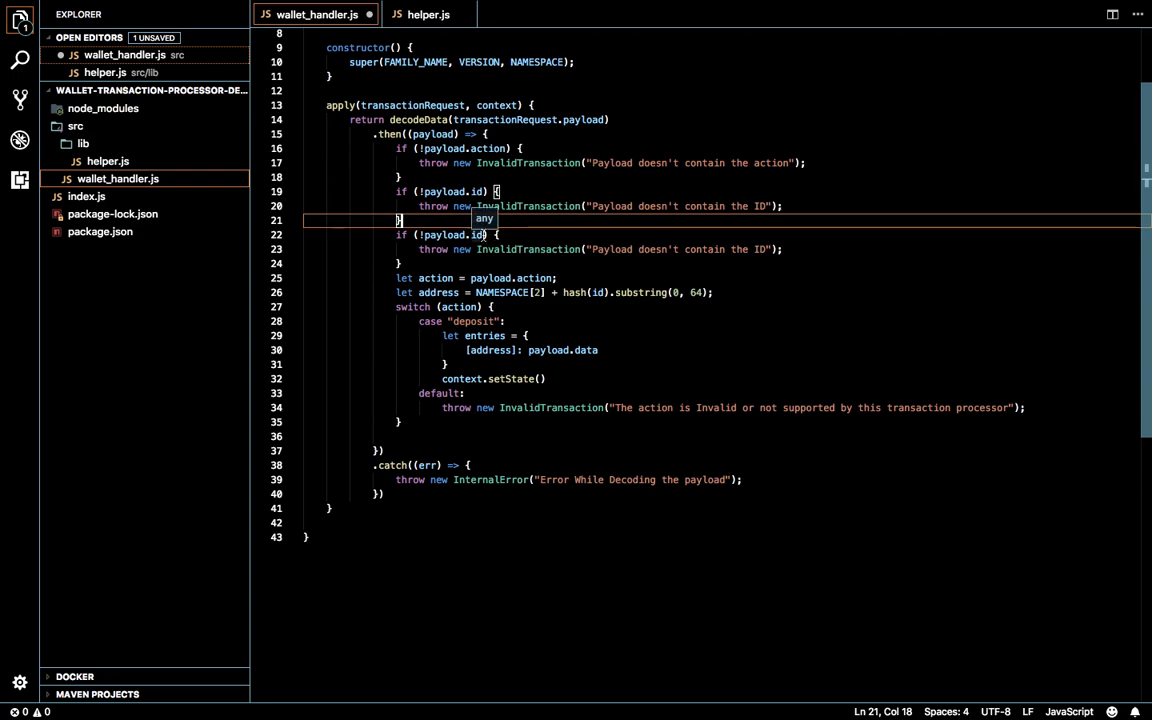
text(data)
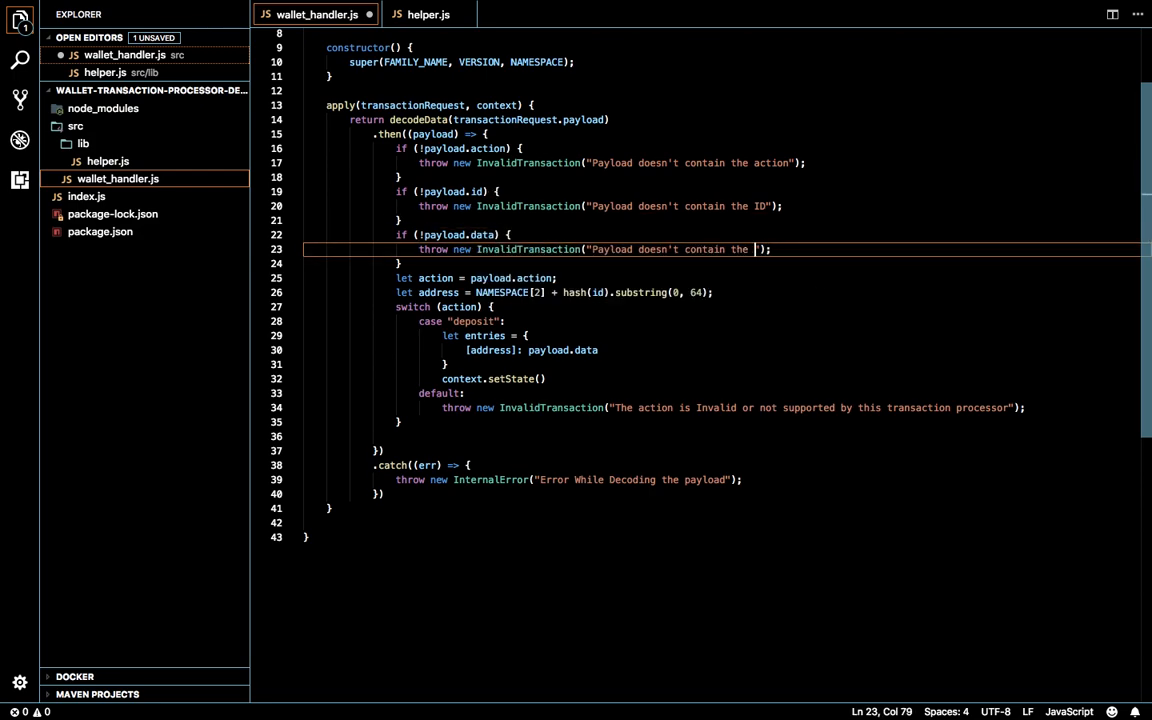
text(Data)
click(722, 134)
text(/**)
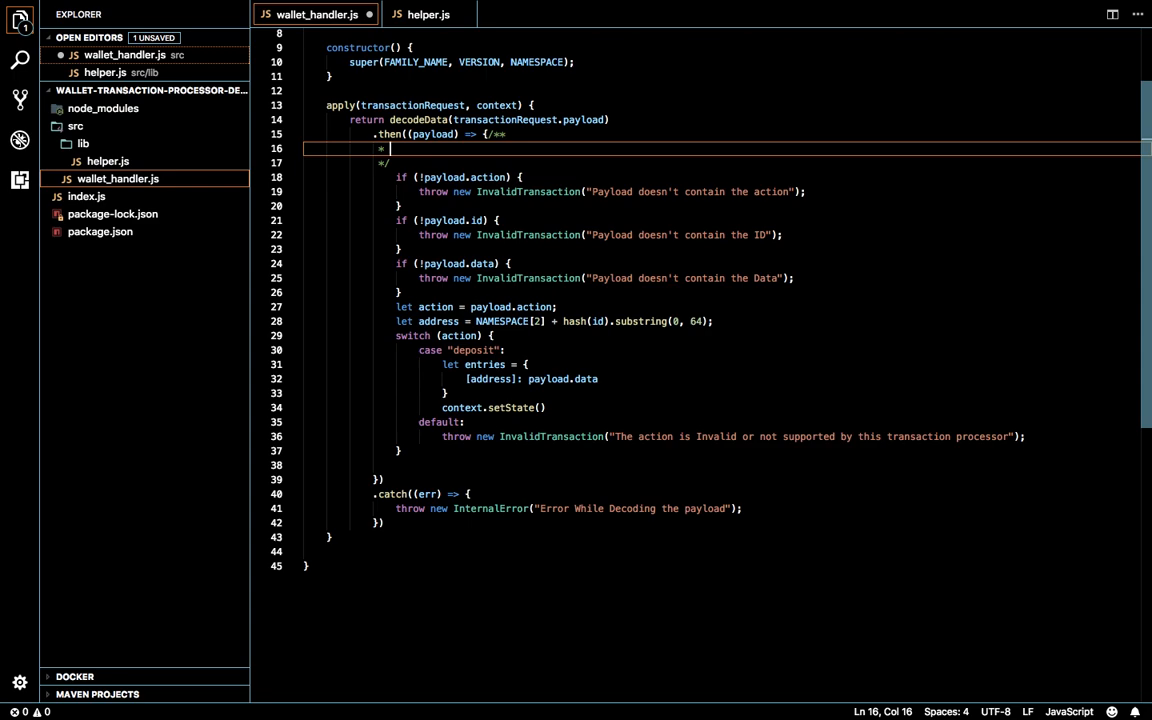
Add a /** */ comment noting the payload holds Name: john and Amount: 1000
text(Name)
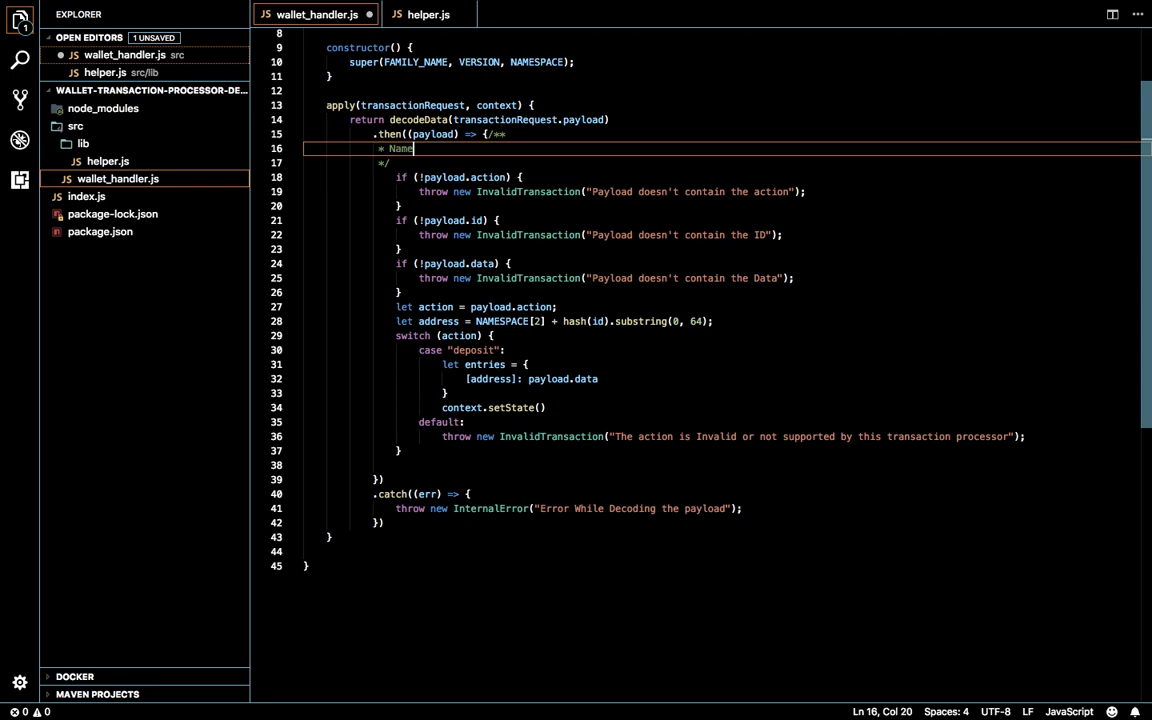
text(:)
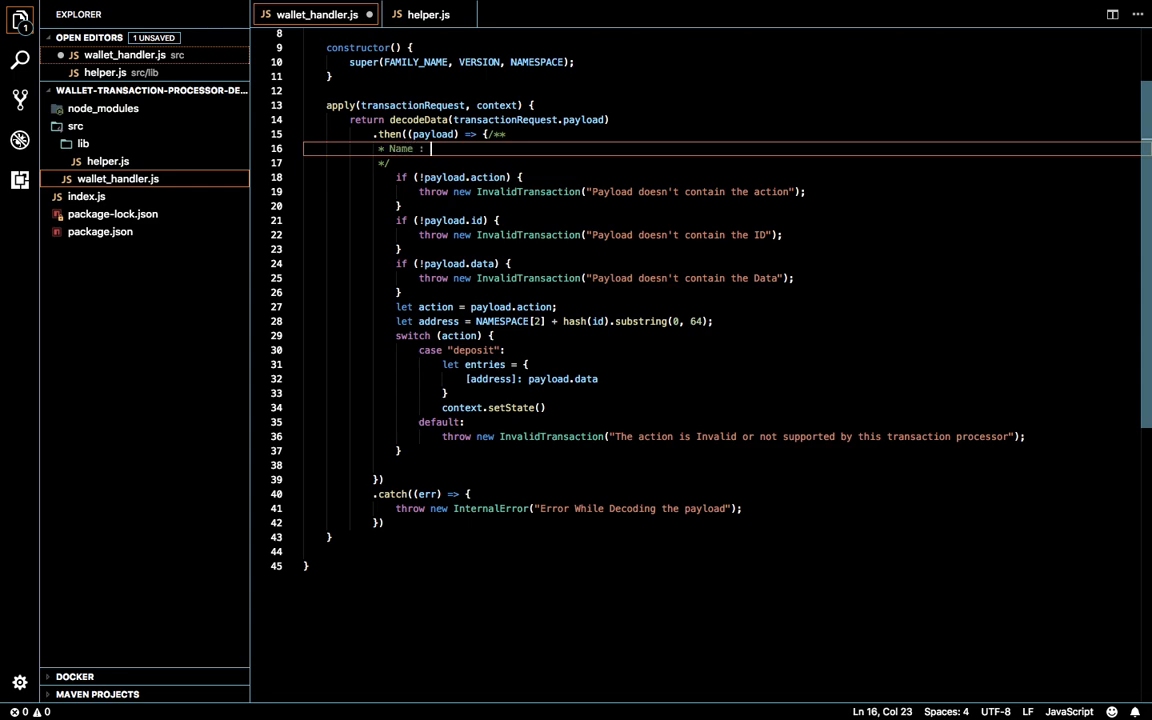
text(john)
text(* Amount :)
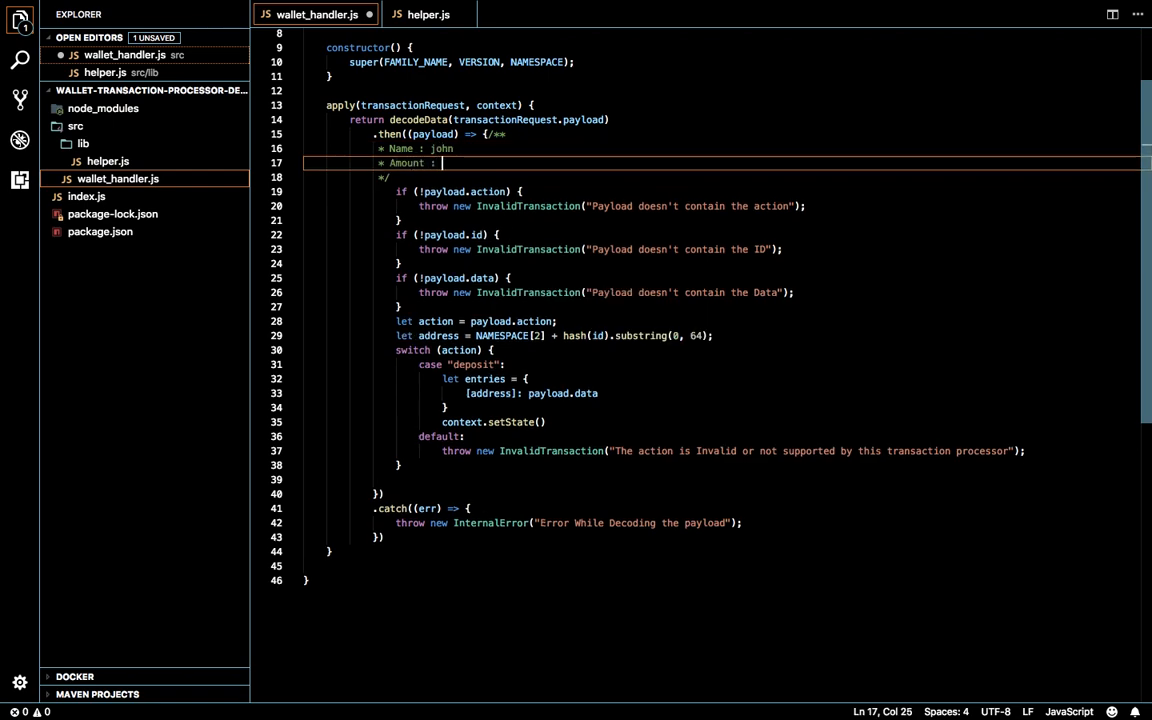
text(1000)
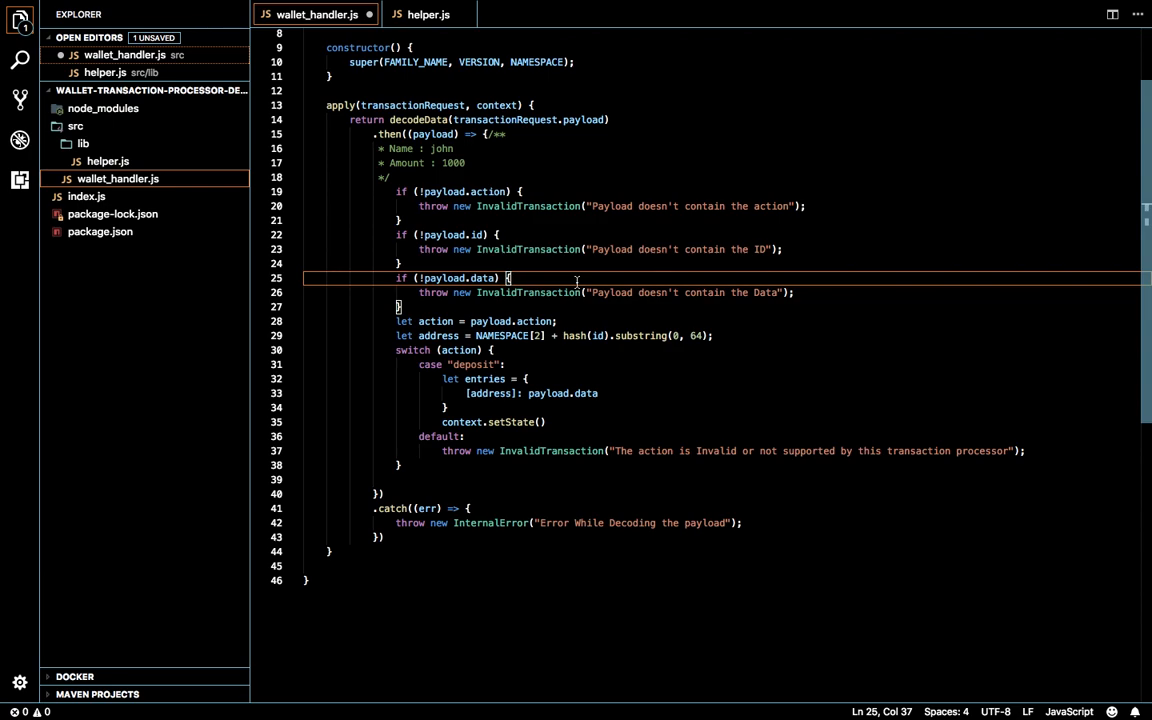
Pass entries into context.setState() so the deposit case reads context.setState(entries);
click(452, 148)
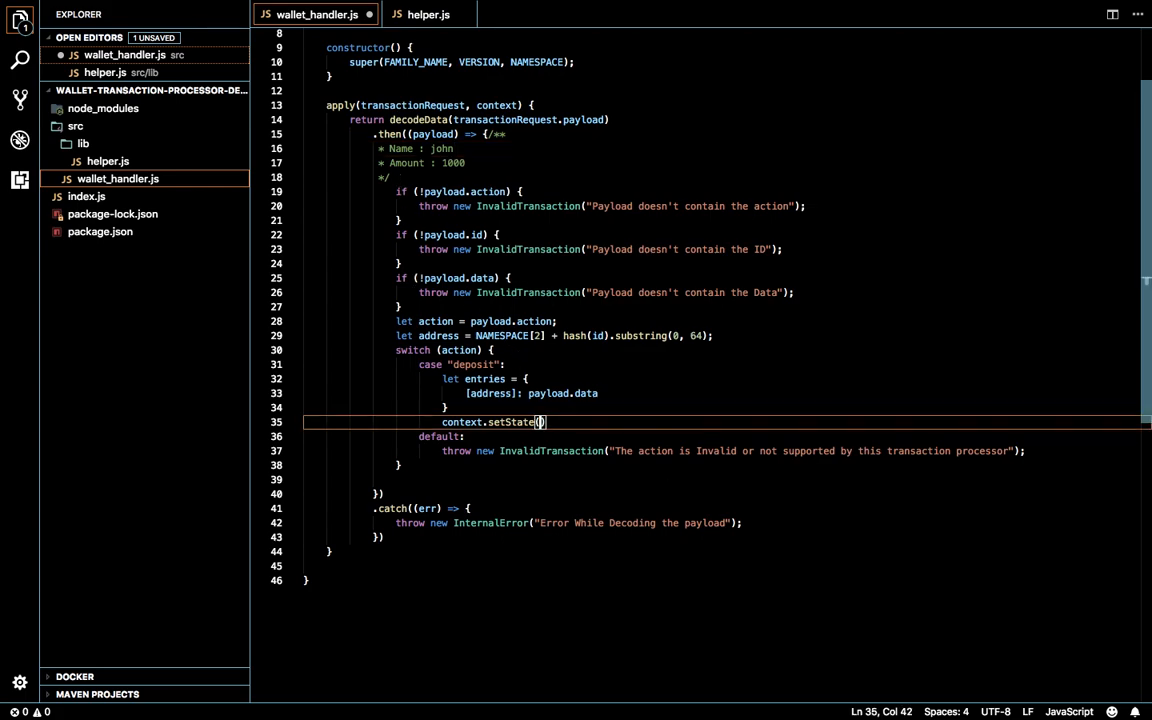
text(entries)
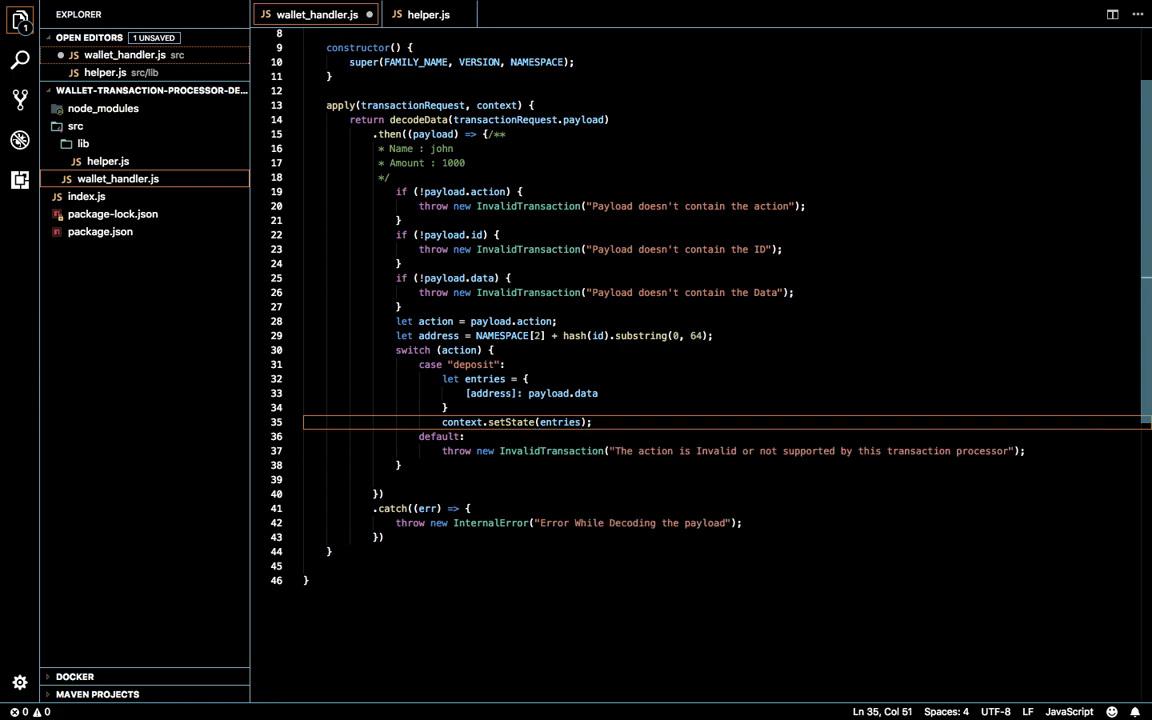
click(444, 420)
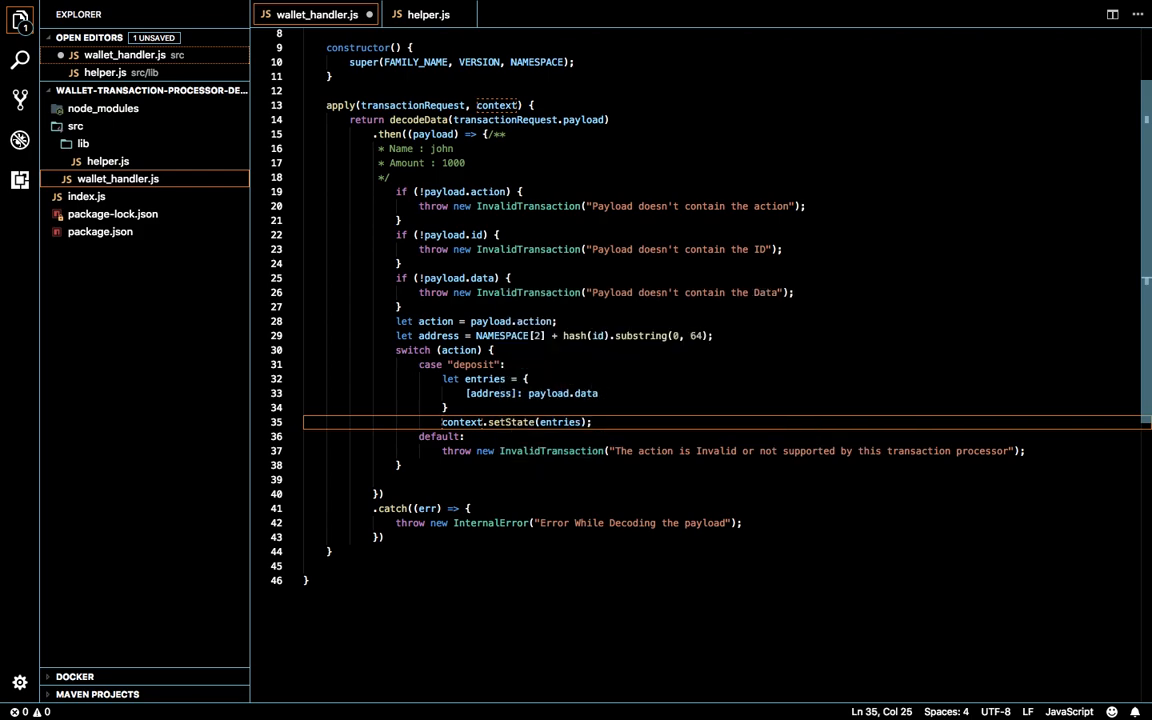
scroll(up, 3)
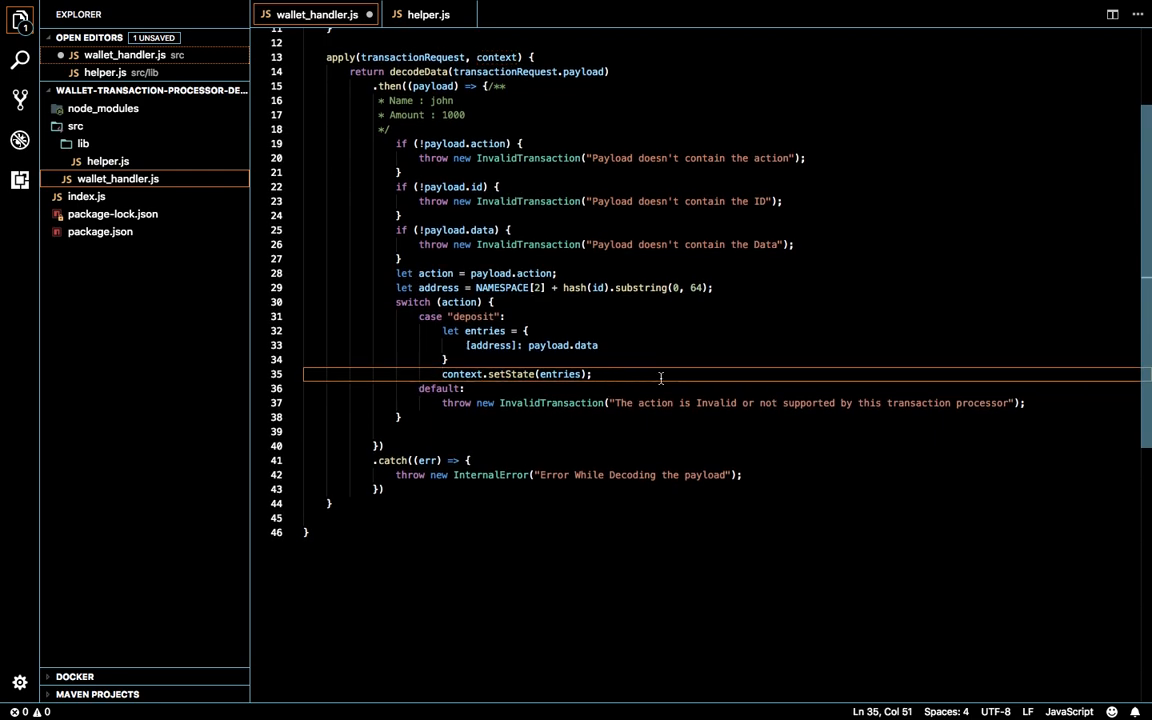
Start a case "withdraw": branch below the deposit case
text(case)
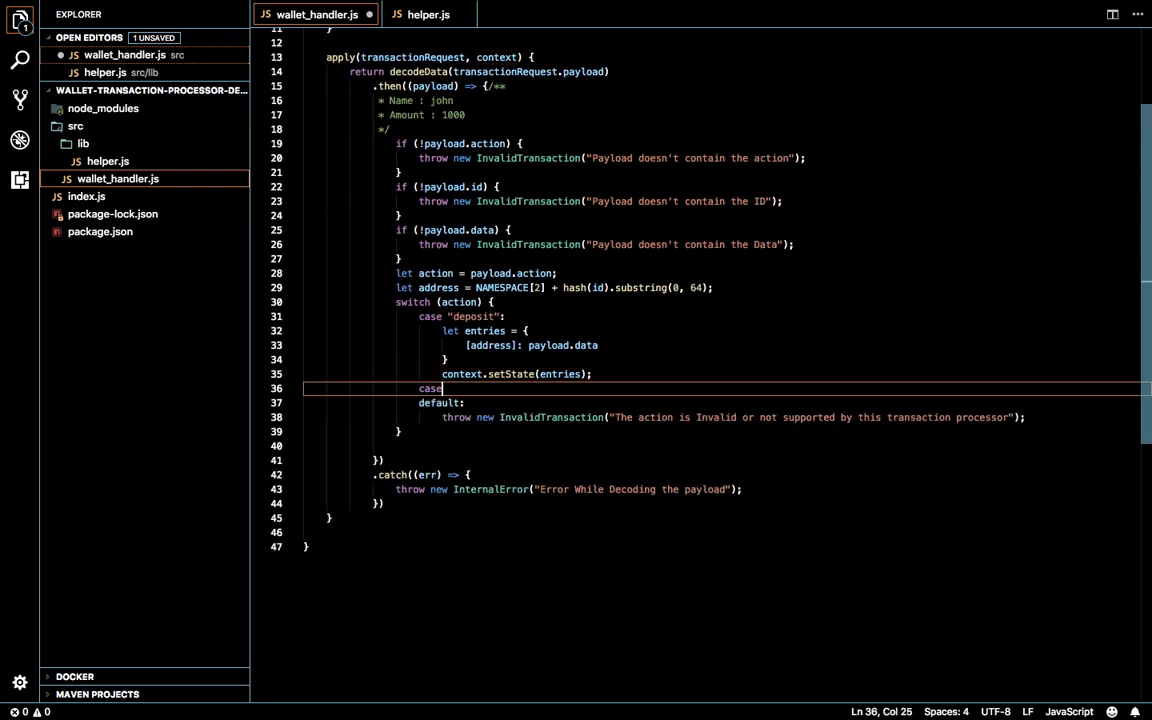
text("with)
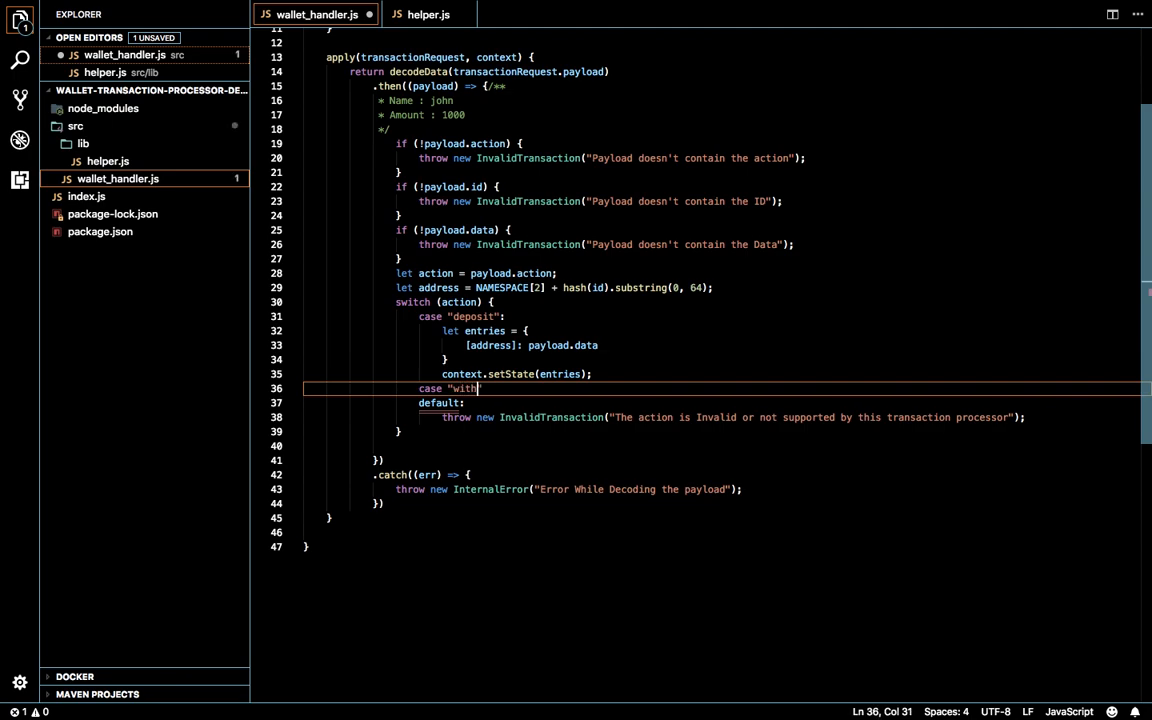
text(draw":)
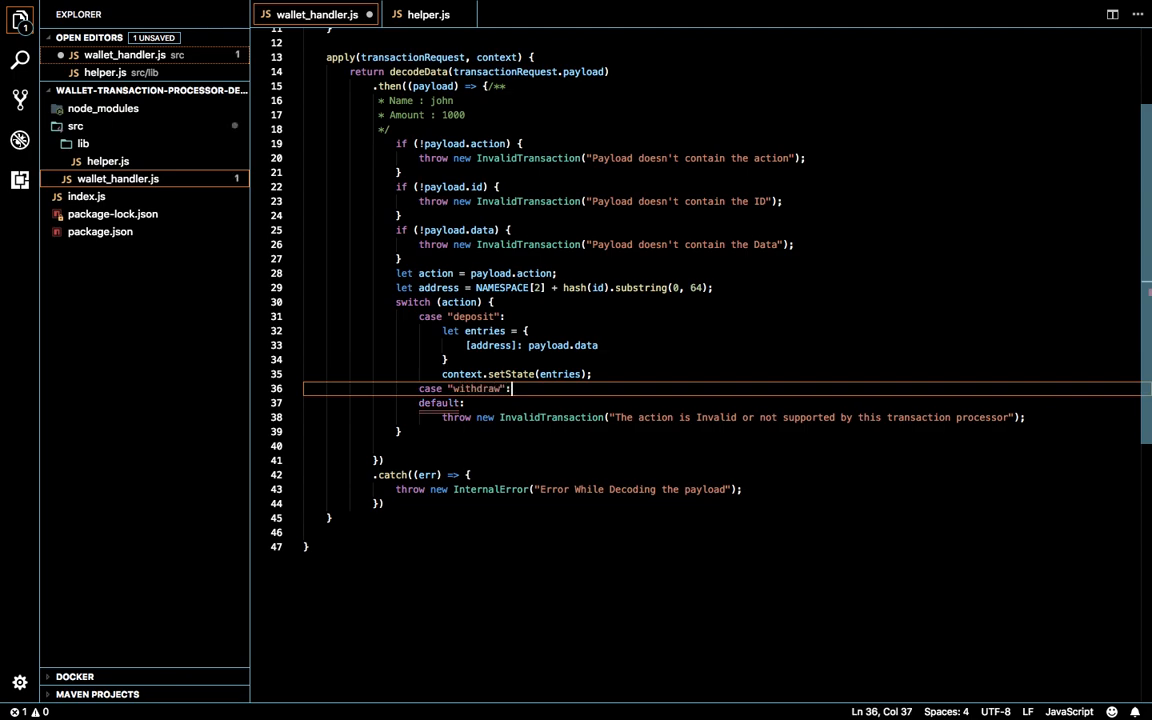
key(Enter)
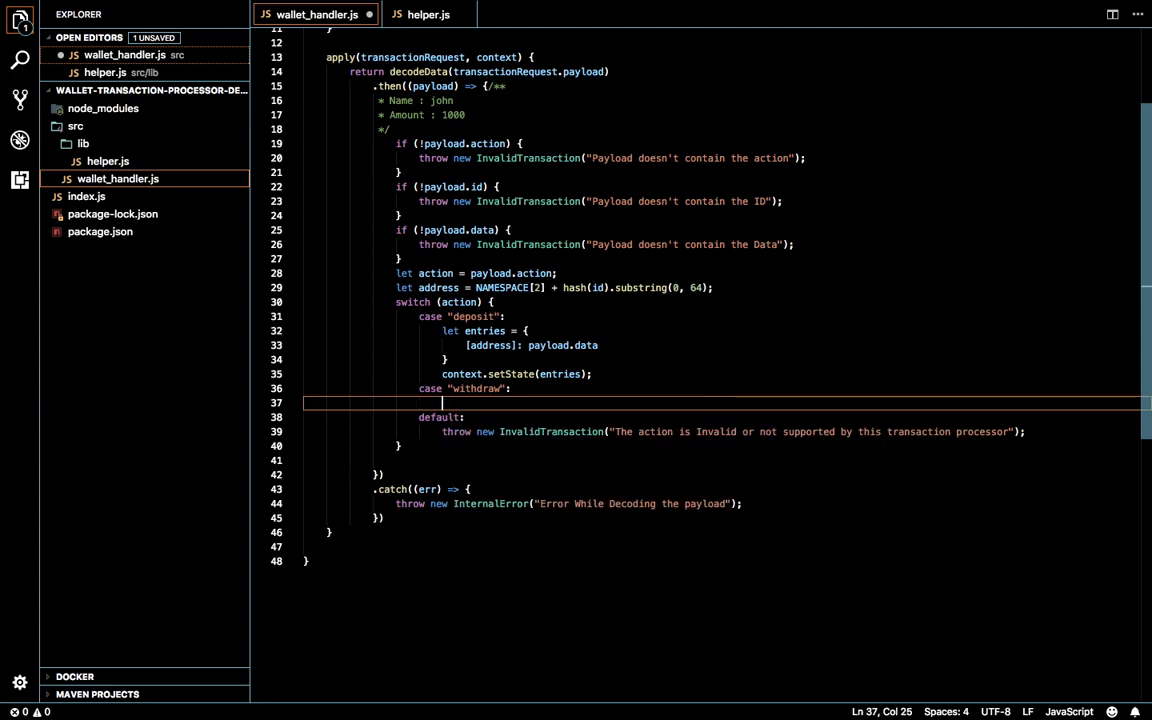
Call context.getState([address]); inside the withdraw case
text(context.)
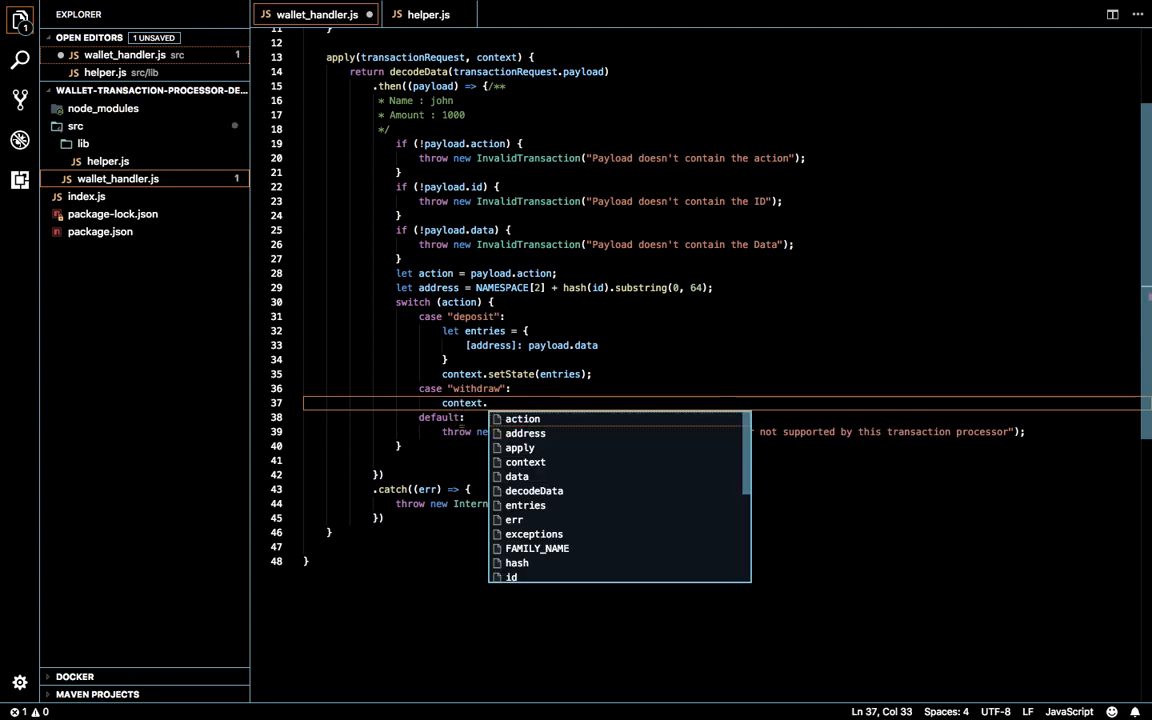
text(getState)
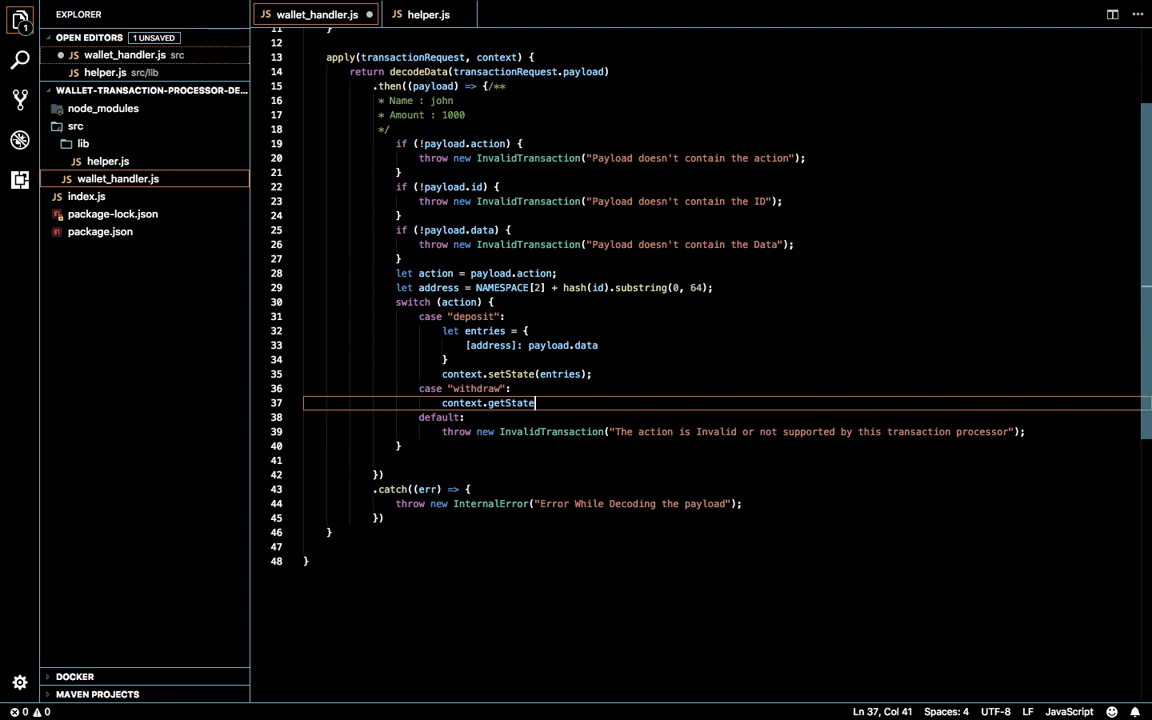
text(([address)
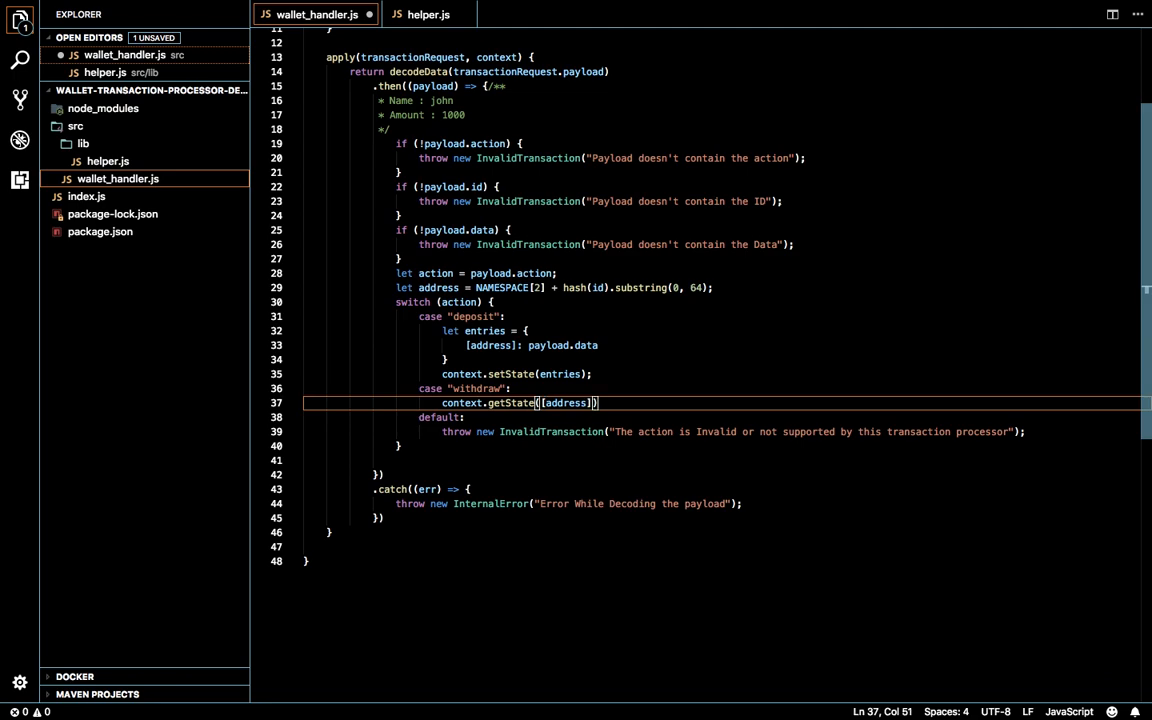
text(;)
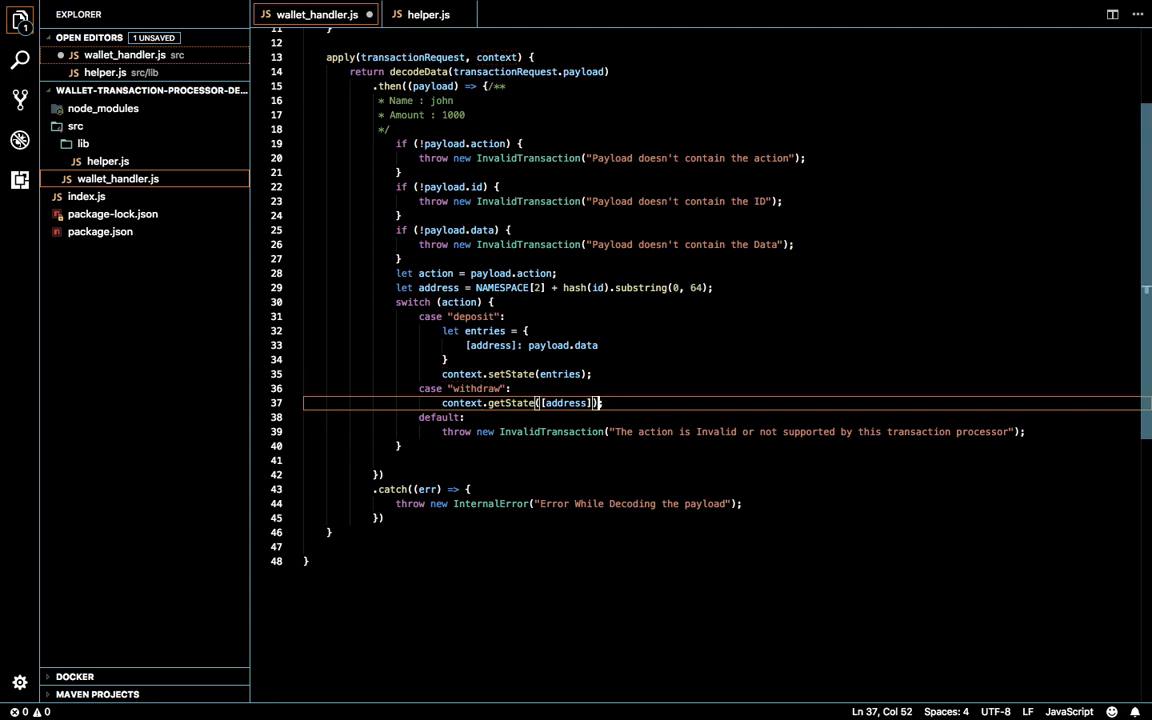
Chain .then((possibleAddressValues) => { ... }) onto getState and reference possibleAddressValues[address]
text(.then)
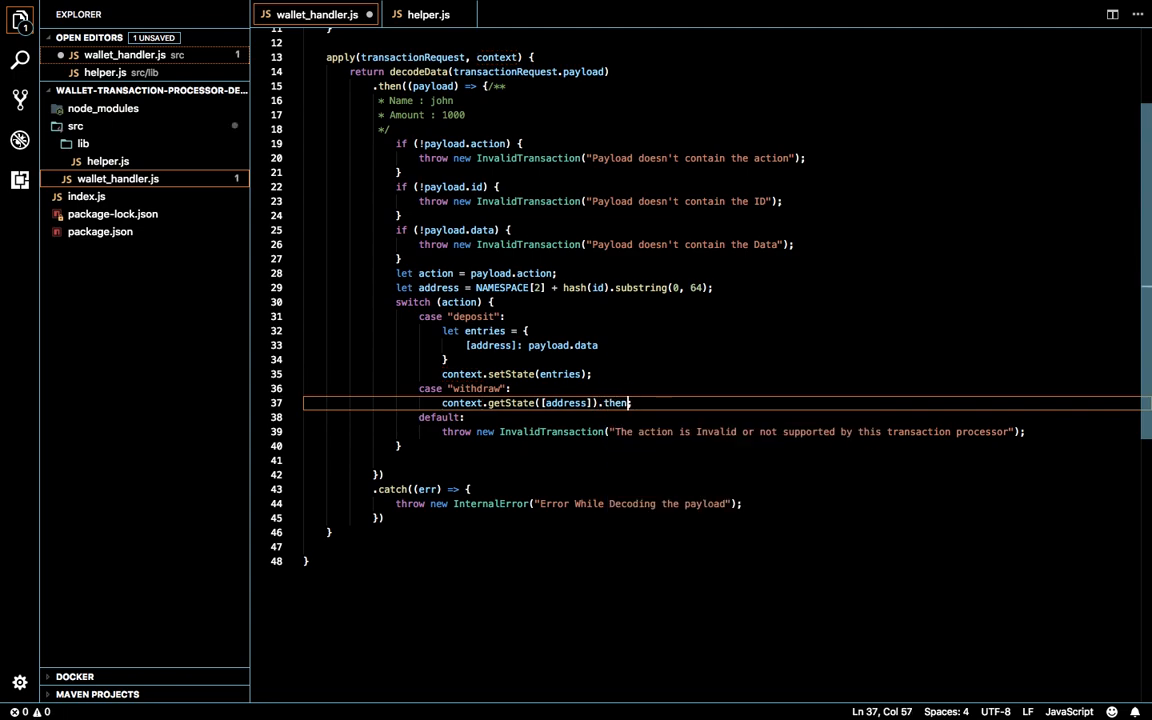
text((()
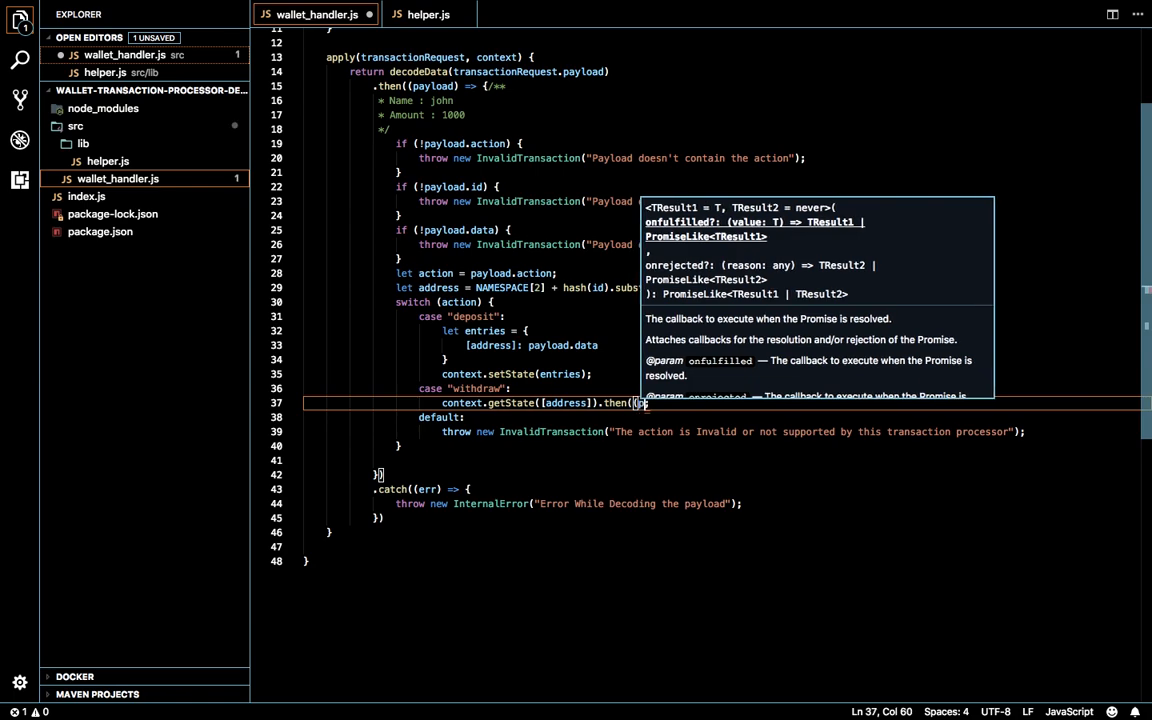
text(possibleAddress)
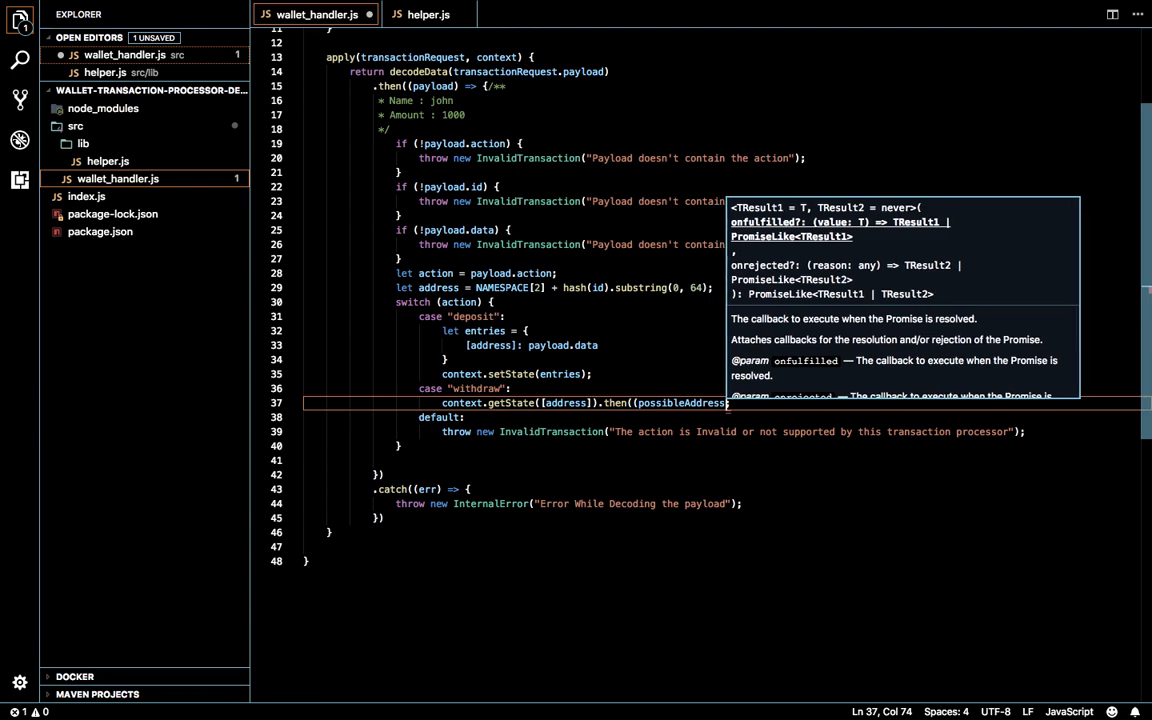
text(Values) => {)
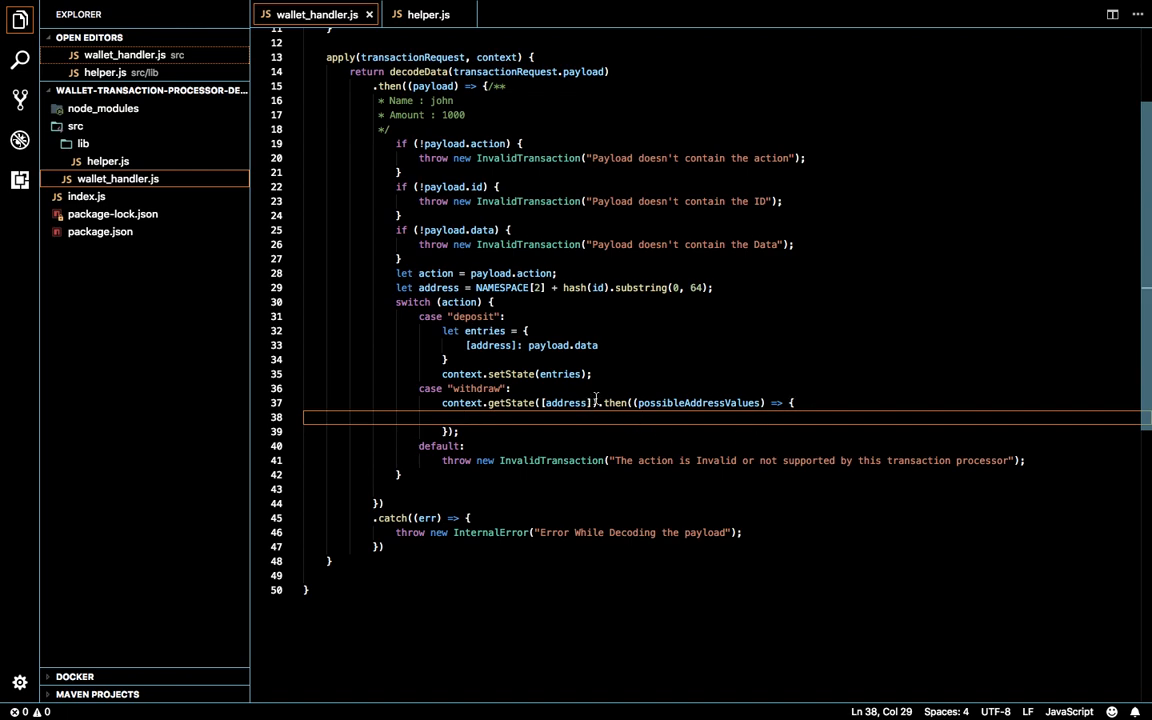
key(Enter)
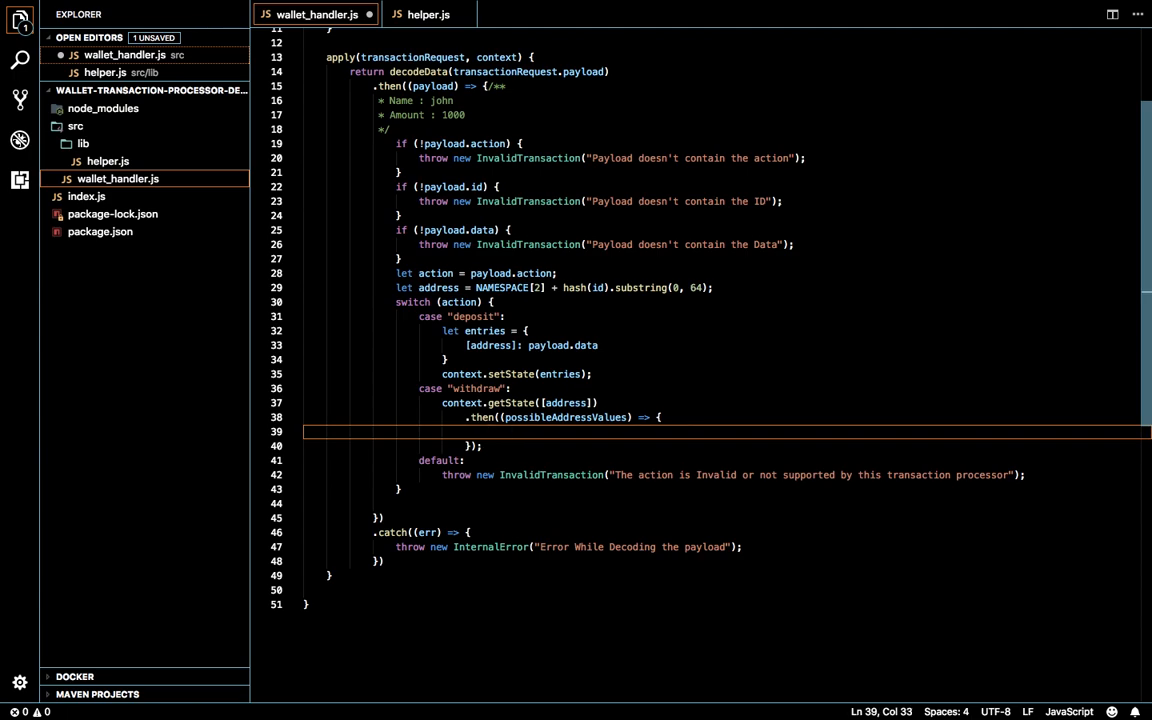
text(possibleAddressValues[address];)
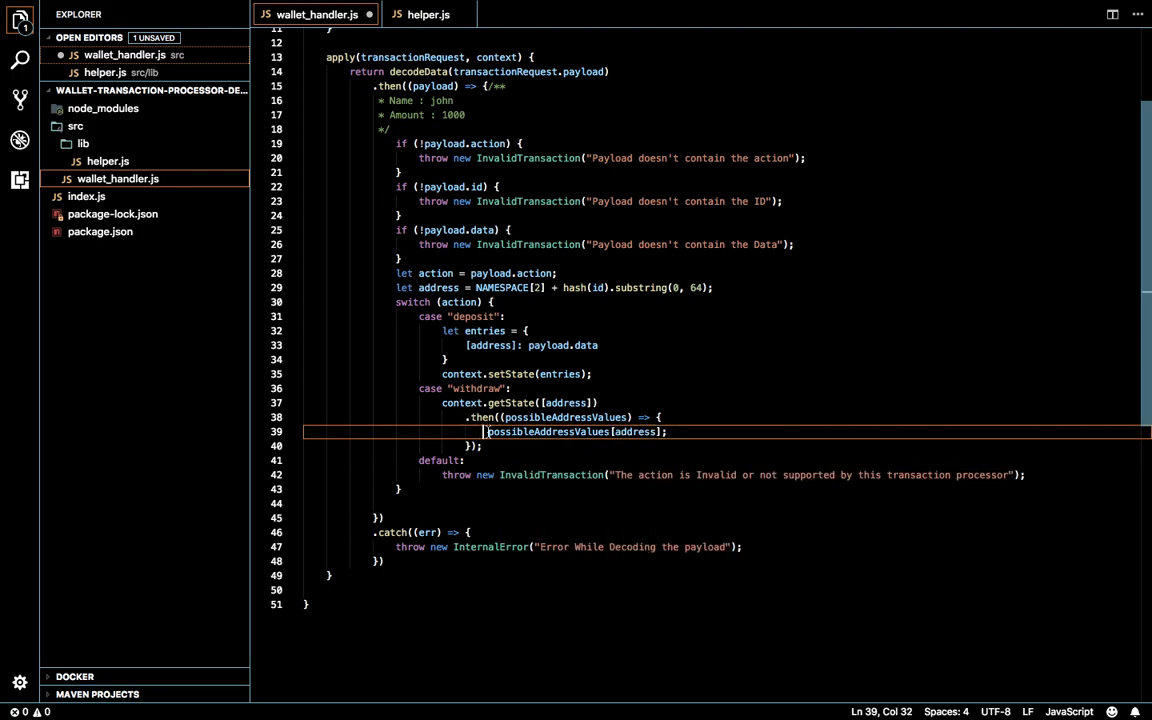
Store let stateValue = possibleAddressValues[address]; and guard with if (stateValue && stateValue.length)
text(let s)
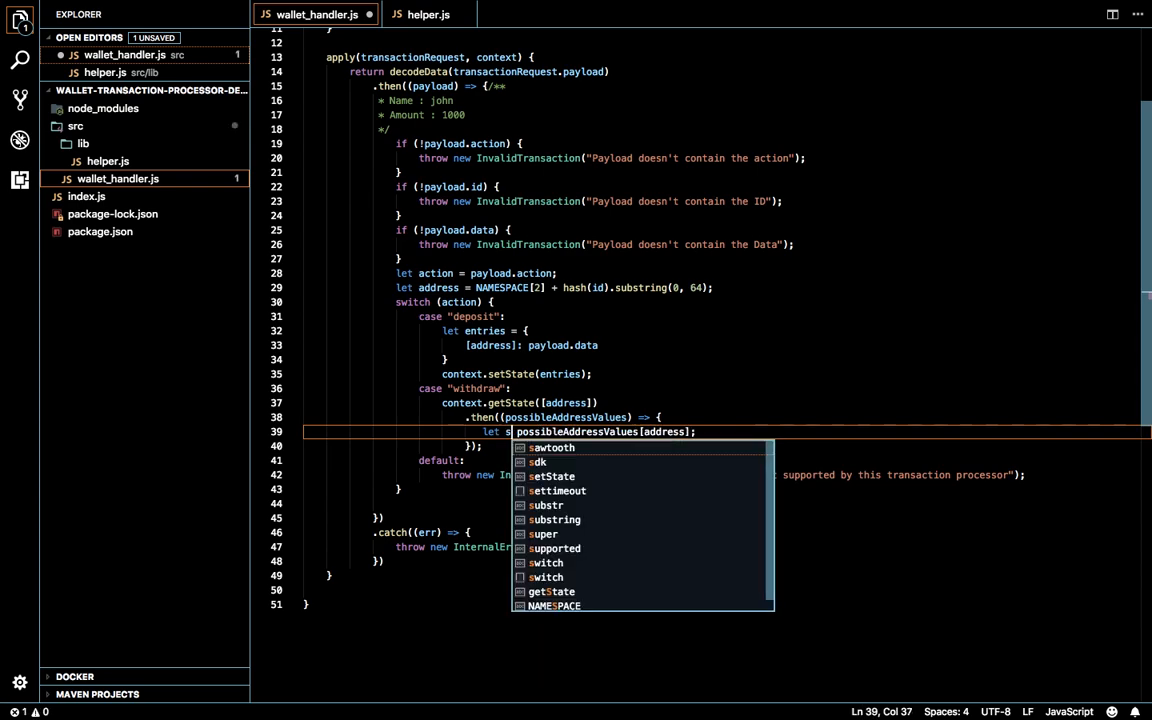
text(tateValue =)
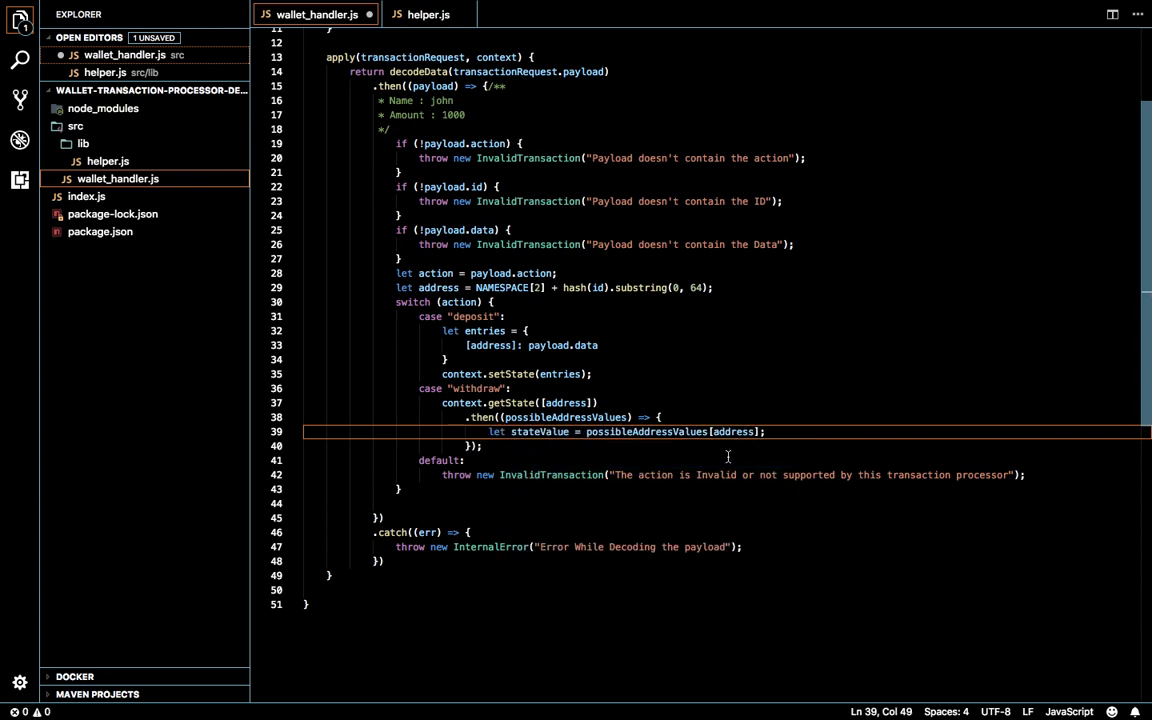
key(Enter)
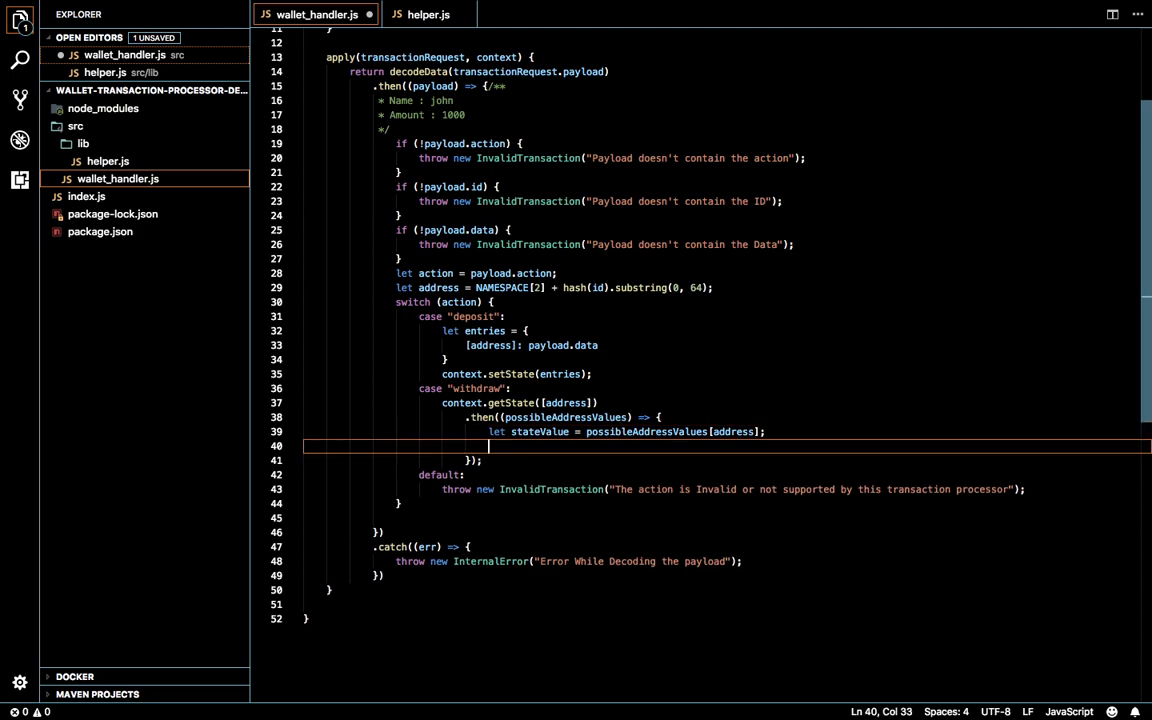
text(let)
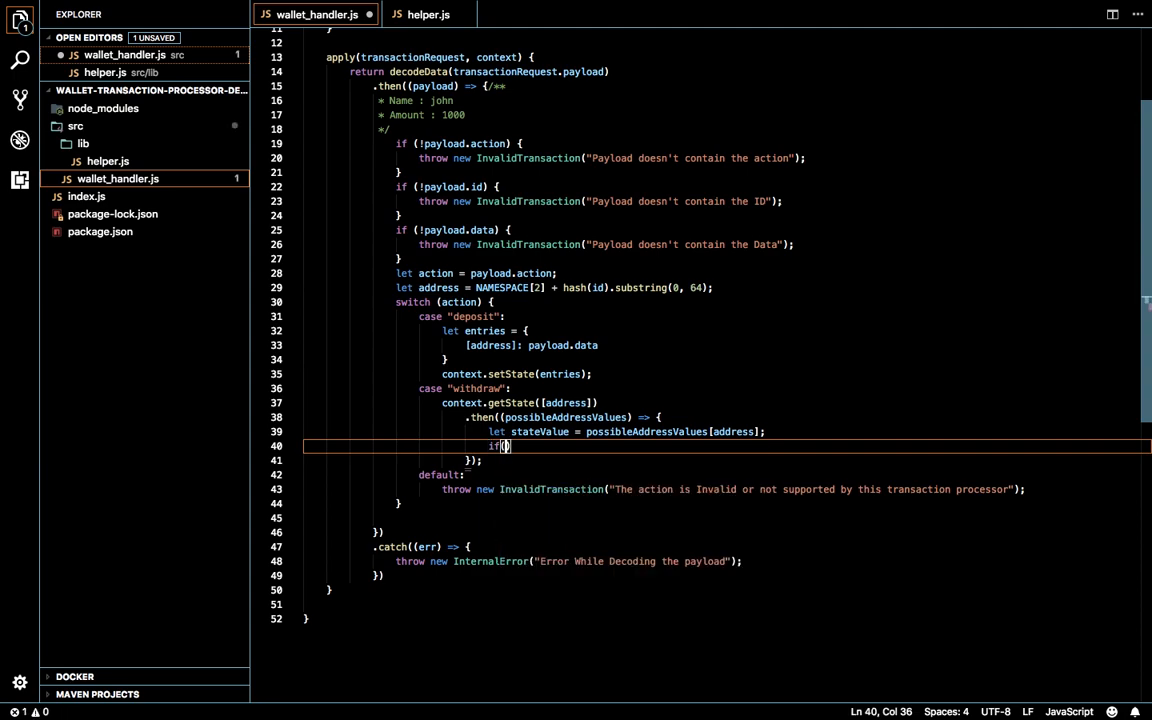
text(stateValue.)
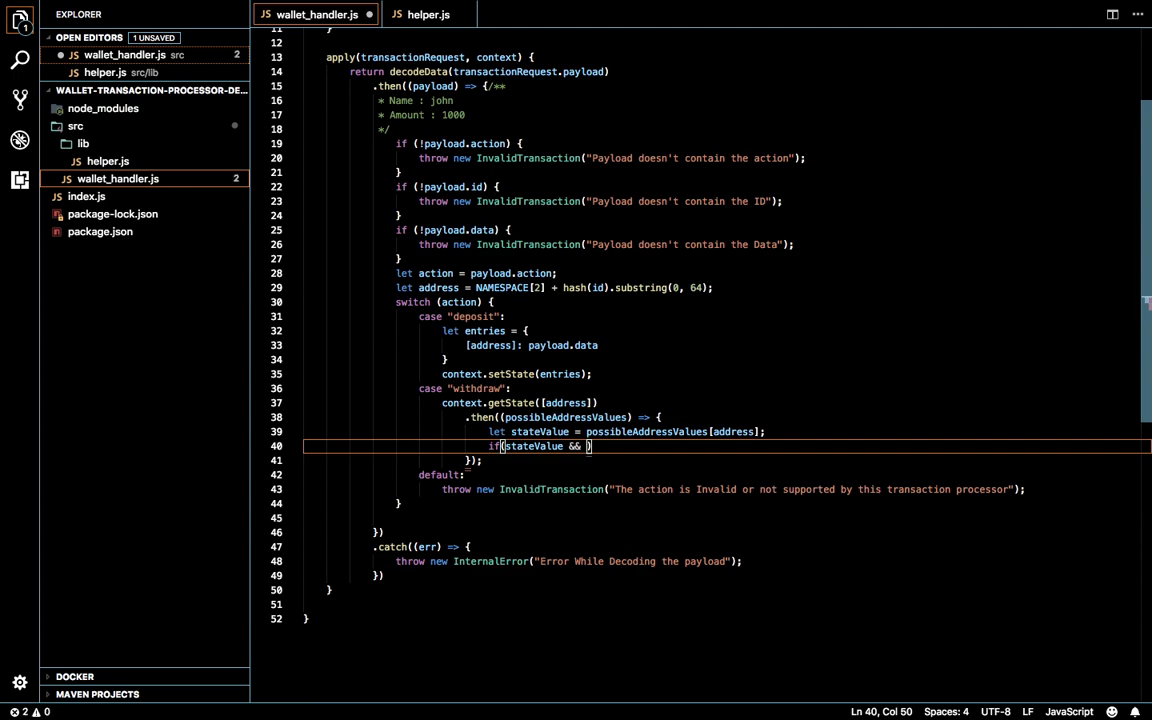
text(stateValue)
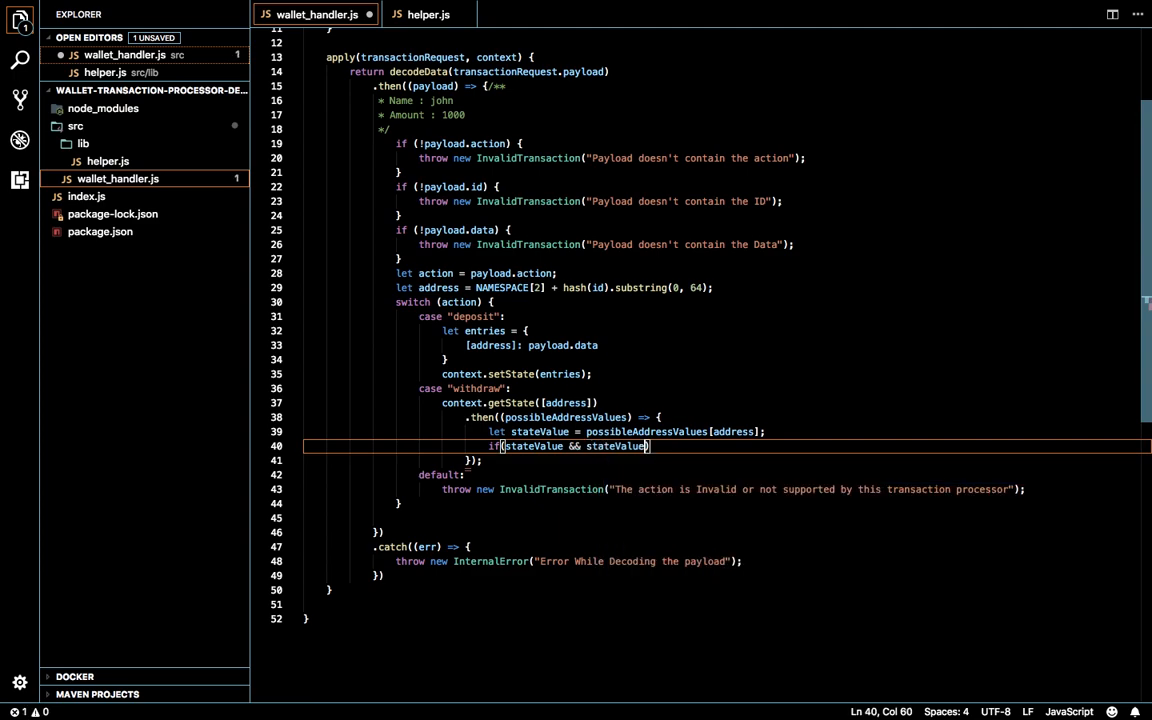
text(.length)
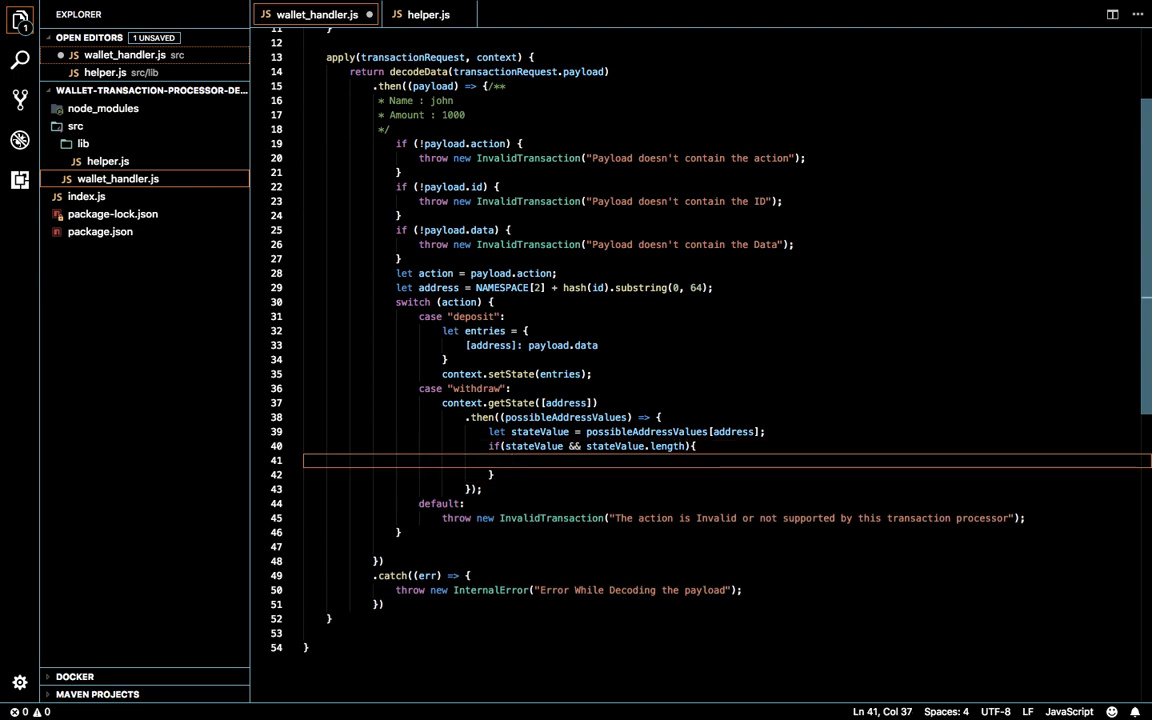
text(let value)
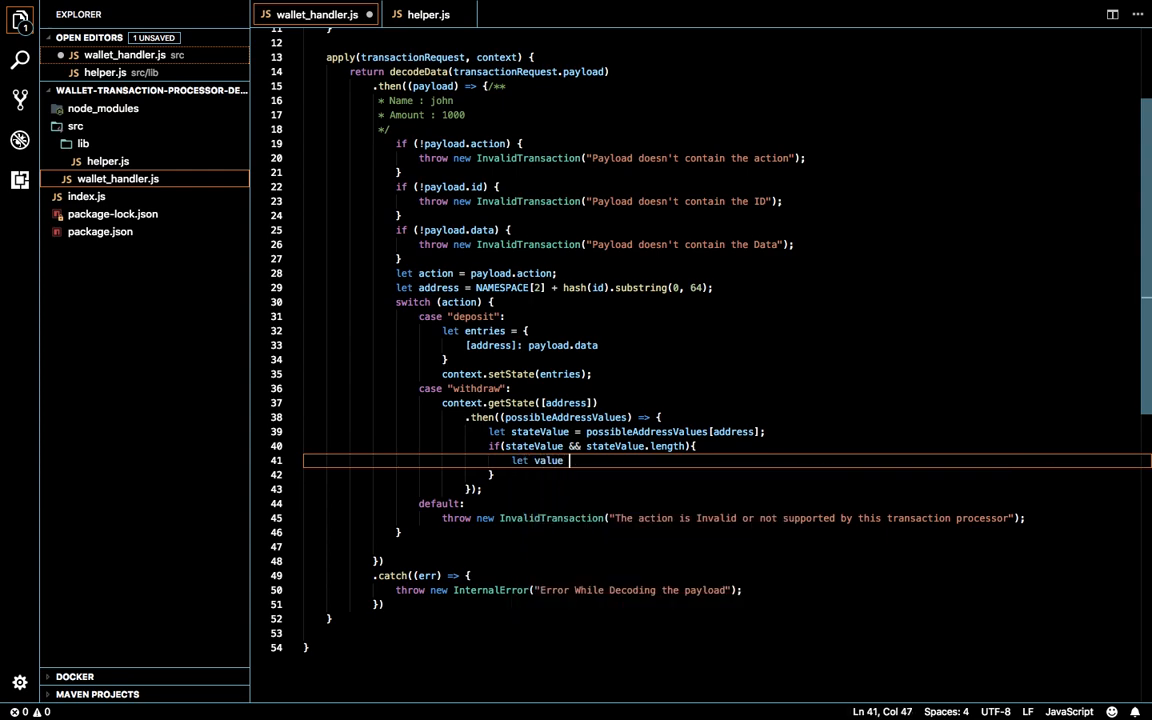
Decode with let value = cbor.decodeFirstSync(stateValue); and make deposit use cbor.encode(payload.data)
text(=)
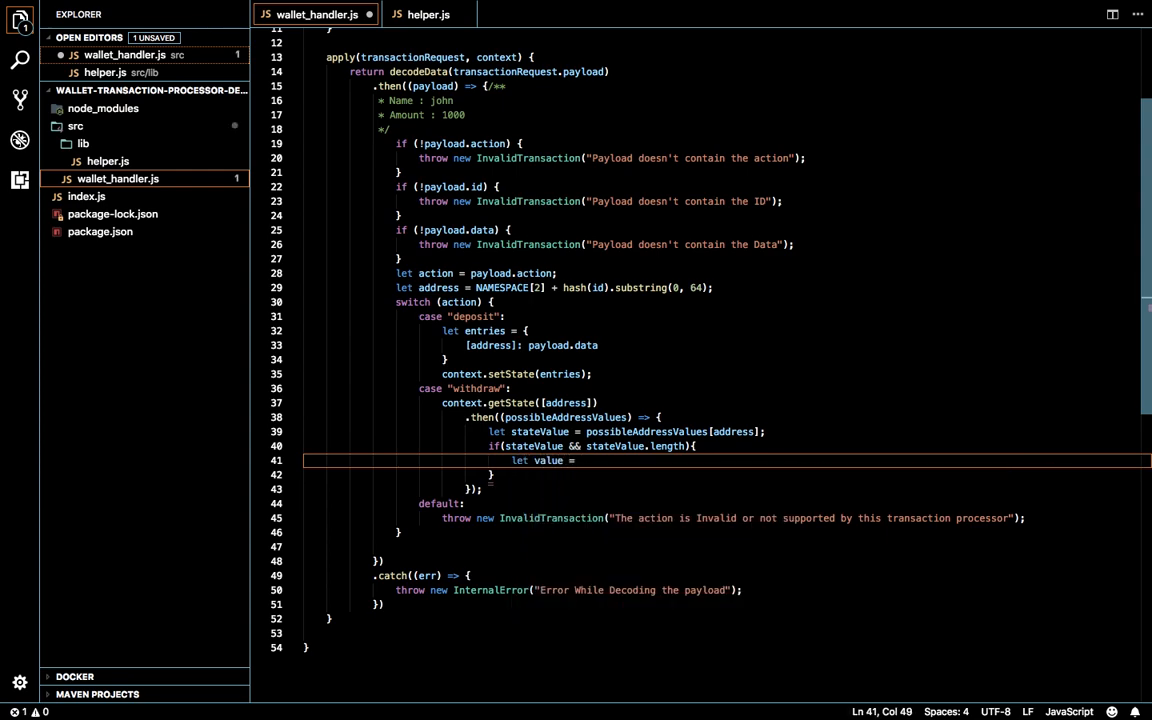
text(stateValue)
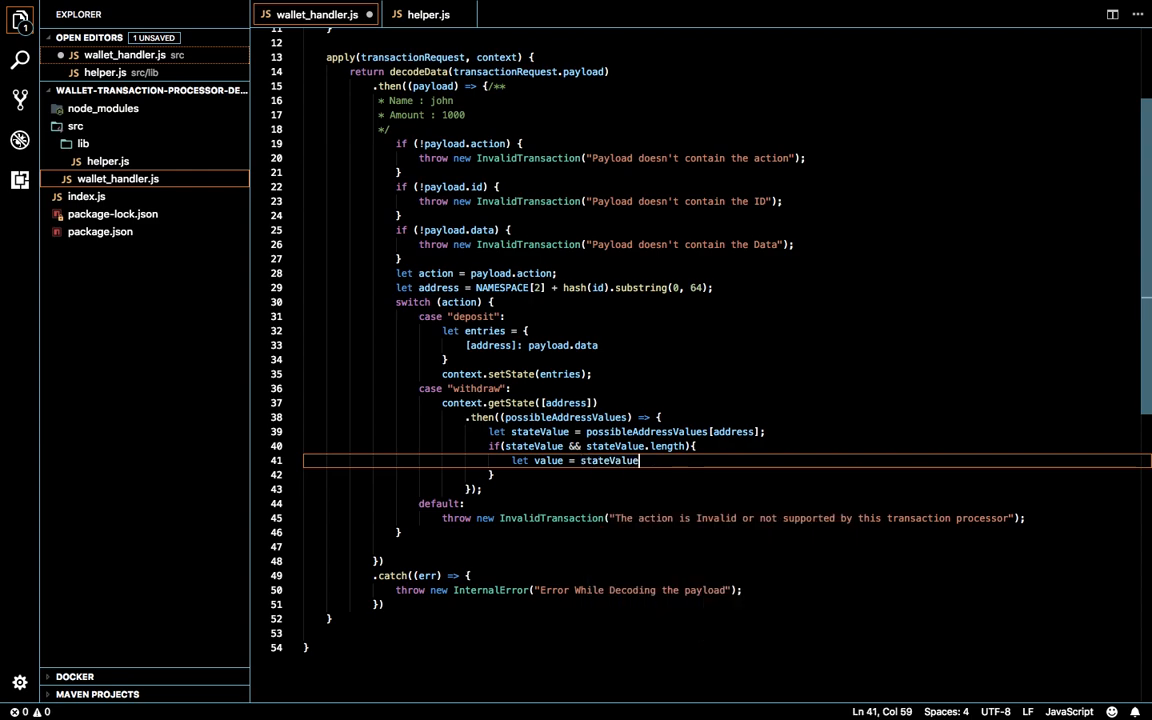
text([])
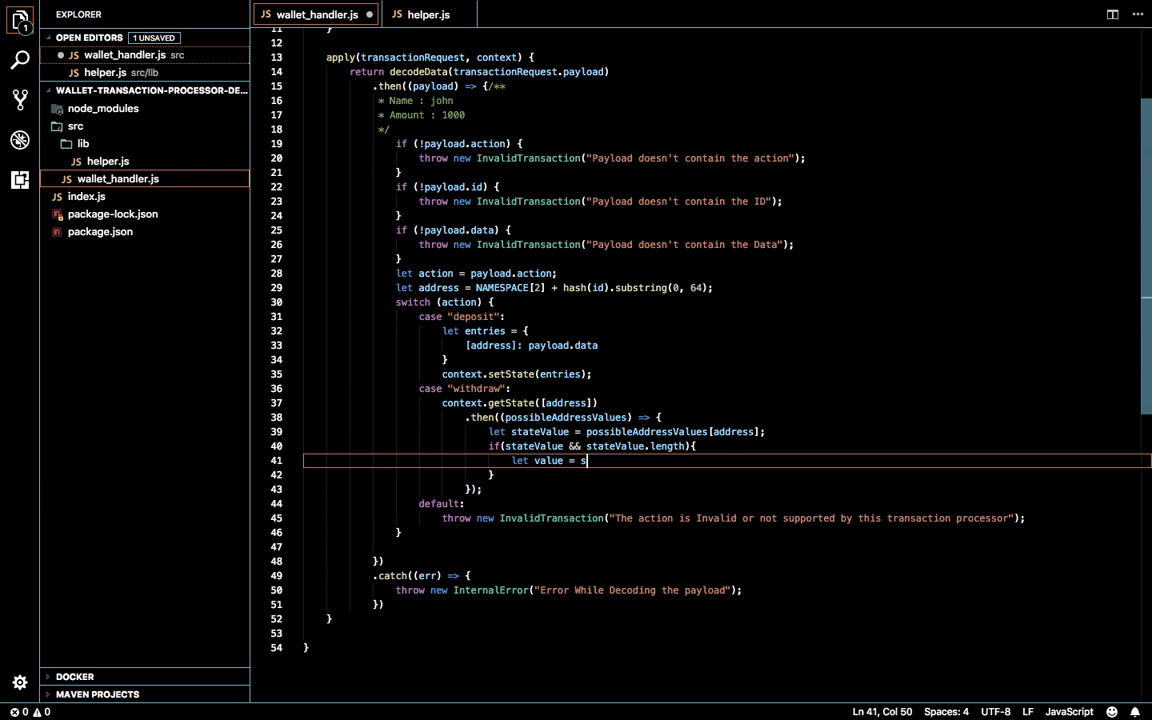
key(Backspace)
text(cbr)
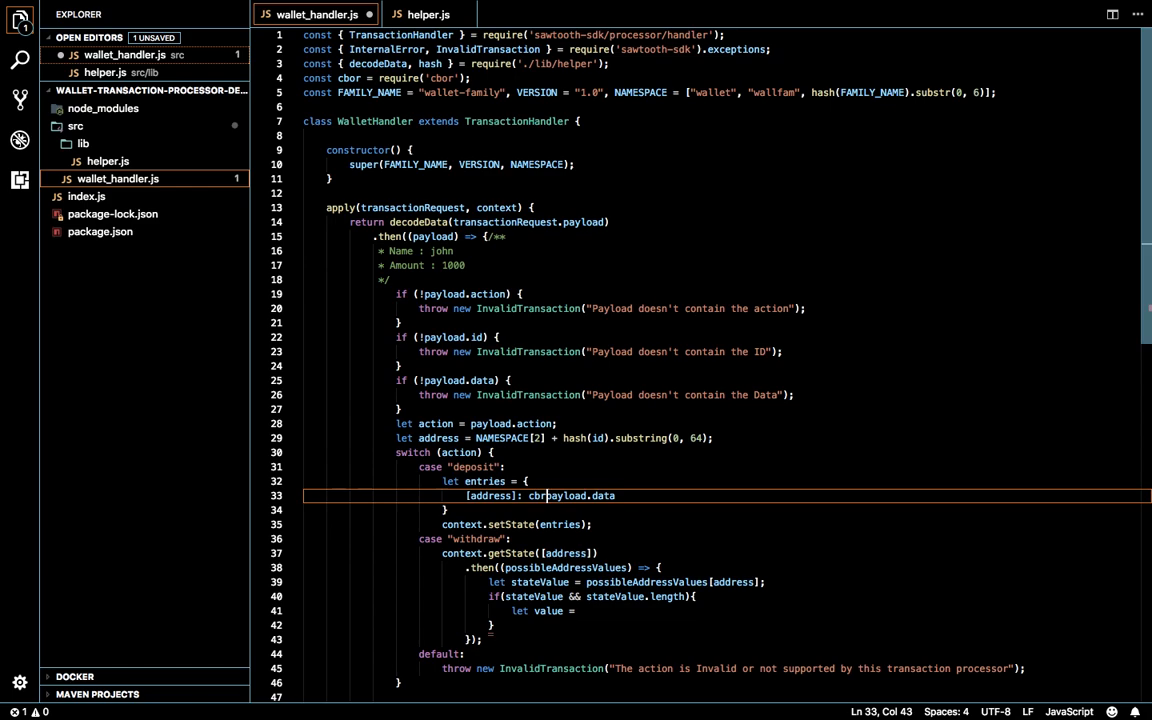
text(encode()
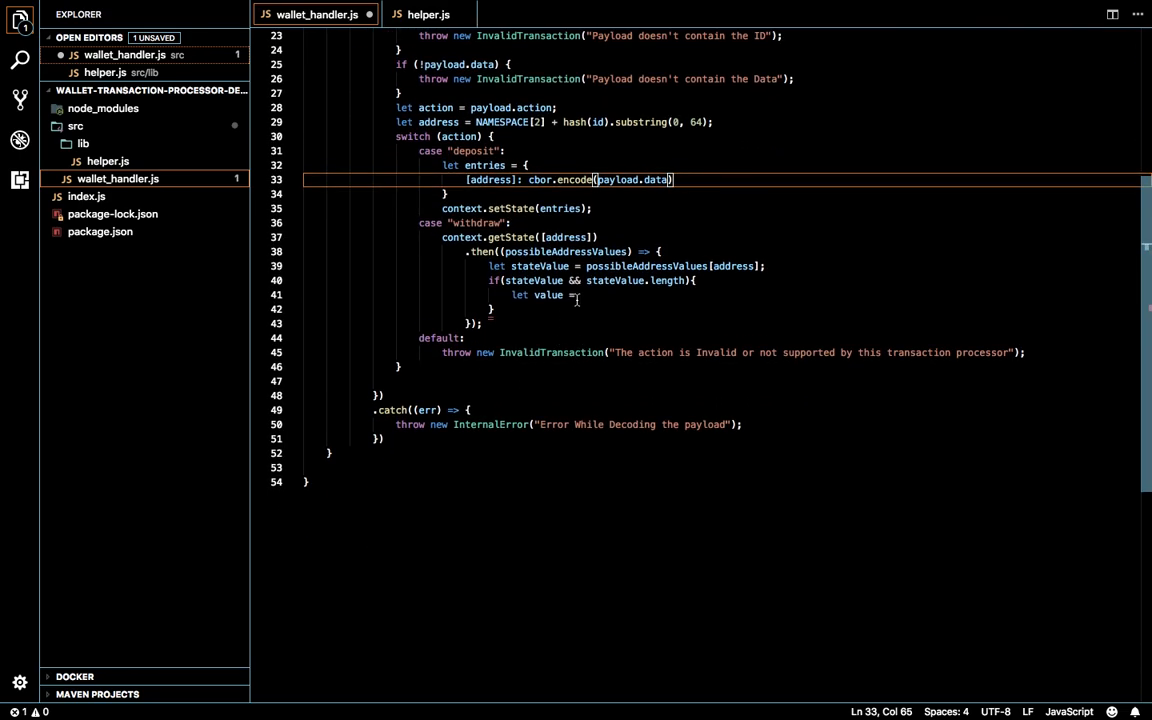
text(cbor.)
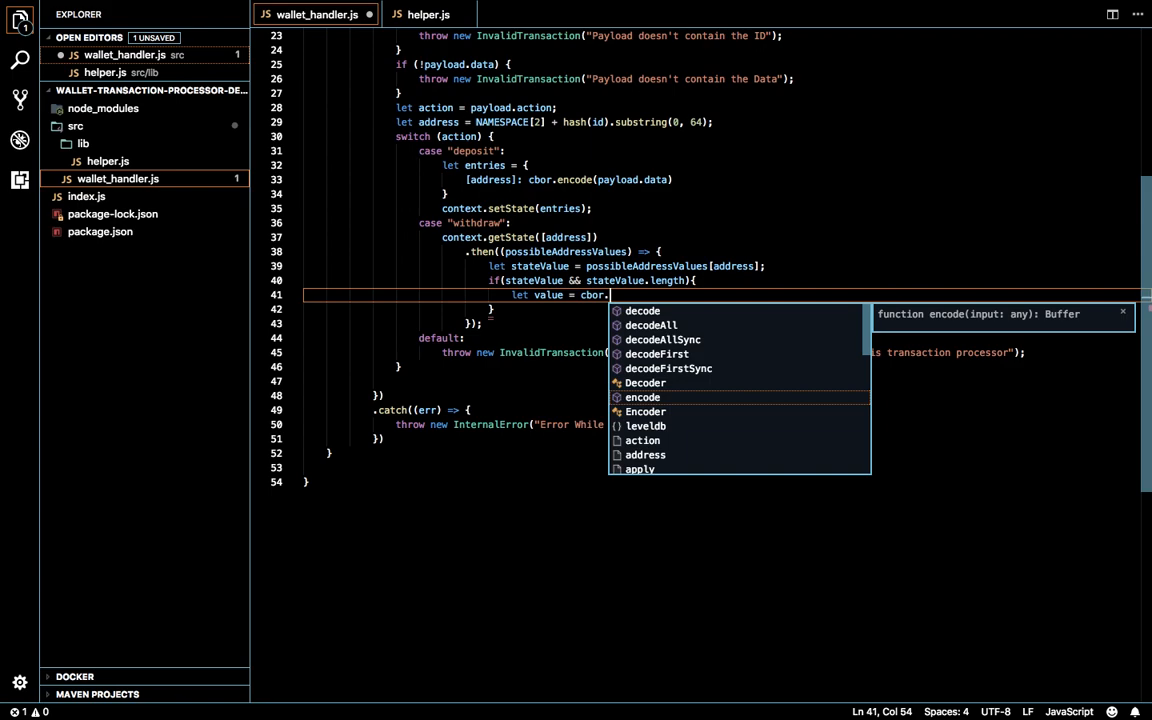
text(decodeFirstSync()
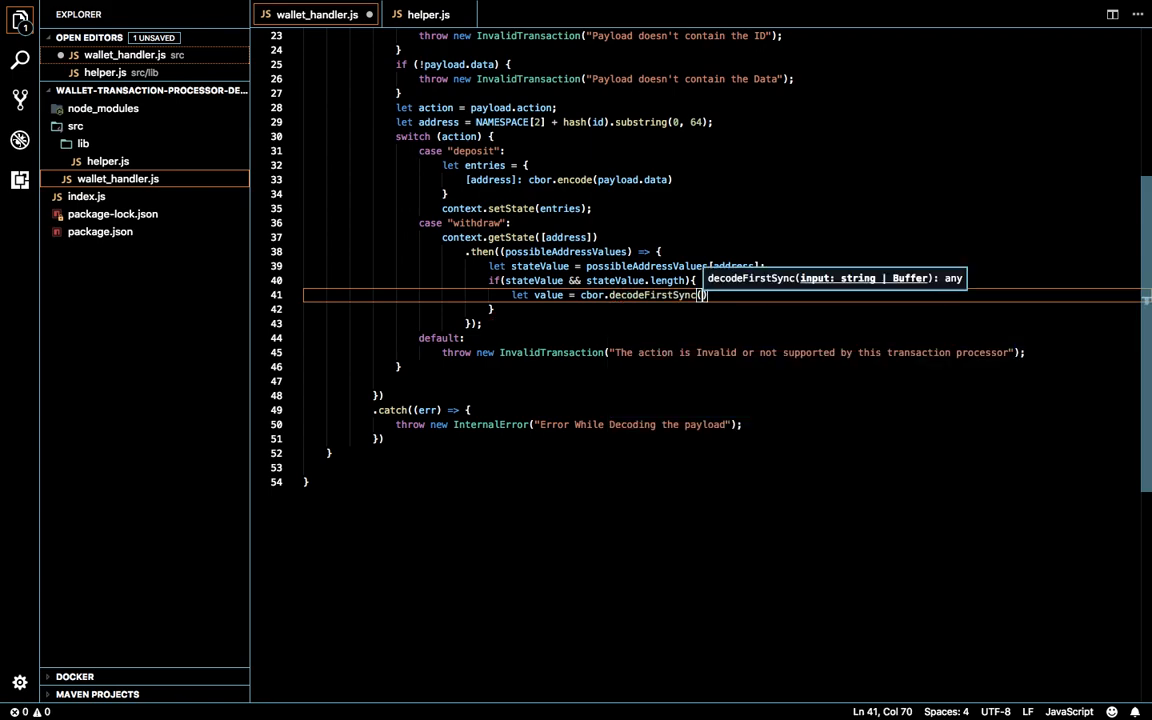
text(stateValue)
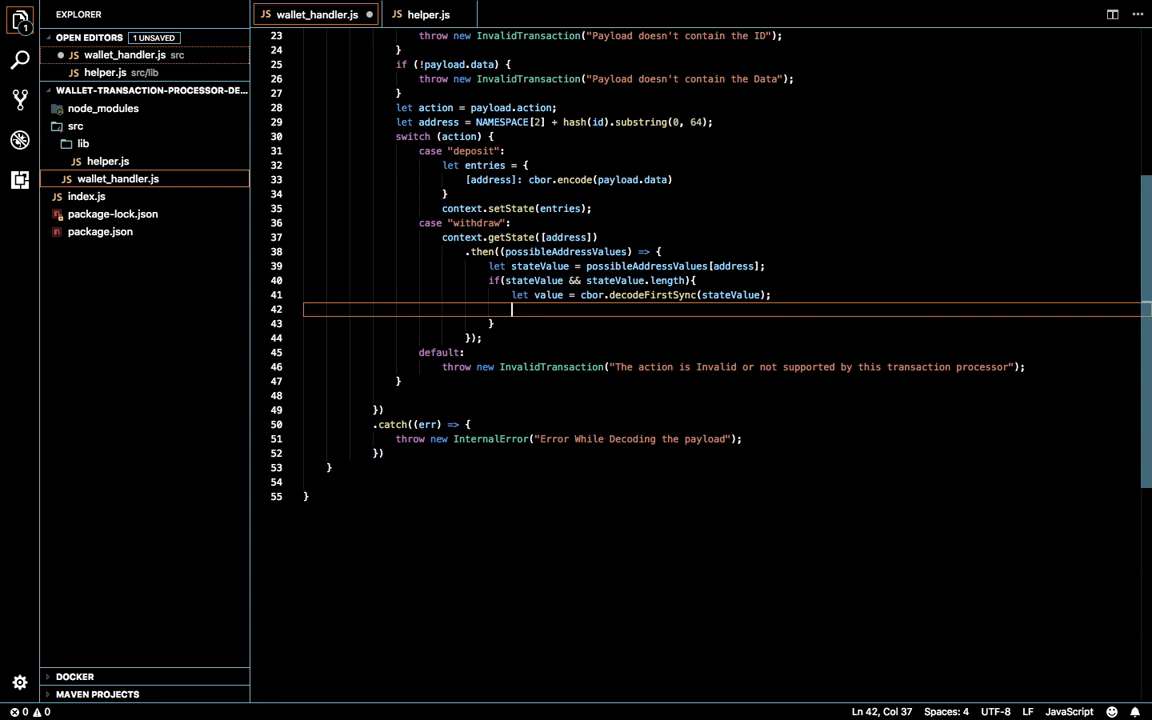
Add an if (value[id]) check inside the withdraw callback
text(if()
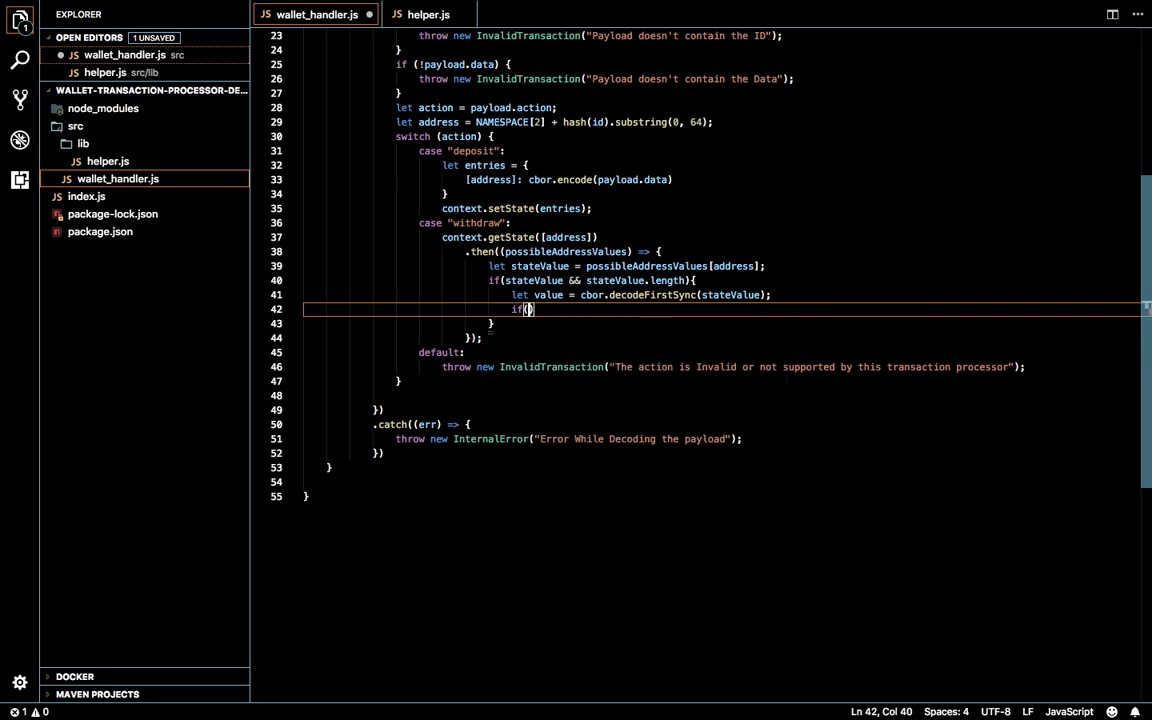
text(value)
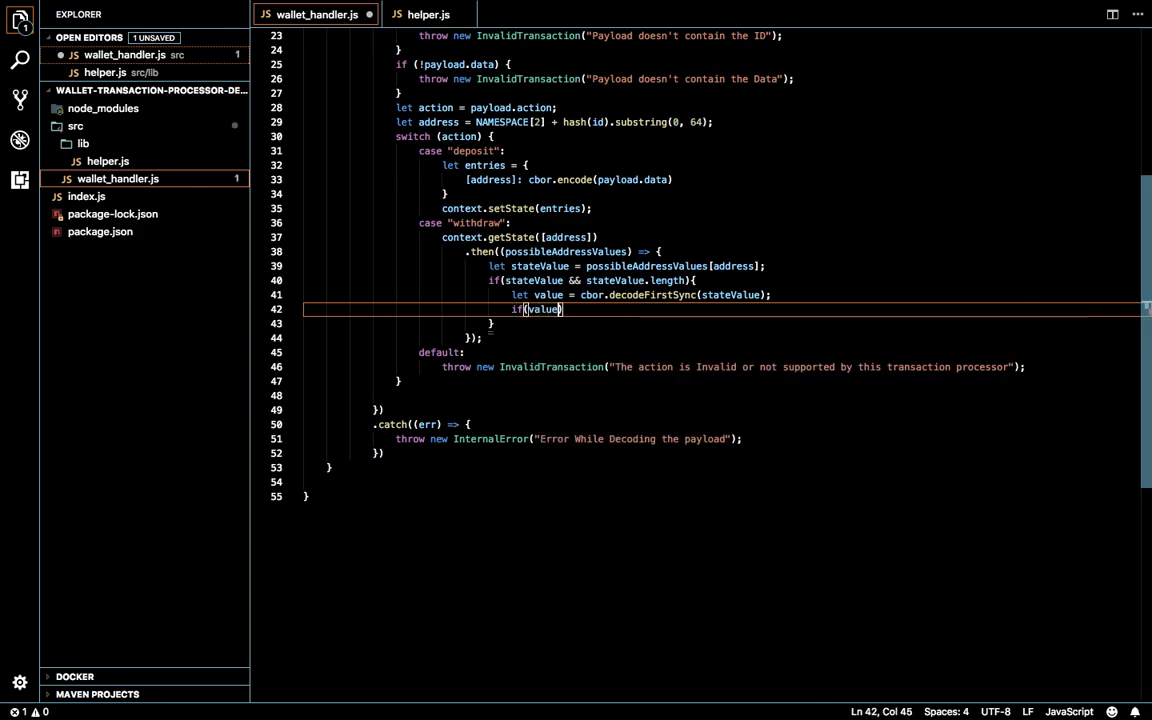
text([id)
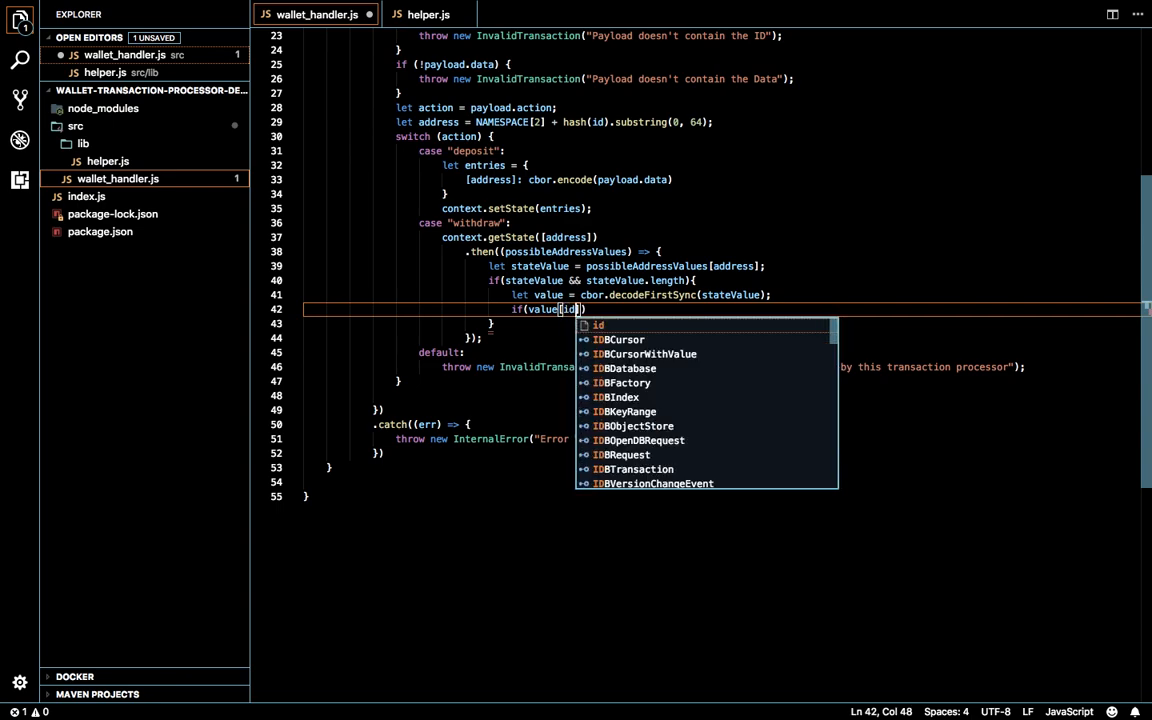
key(Escape)
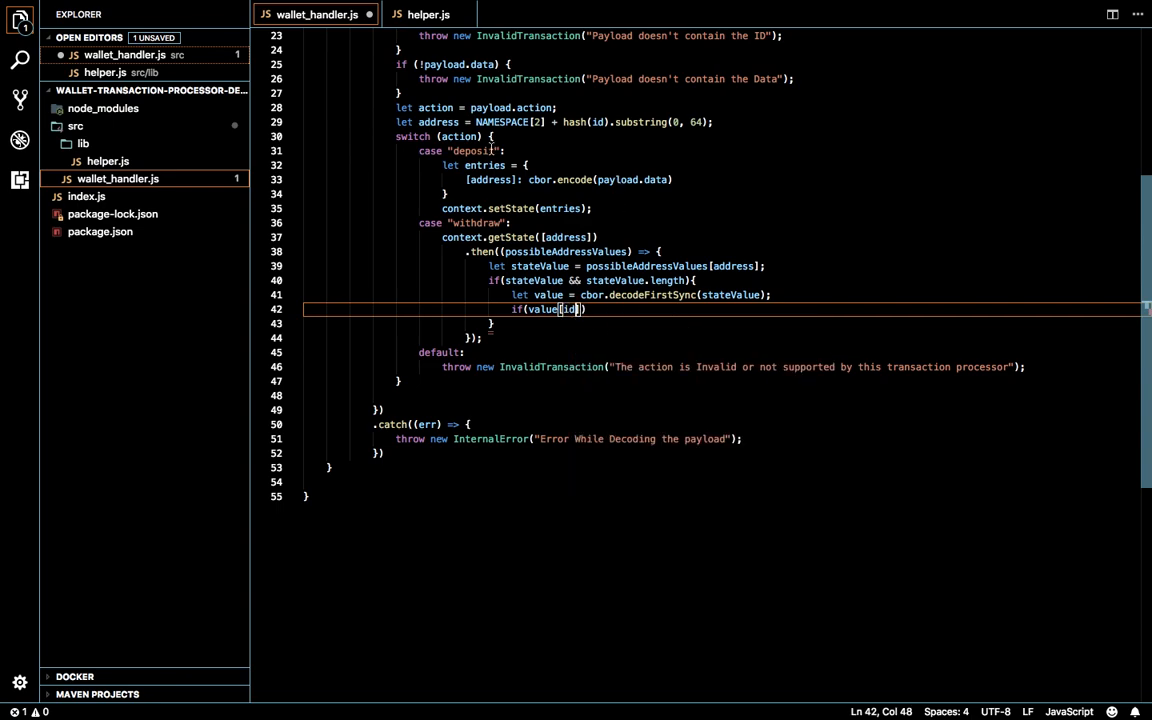
scroll(up, 3)
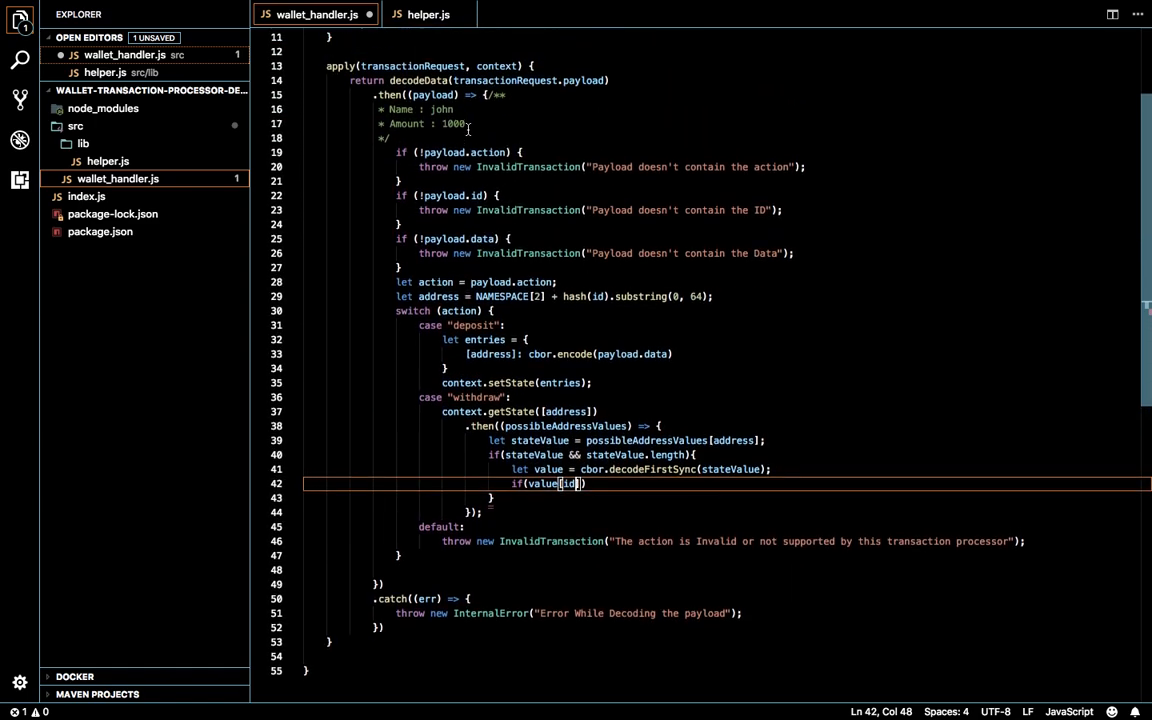
scroll(up, 3)
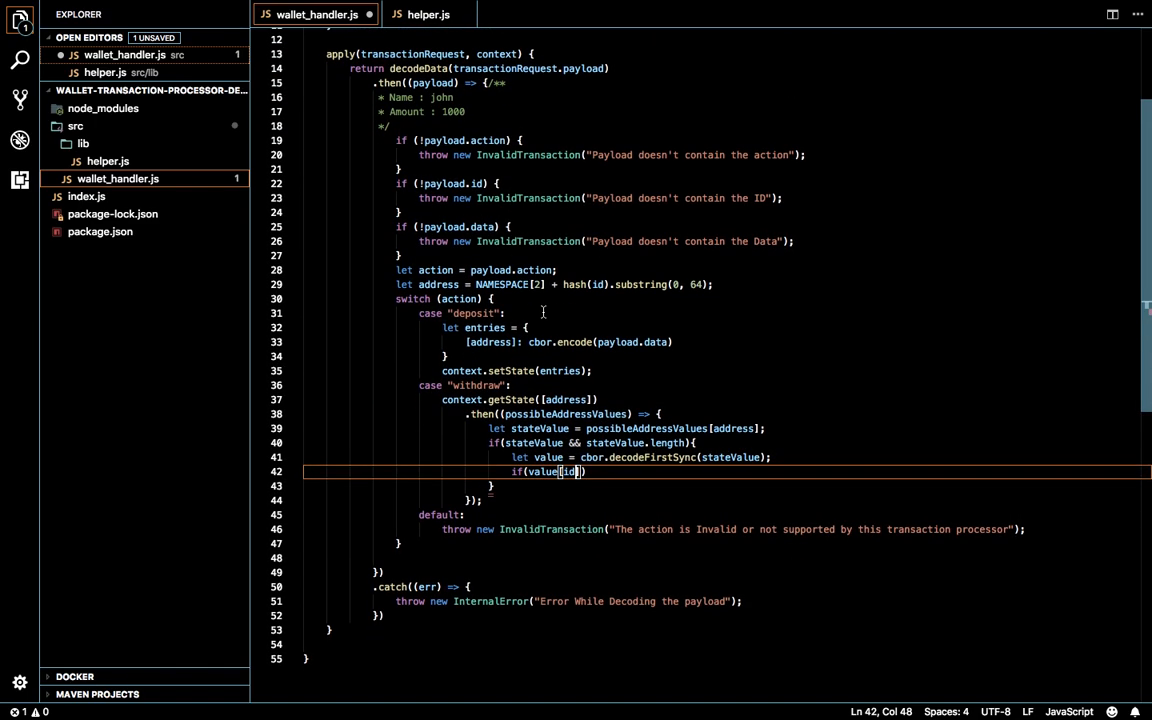
scroll(down, 3)
text( {)
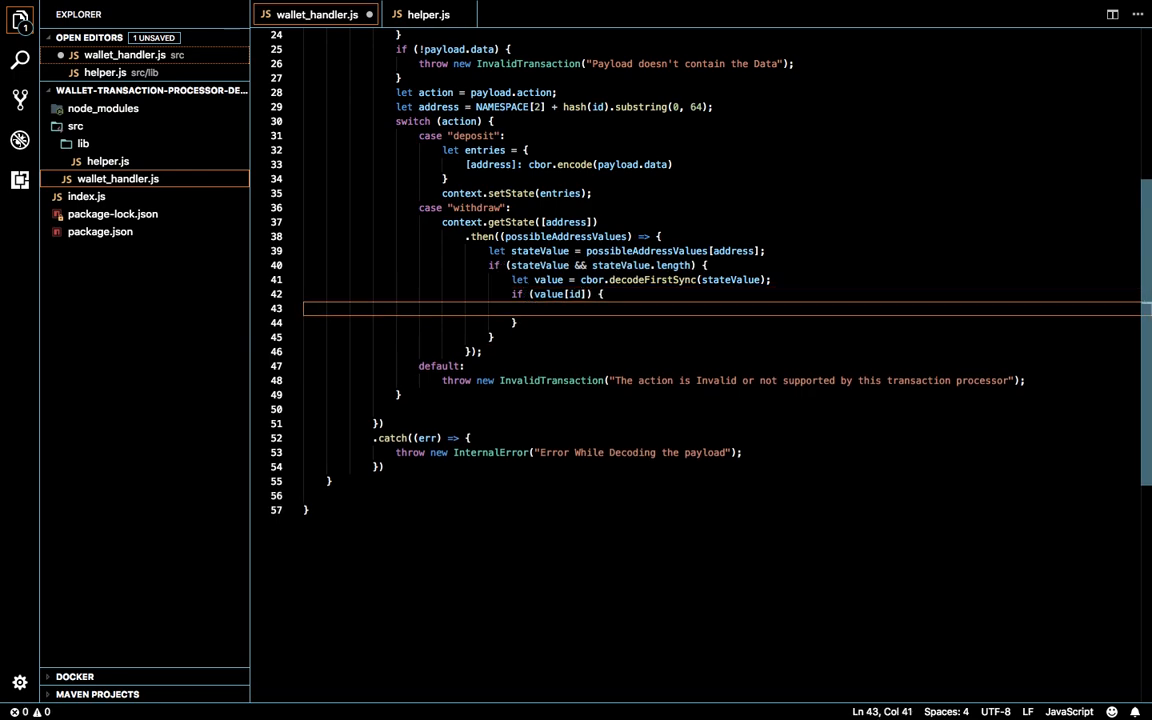
Inside it write value[id] = value[id] - payload['data']['amount'];
text(value[i)
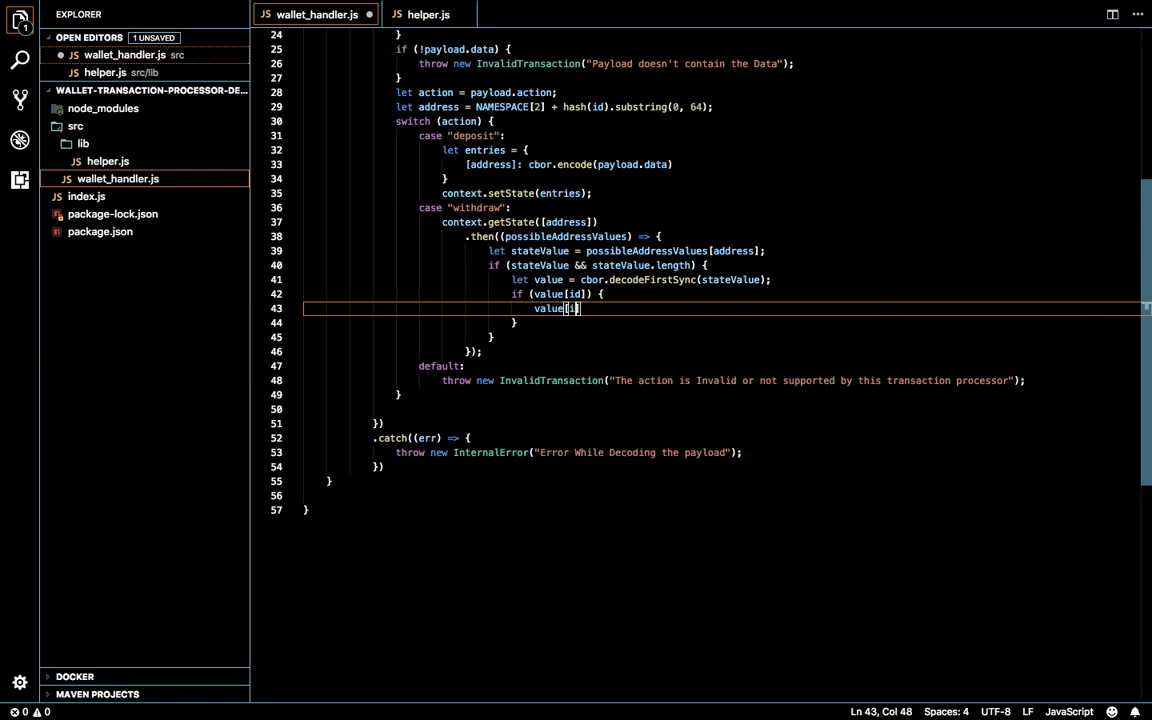
text(d])
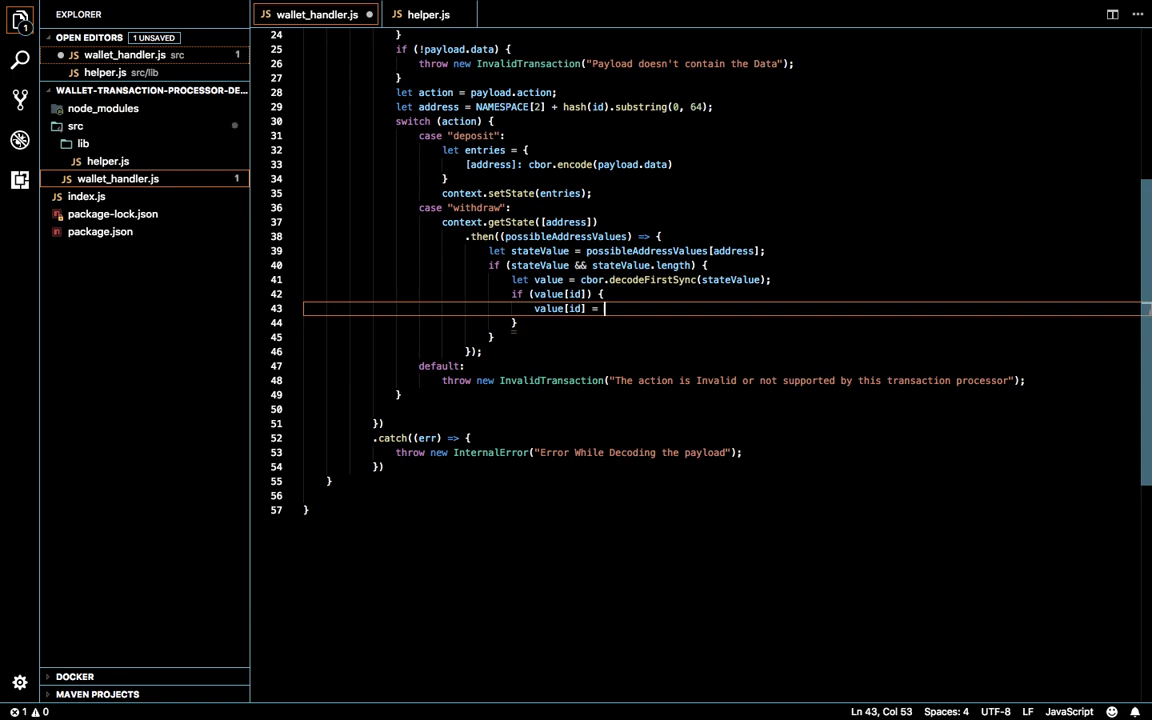
text(value[id] -)
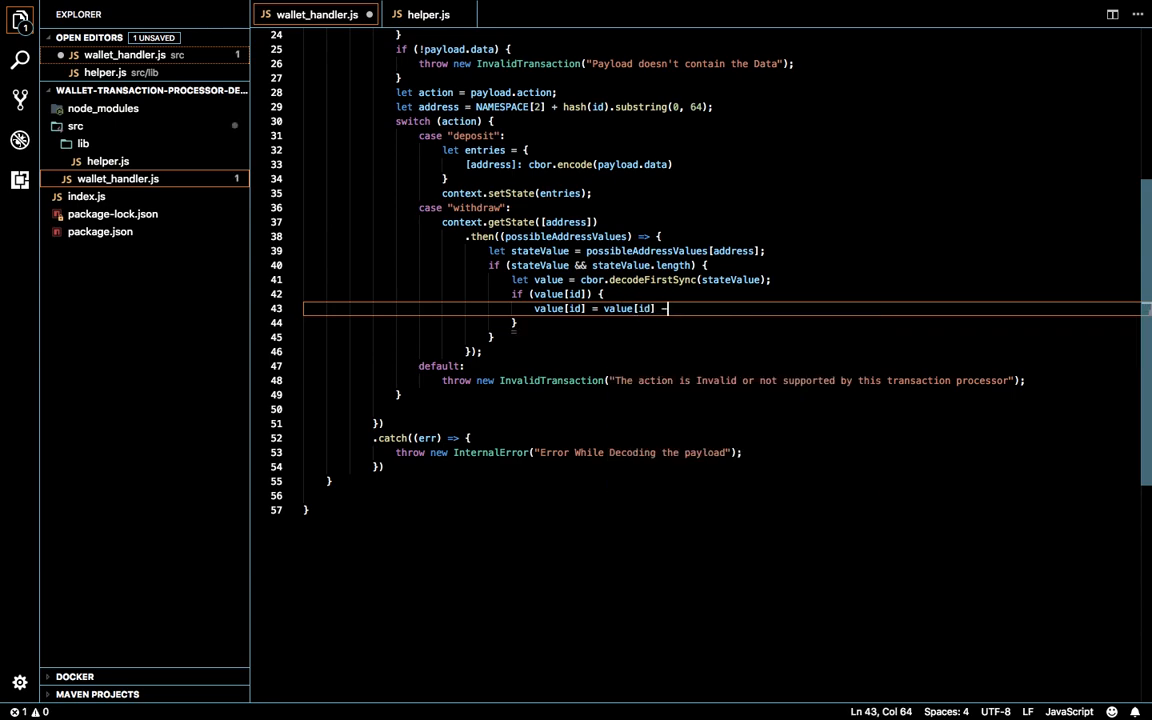
text(payload[])
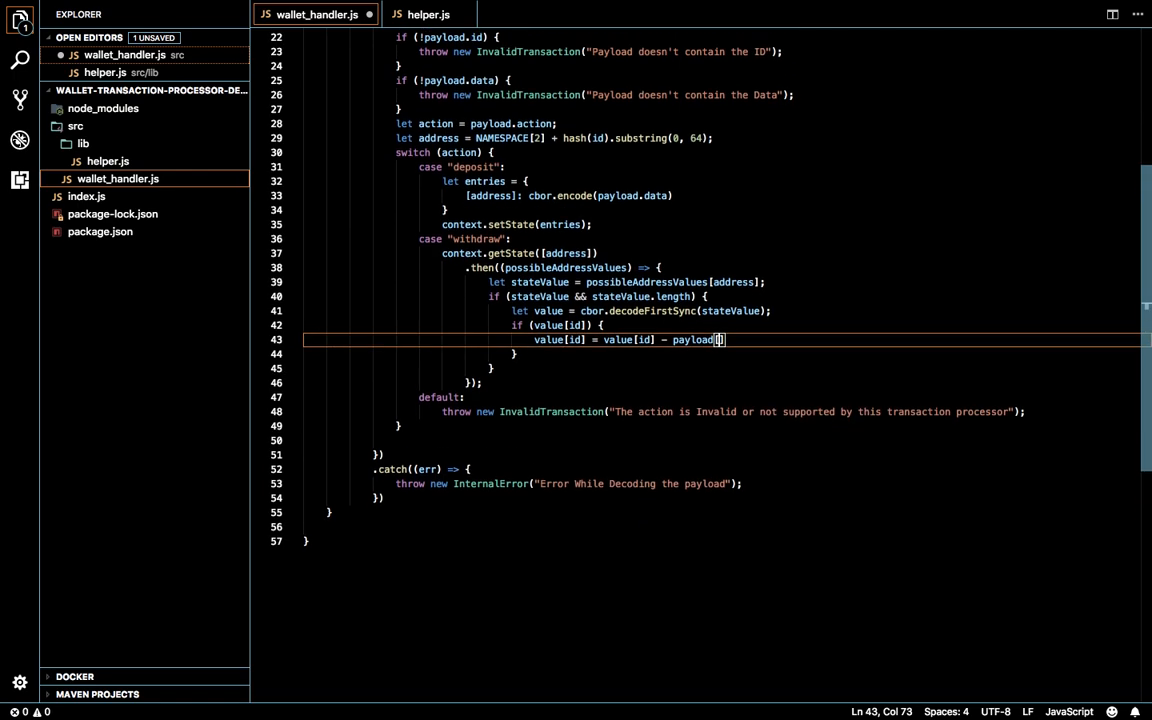
text('data)
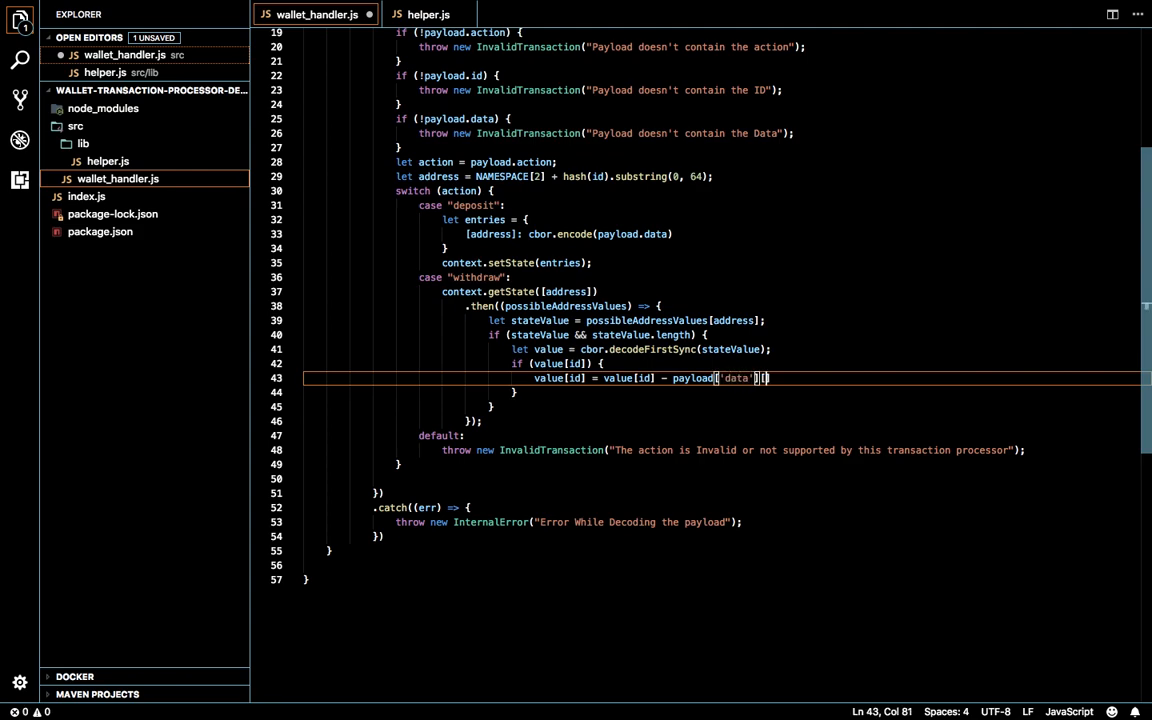
text(amount')
text(if()
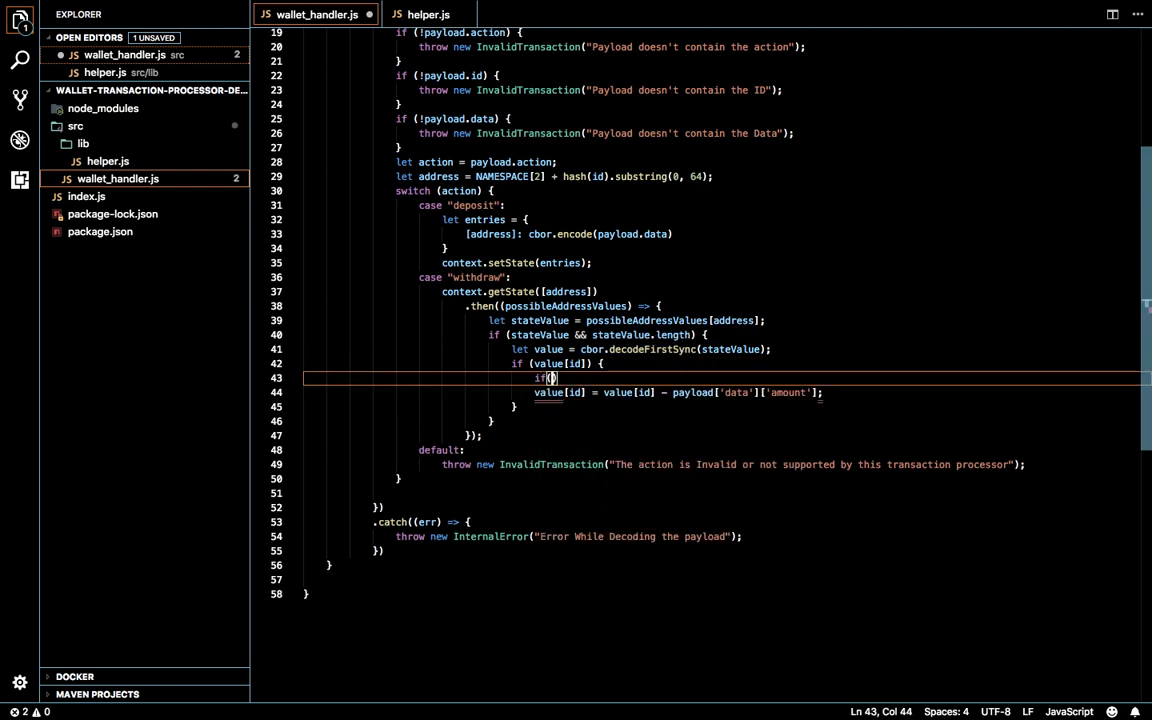
Wrap the update in if (value[id].amount - payload['data']['amount'] >= 0) and deduct from value[id].amount
text(value[id])
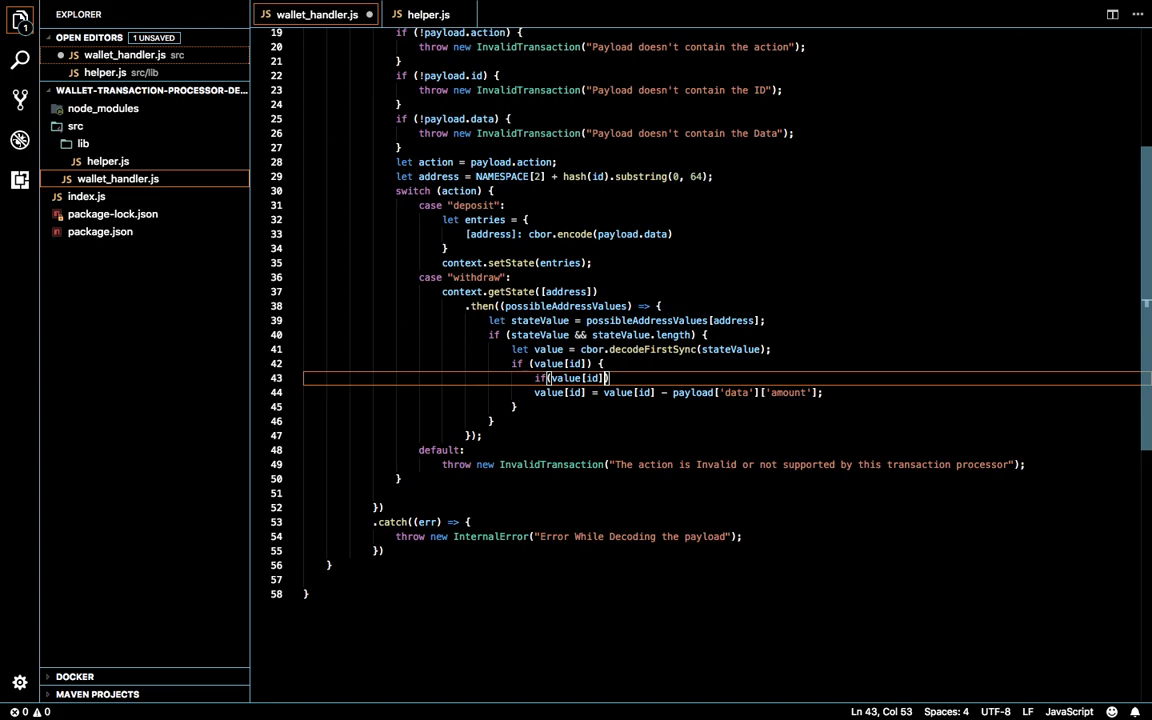
text(.a)
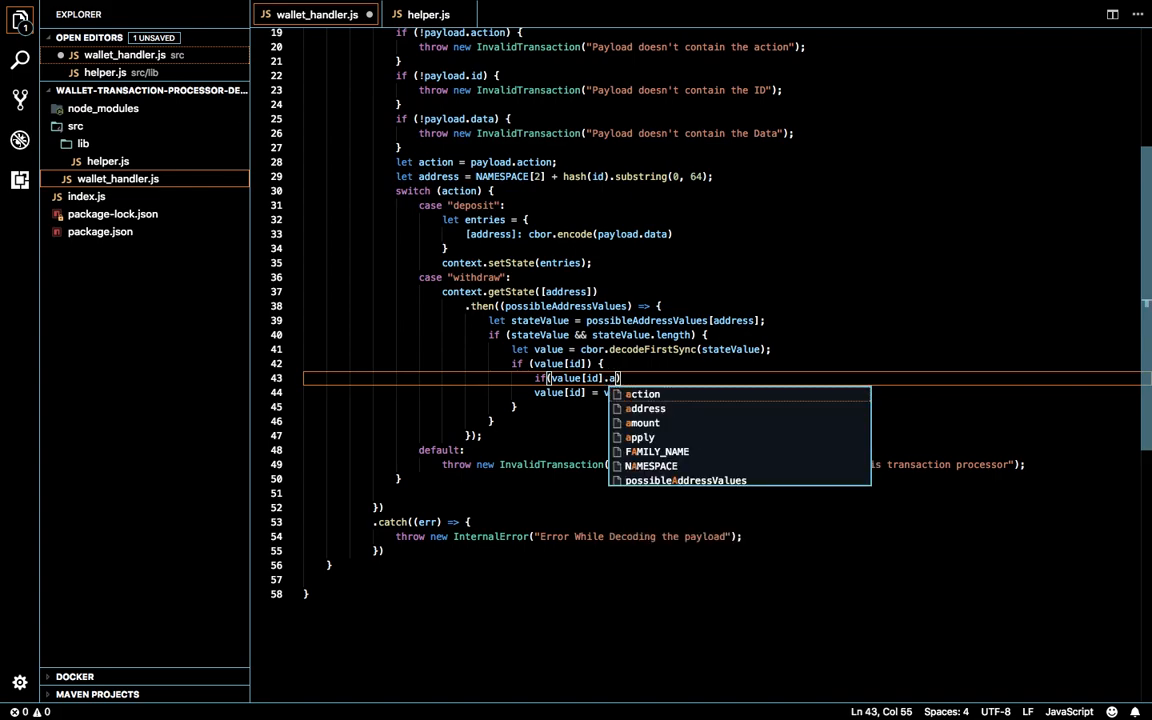
text(d)
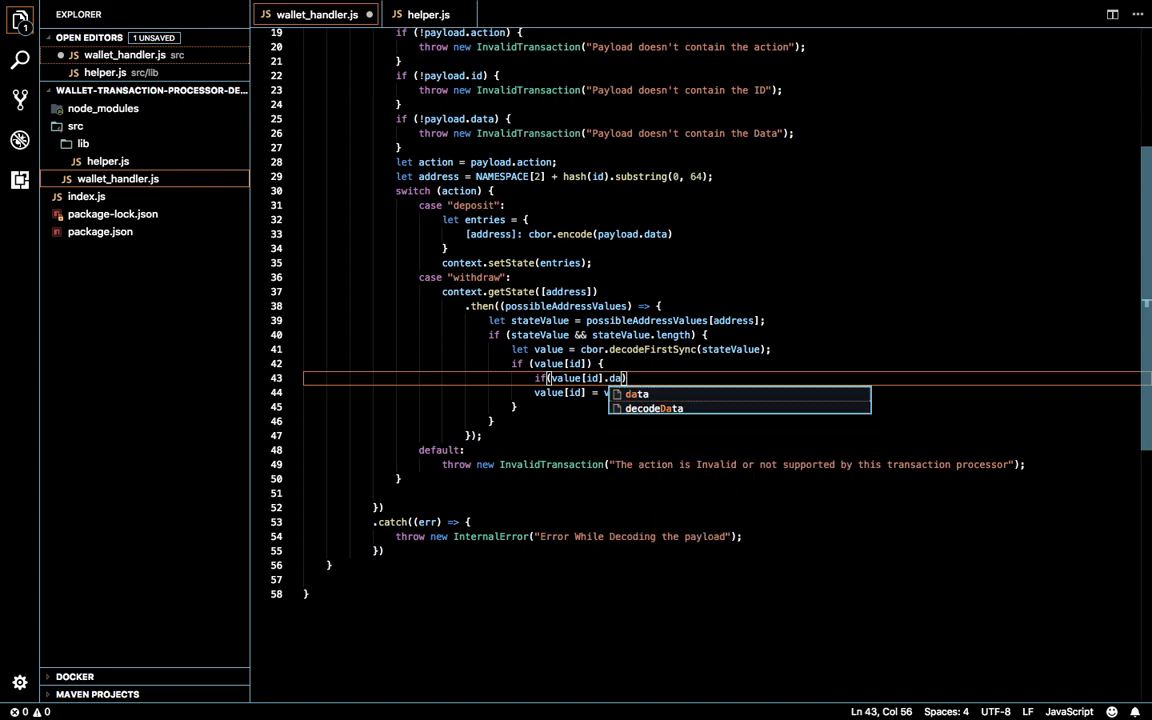
text(mount -)
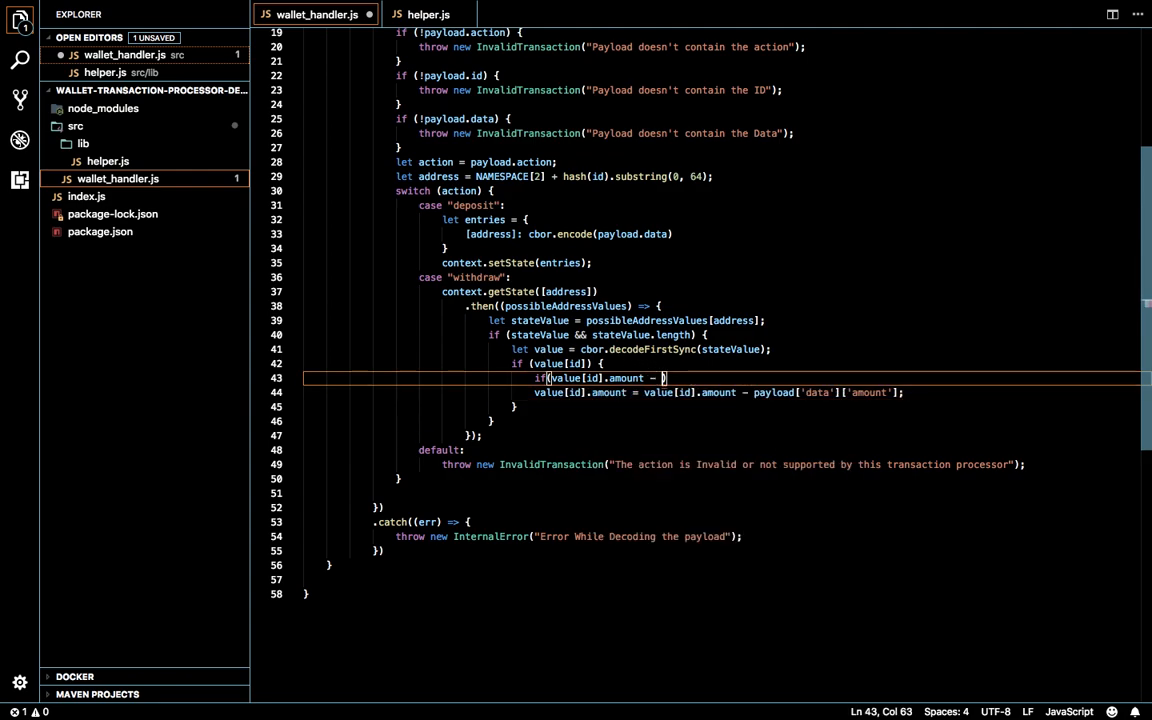
text(payload)
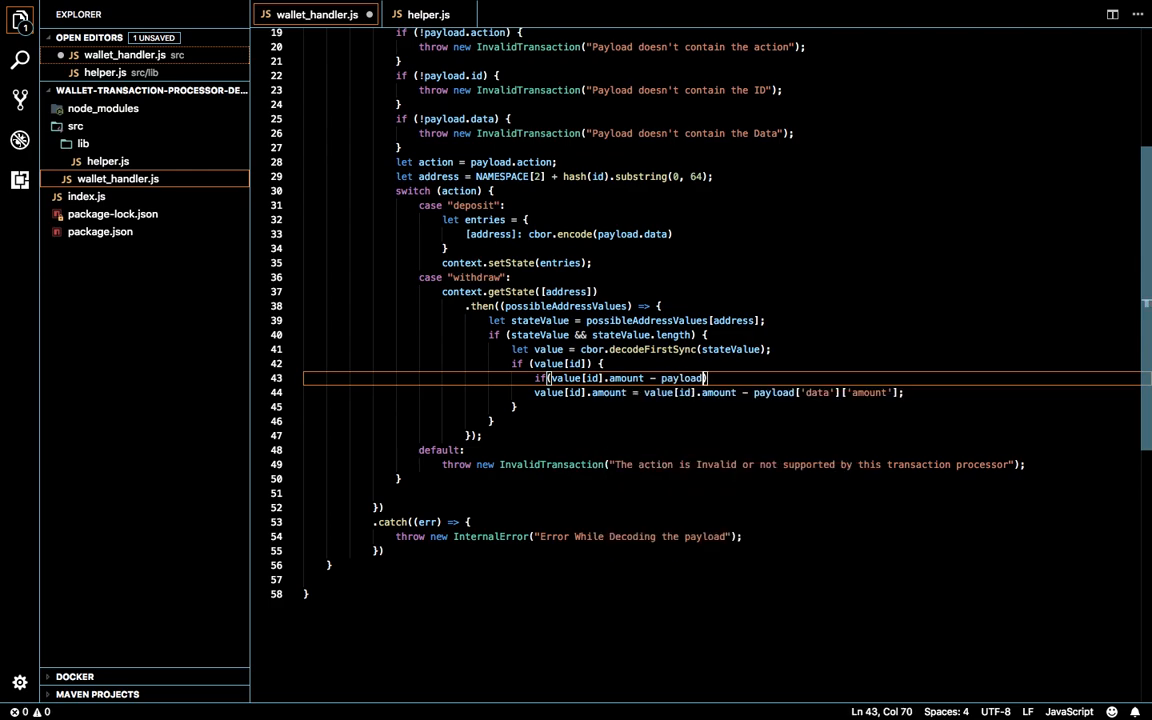
text(['data'])
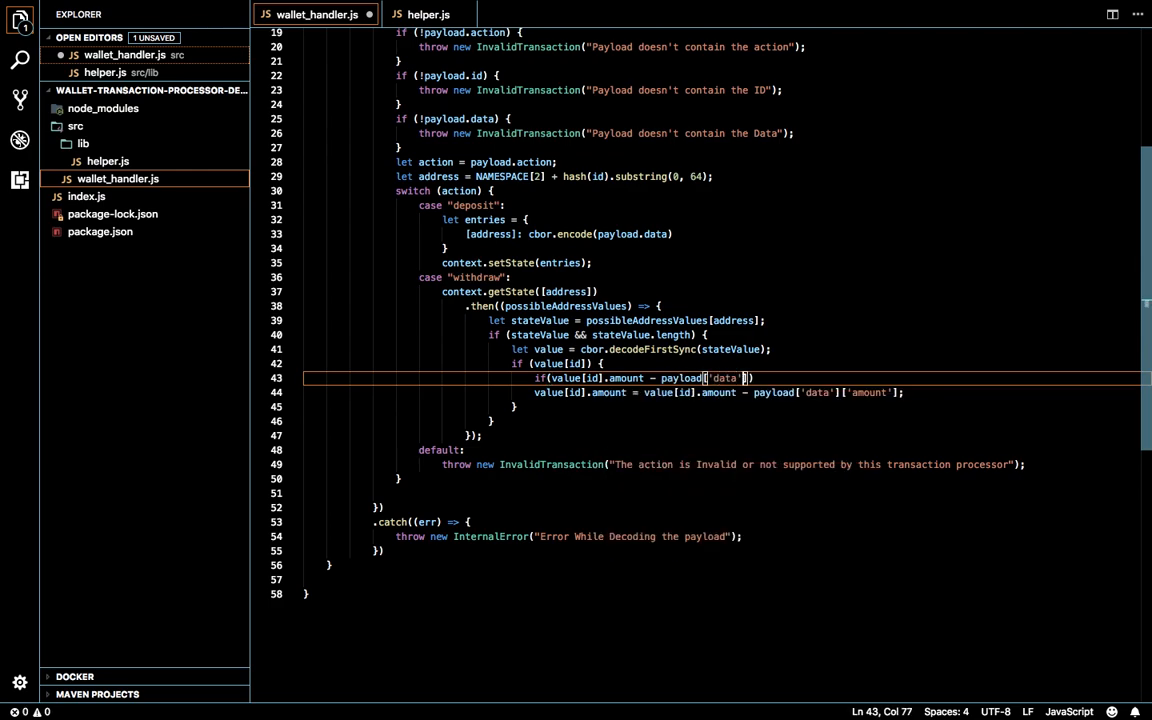
text(['amount'])
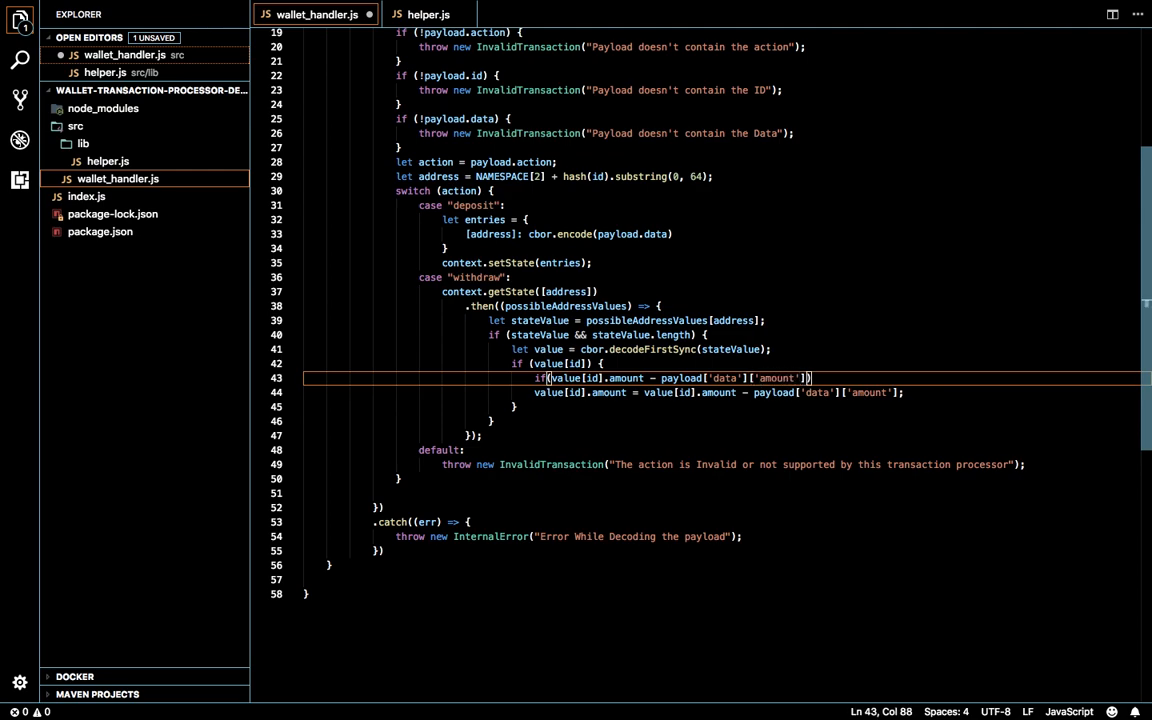
text(>= 0))
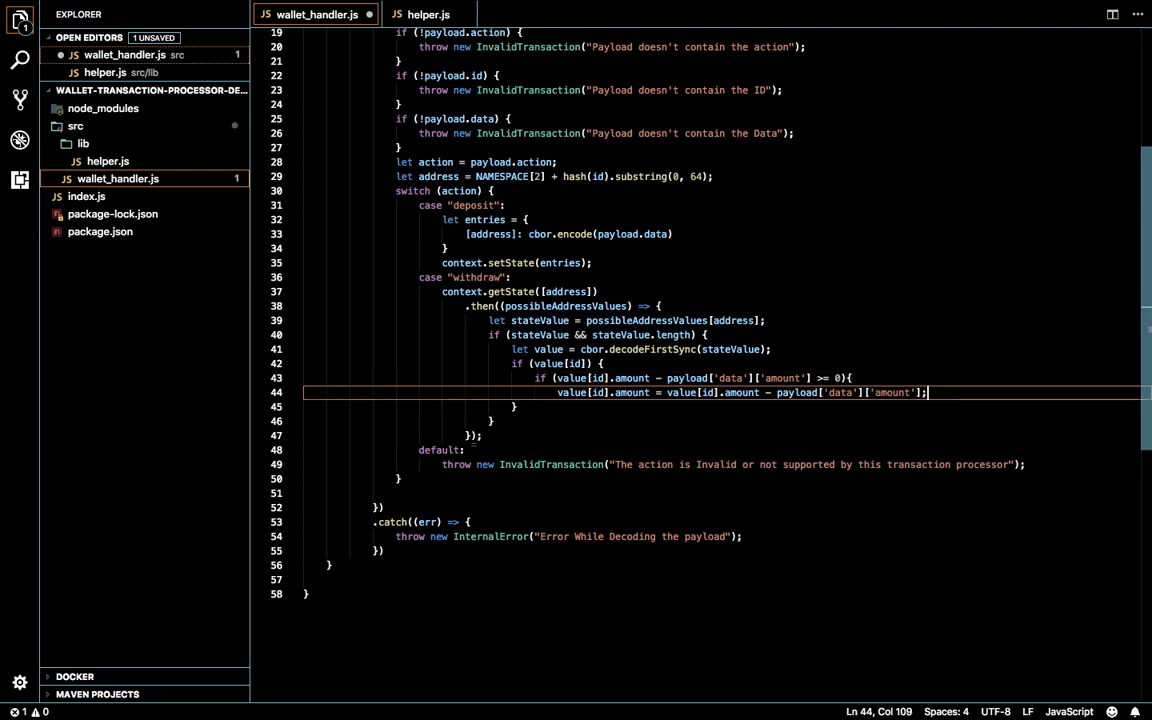
key(Enter)
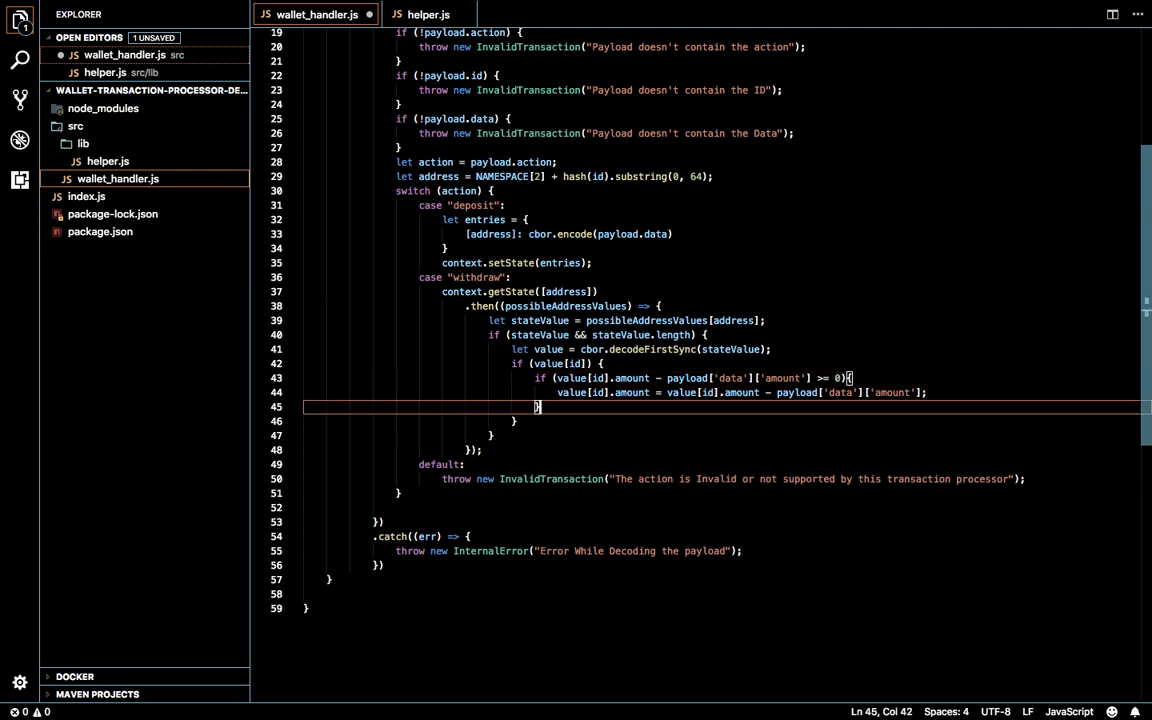
Add else { throw new InvalidTransaction("Insufficient Funds to complete the tranaction"); } after the balance check
text(else{)
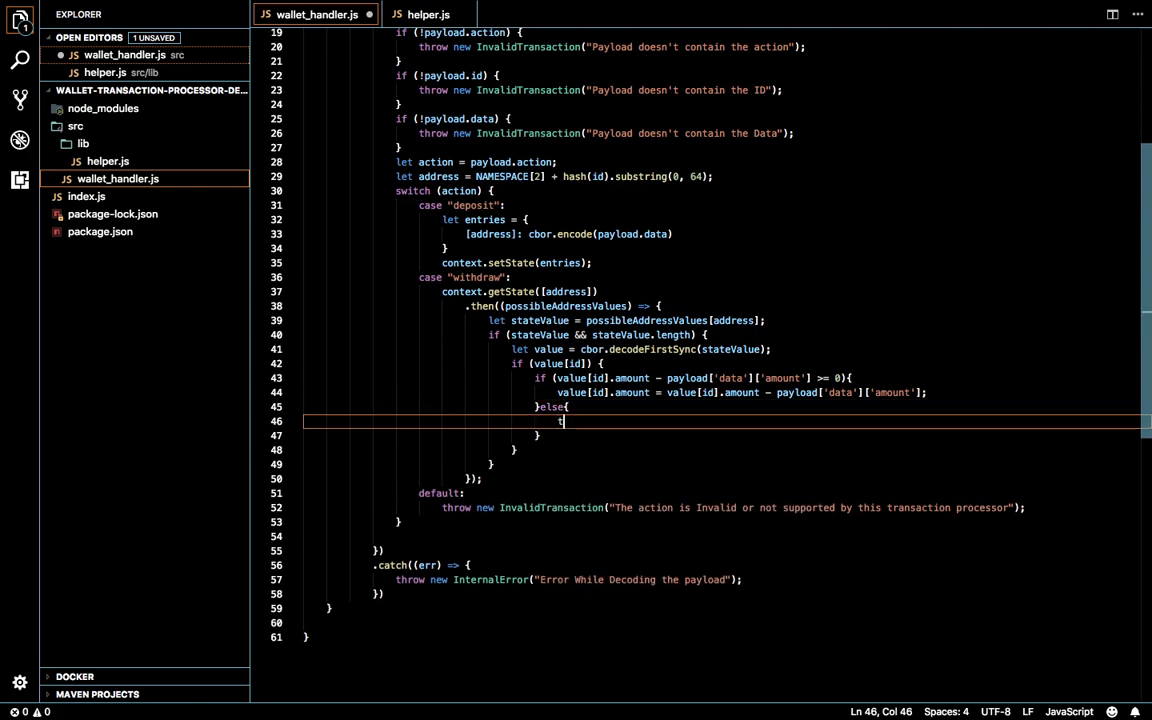
text(hrow new)
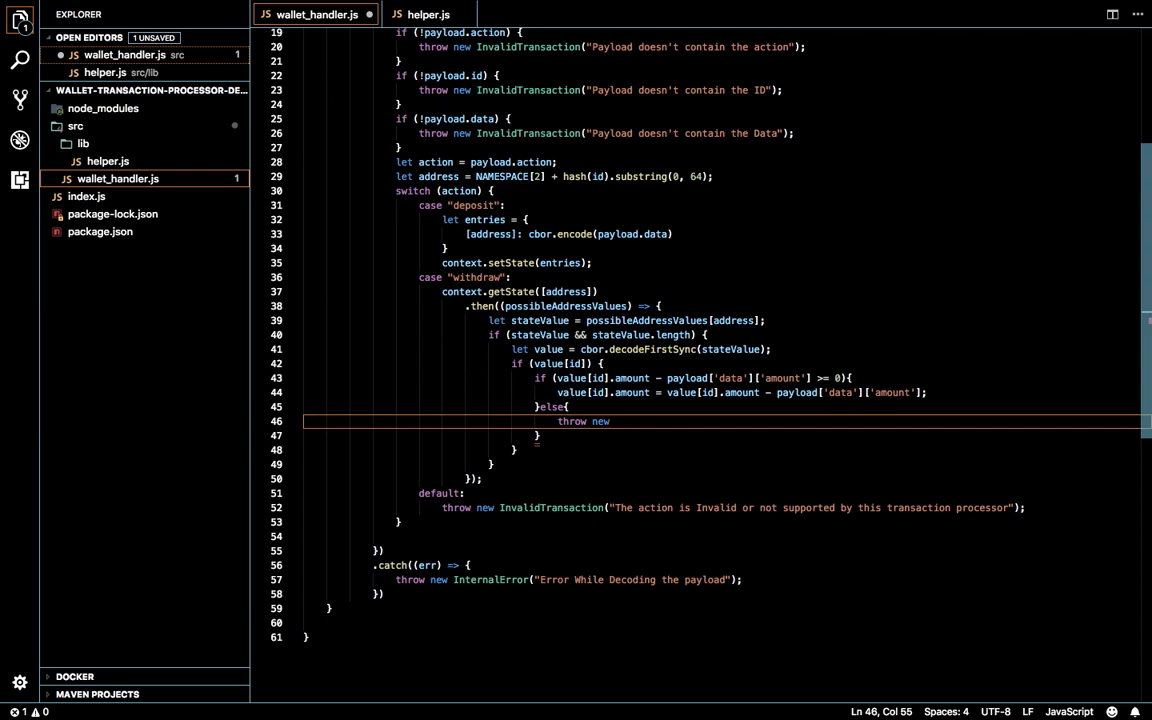
text(InvalidTransaction)
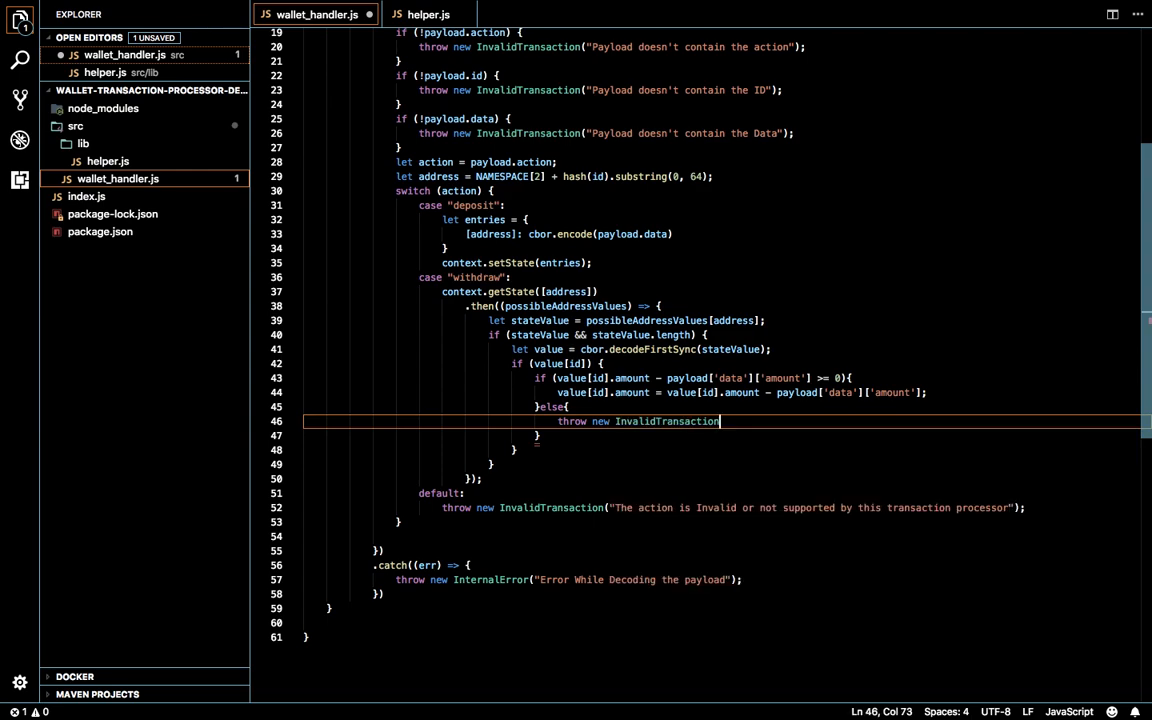
text(())
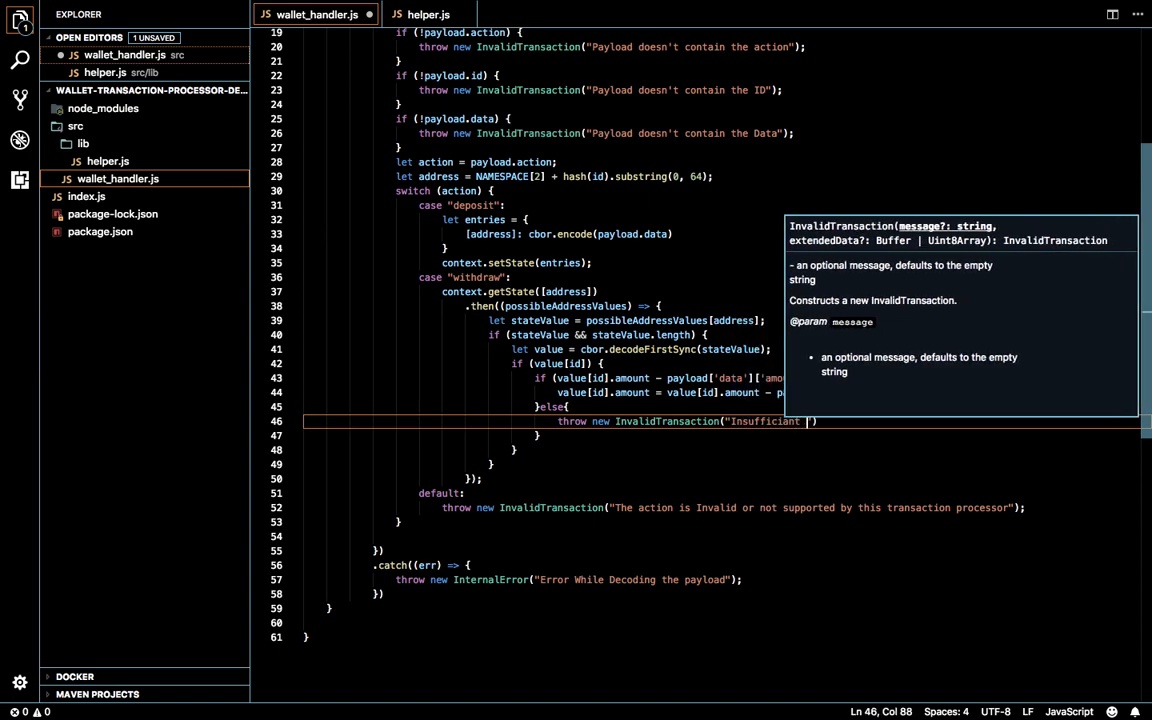
text(Funds to complete the)
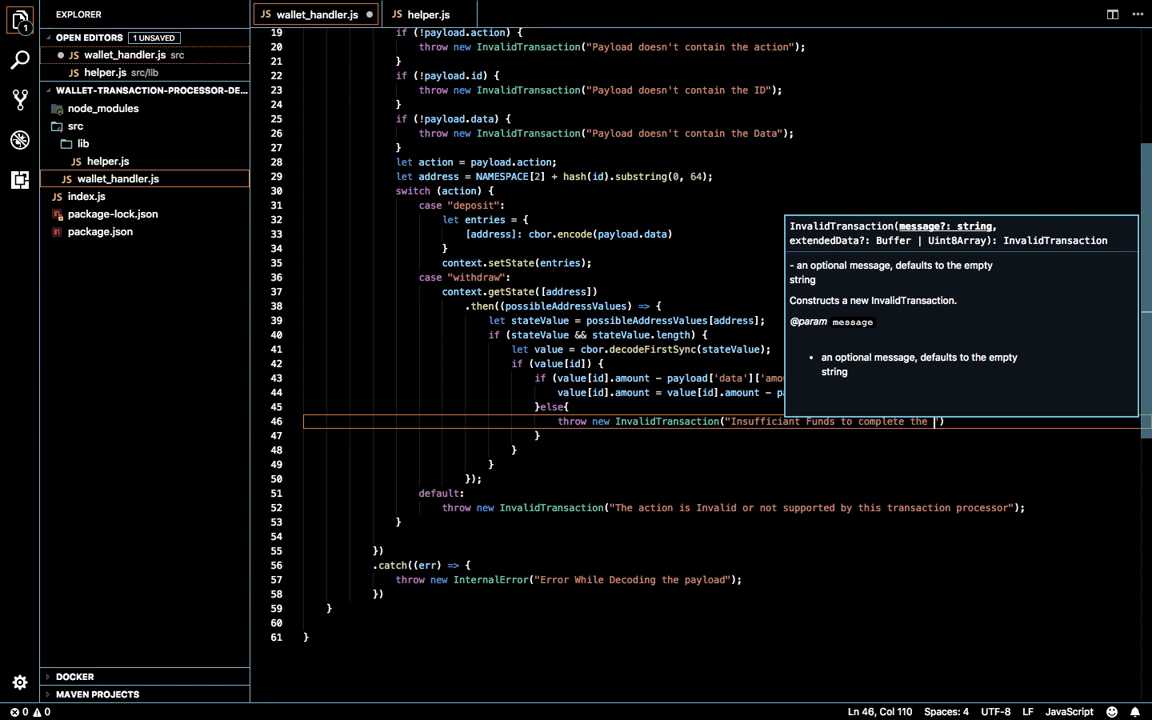
text(tranaction)
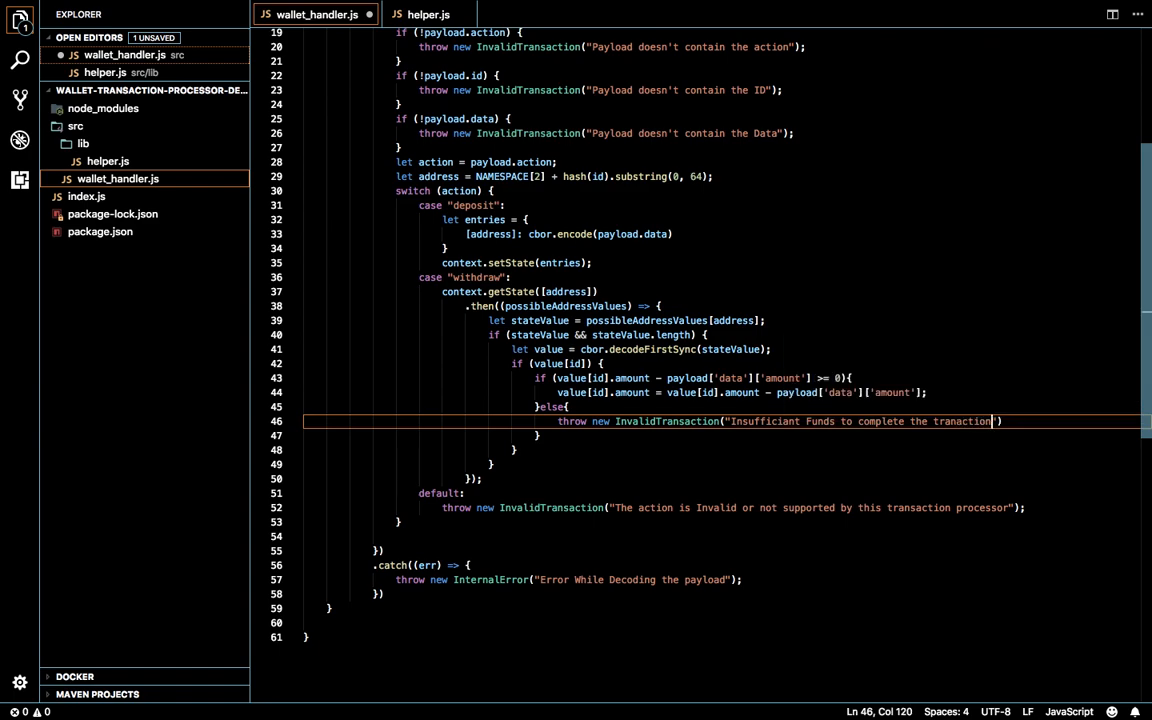
text(");)
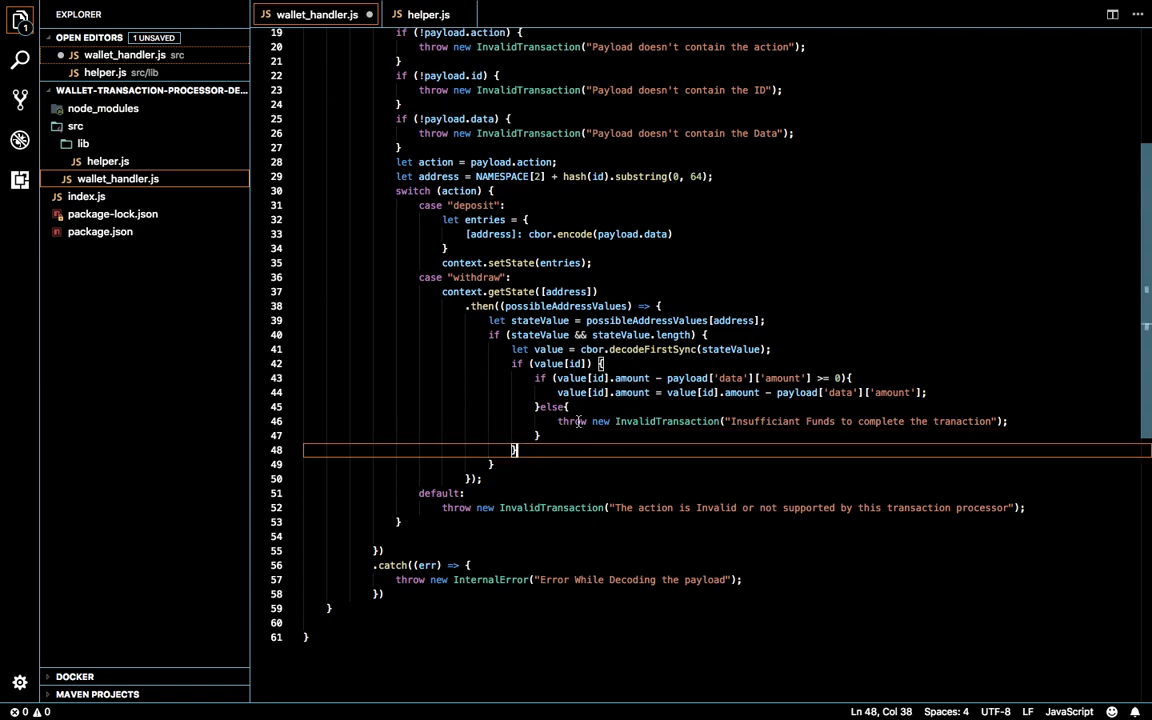
key(Enter)
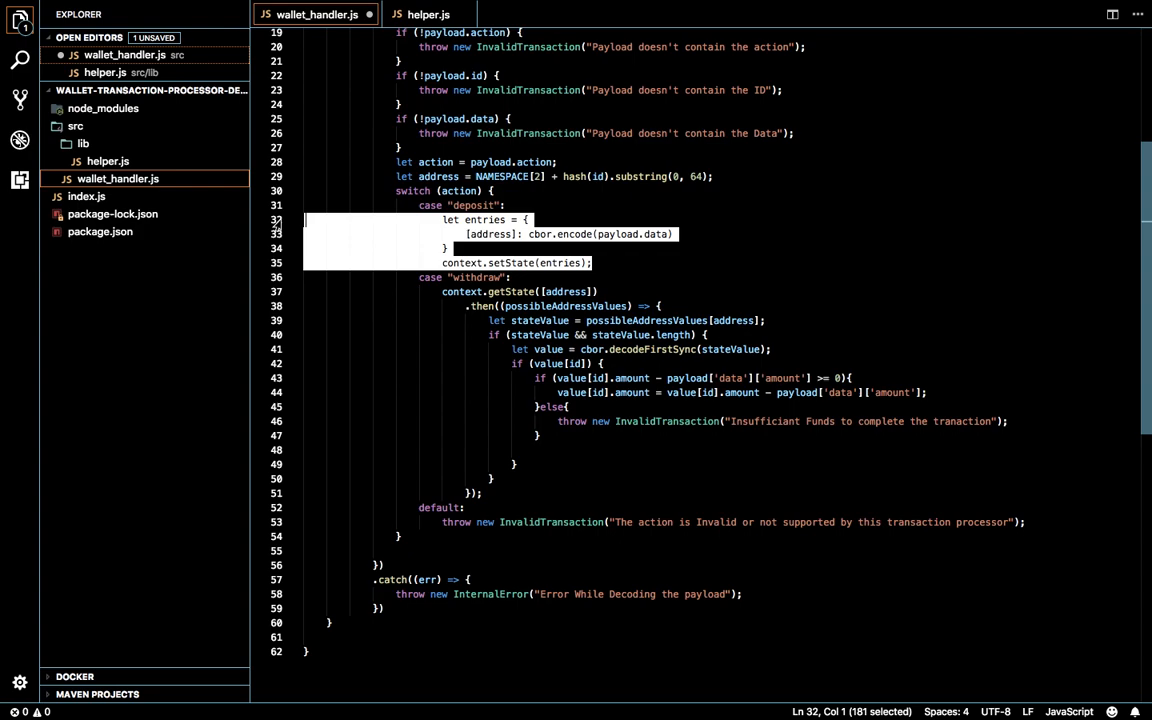
Paste the setState entries block into the withdraw case, encoding value[id] instead of payload.data
key(ctrl+v)
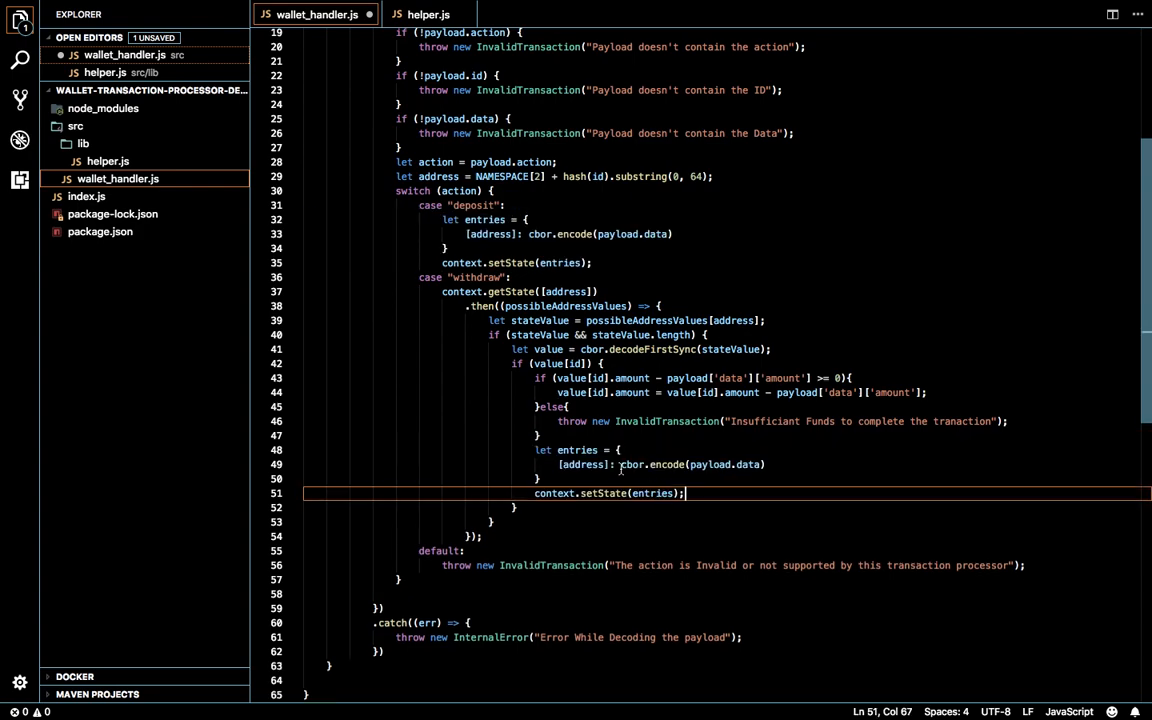
double_click(582, 464)
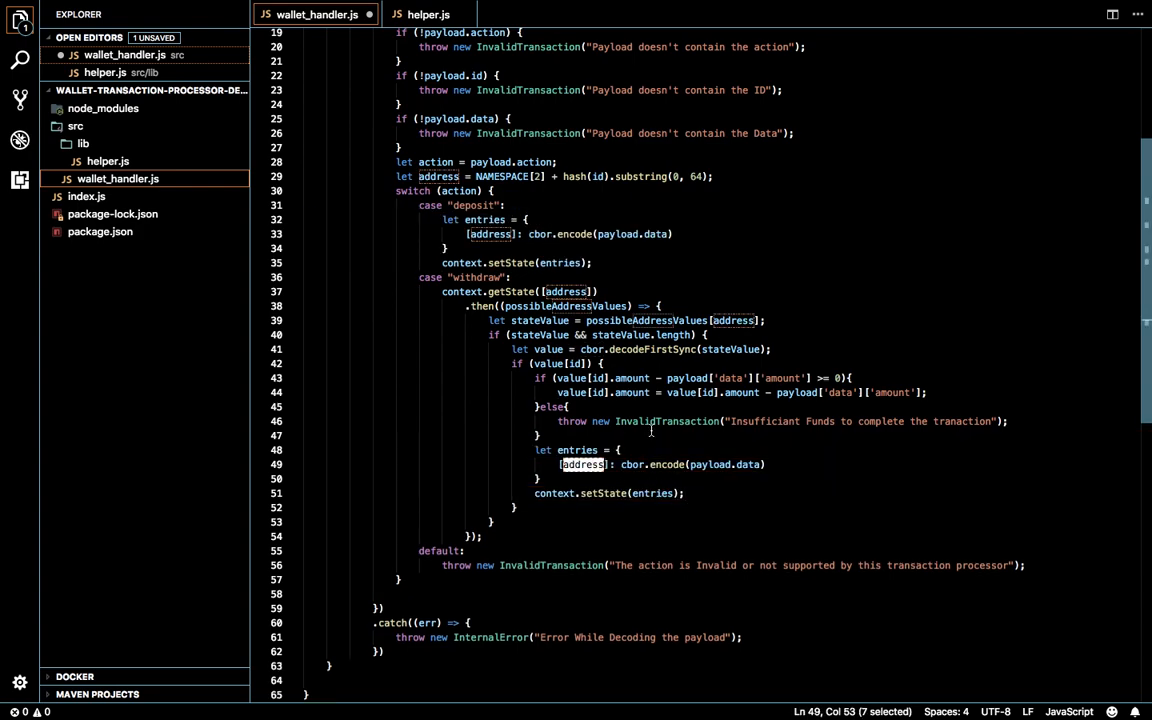
double_click(708, 464)
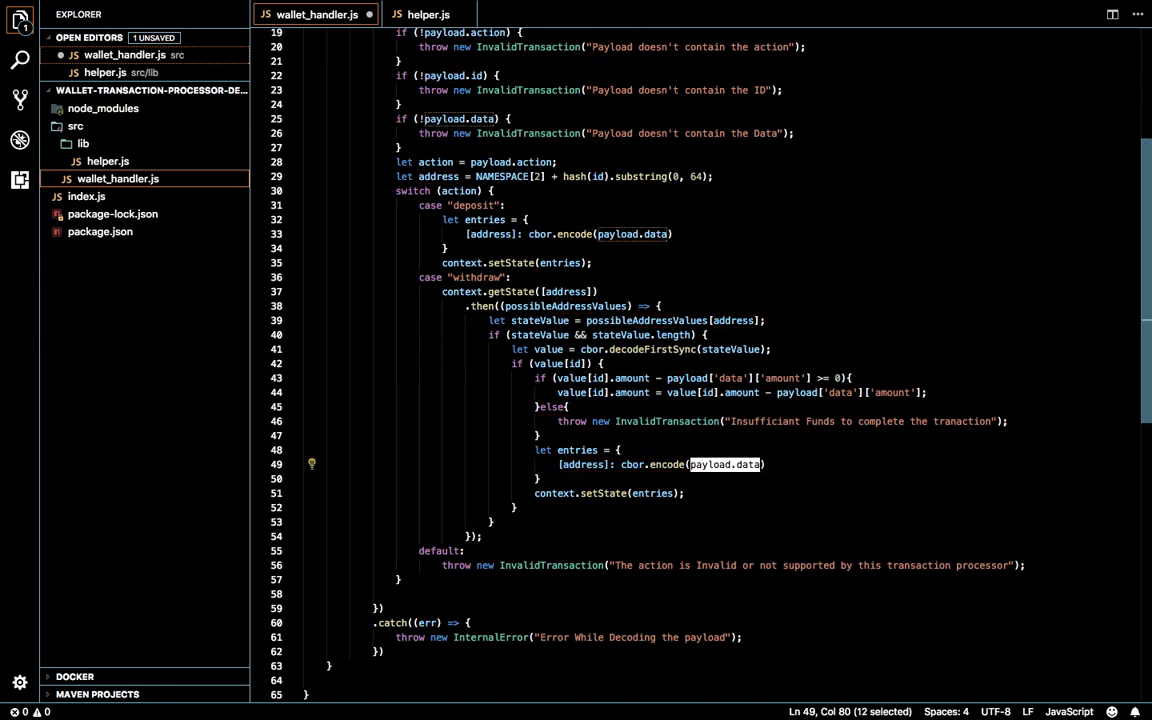
text(value[id])
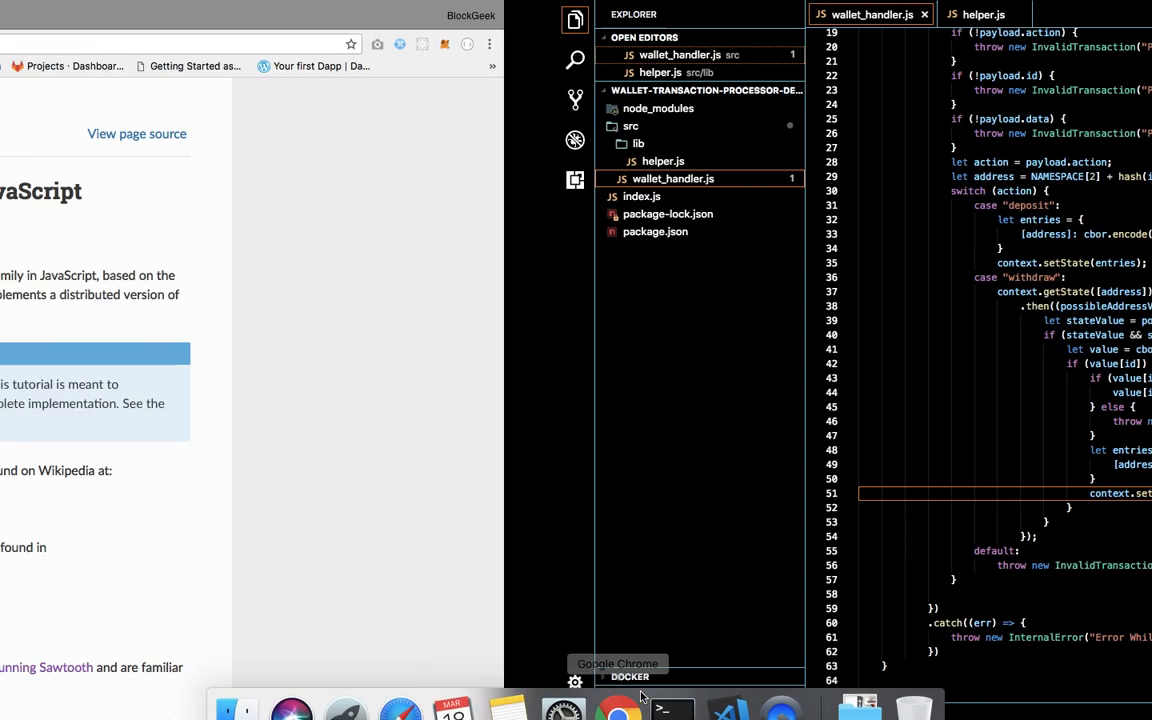
From the GitHub home page, open the sawtooth-boilerplate repository in a new tab
click(616, 708)
text(github.com)
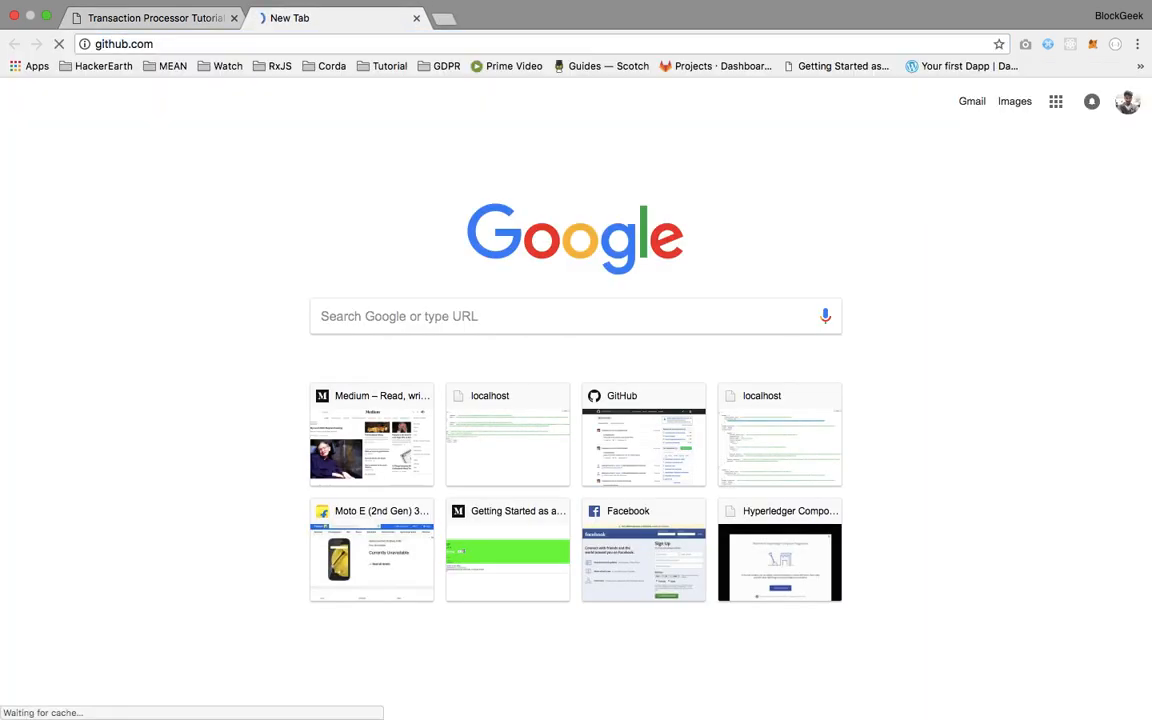
click(644, 436)
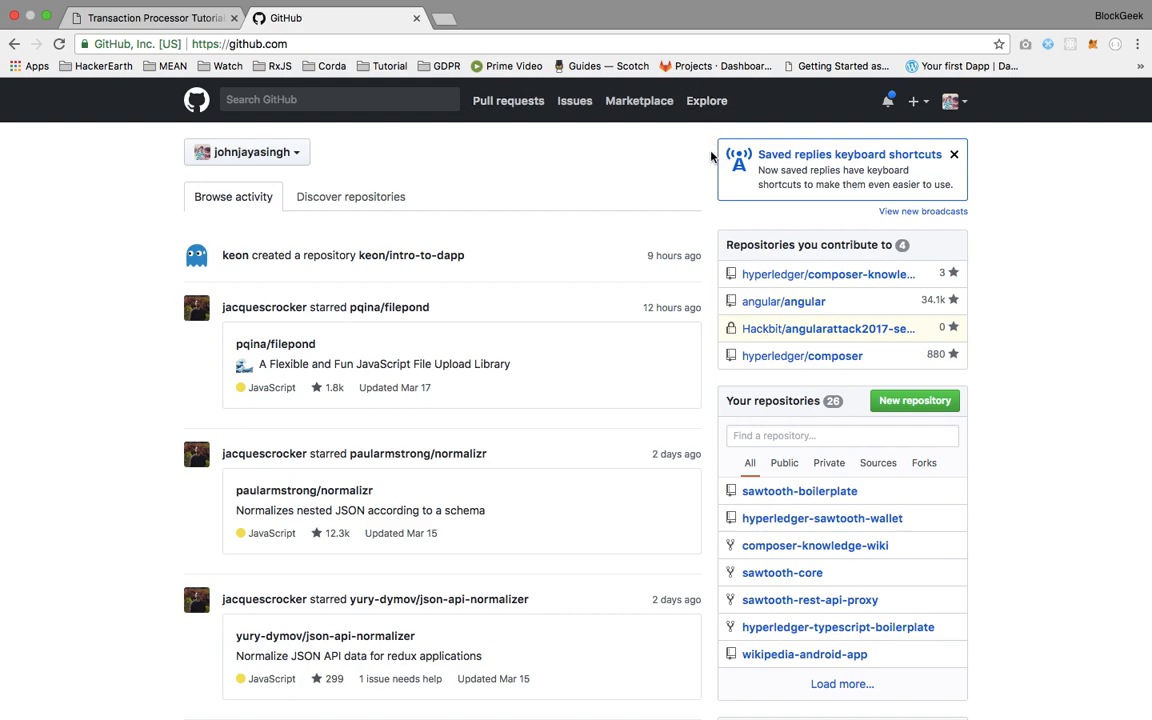
scroll(down, 3)
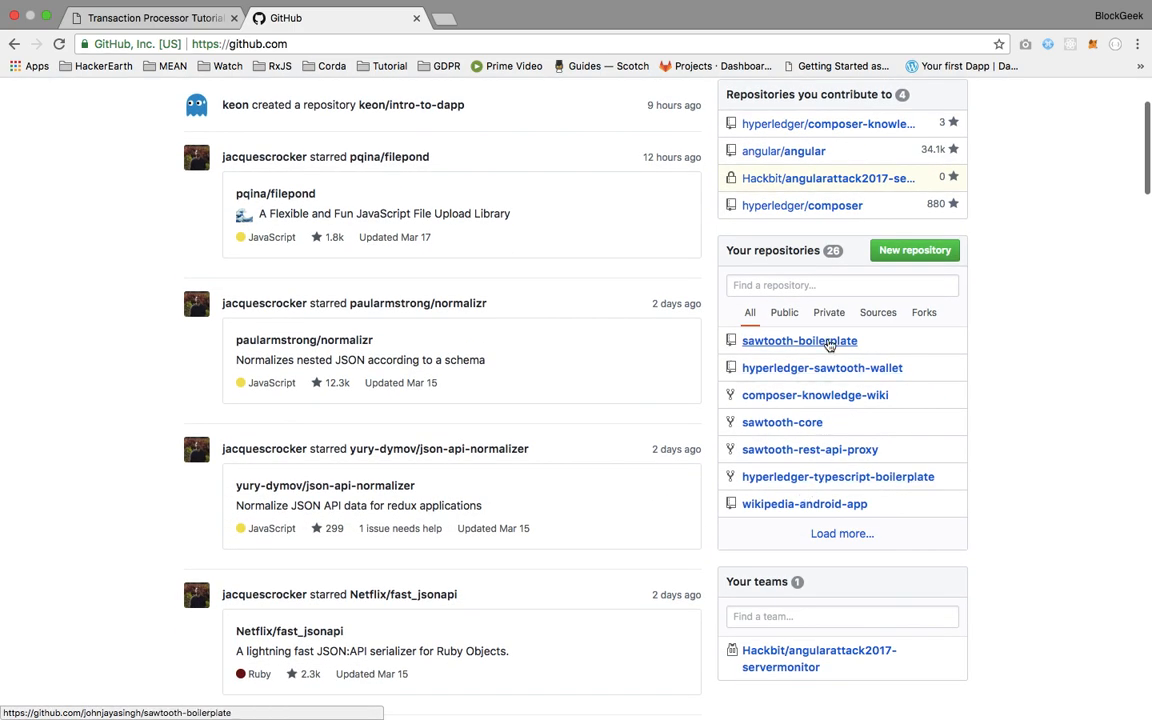
right_click(800, 340)
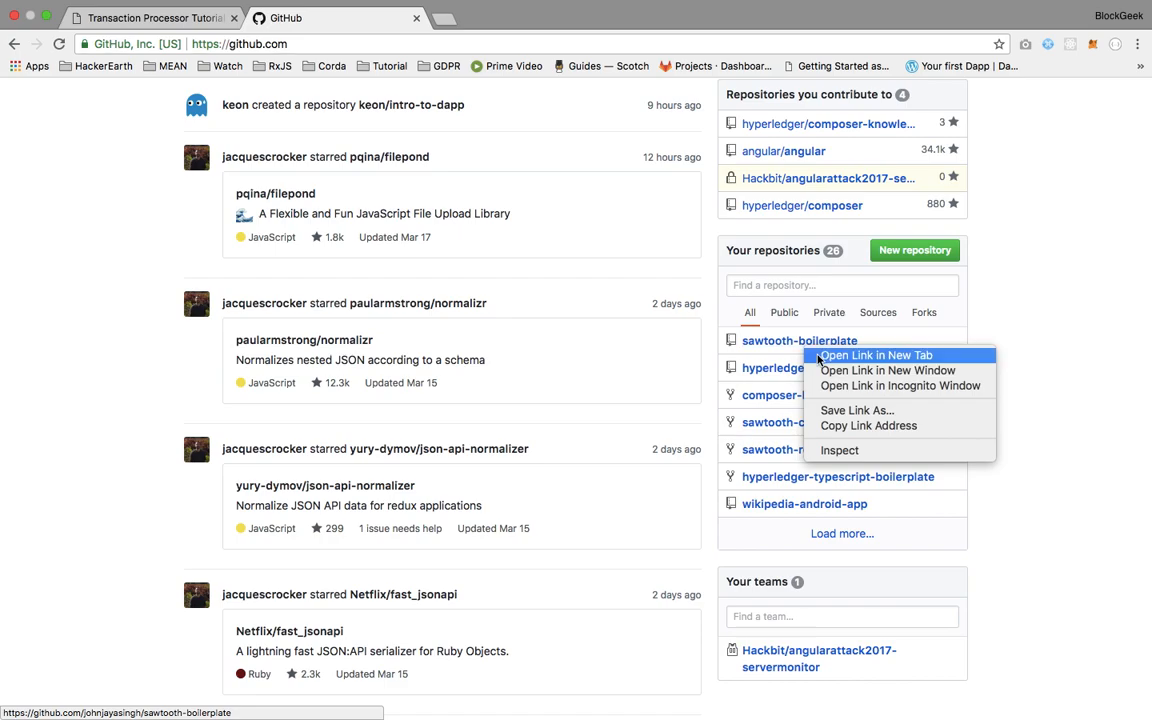
click(876, 356)
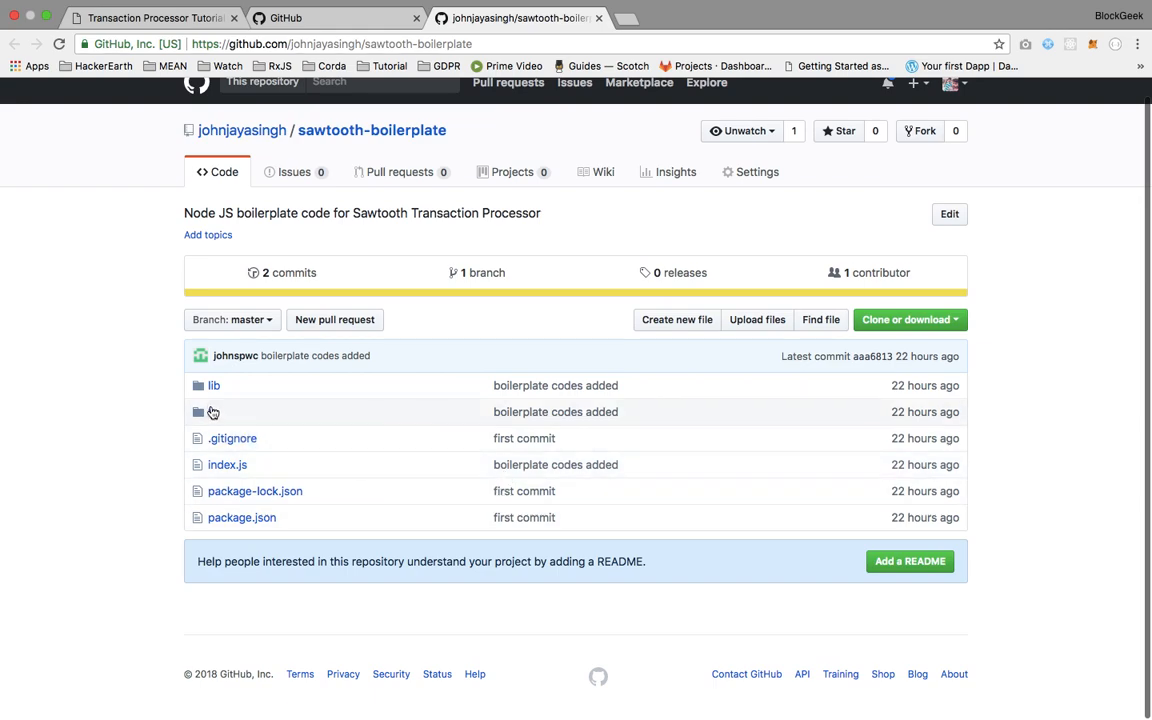
Navigate the repository's file list to its index.js showing the handler registration
click(210, 412)
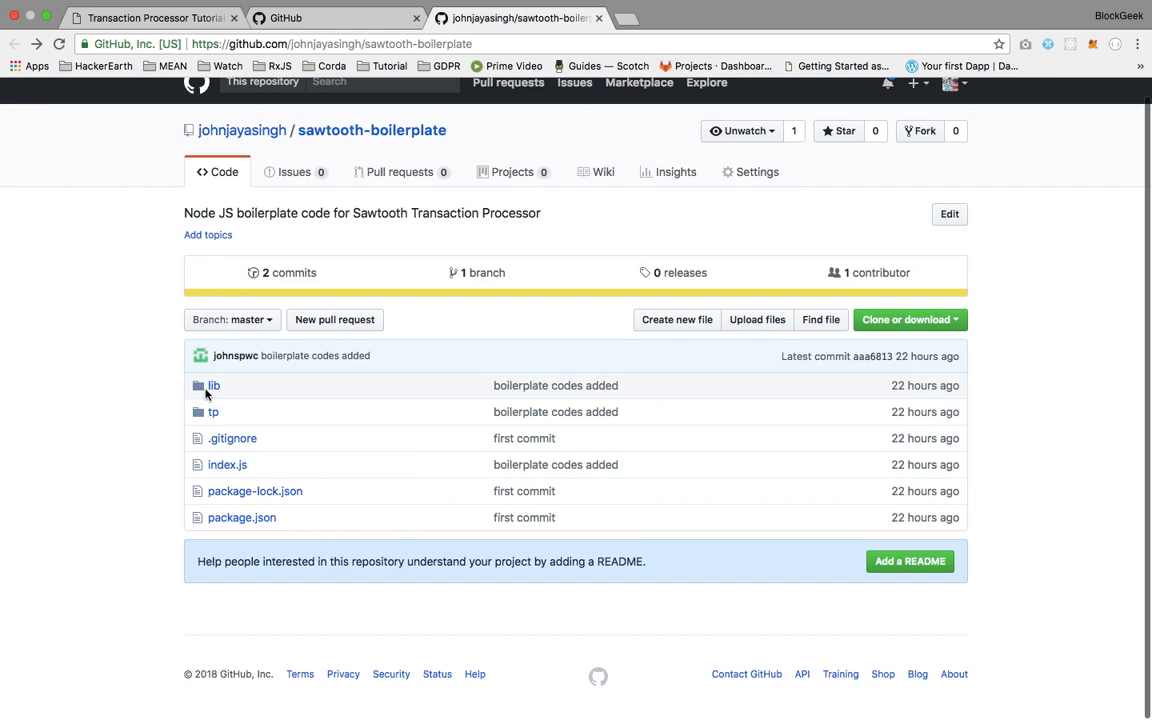
click(210, 384)
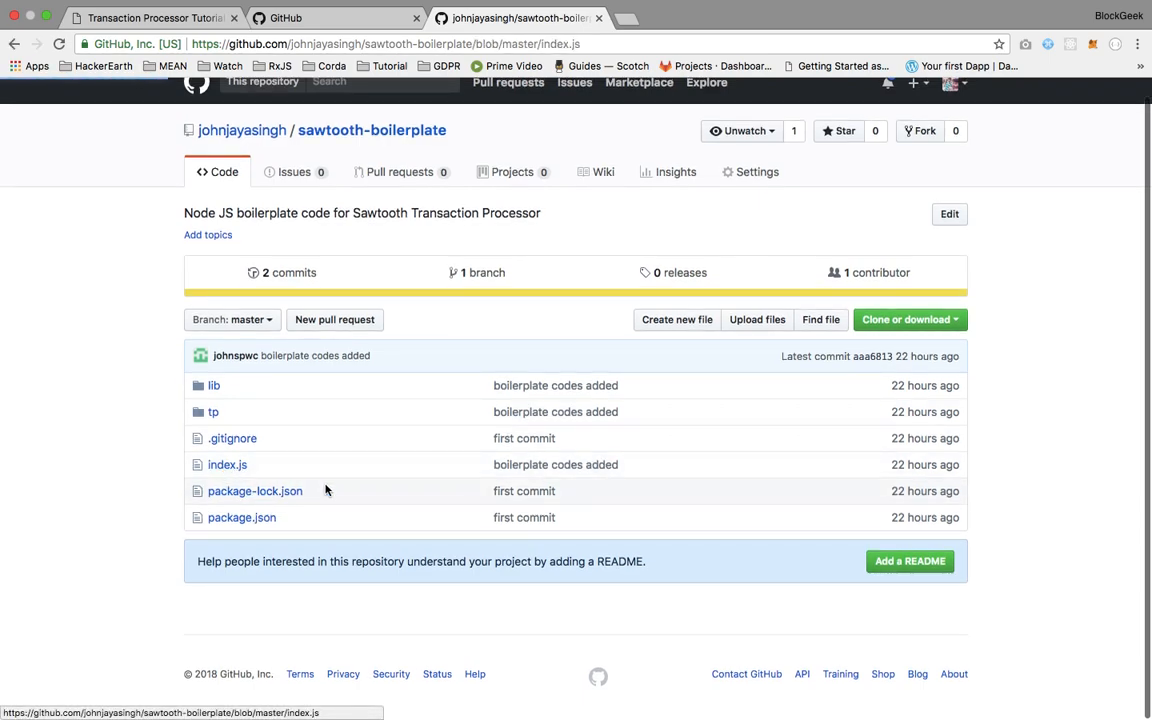
click(228, 464)
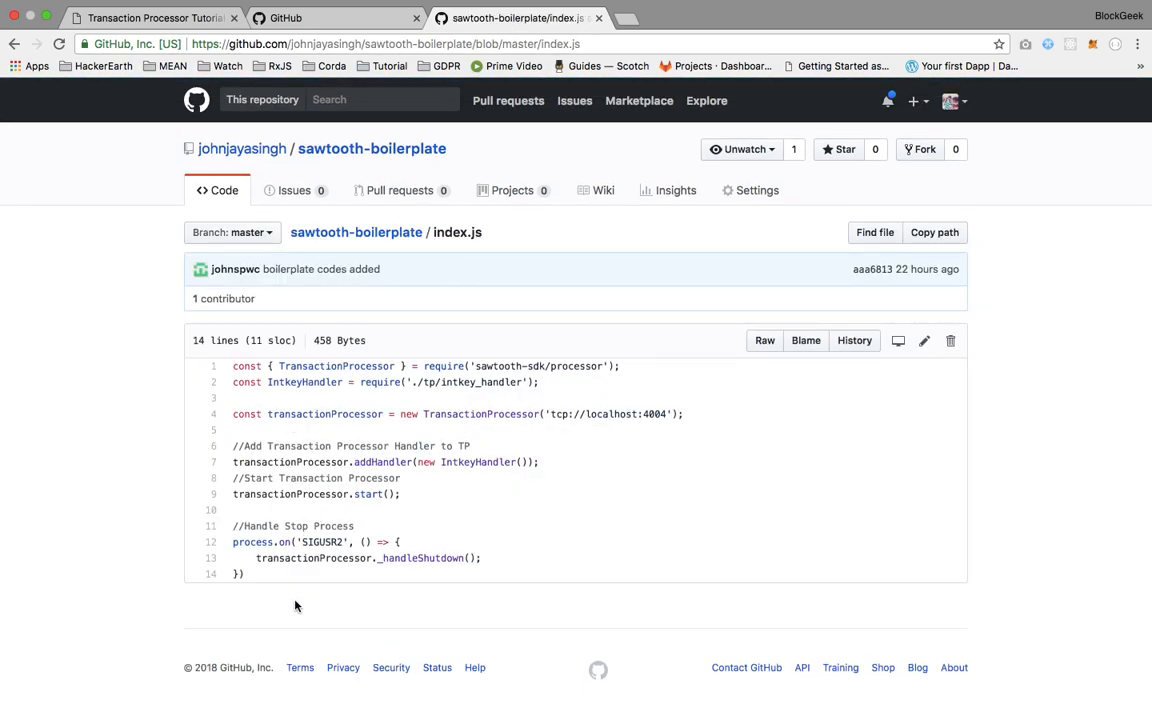
mouse_move(266, 592)
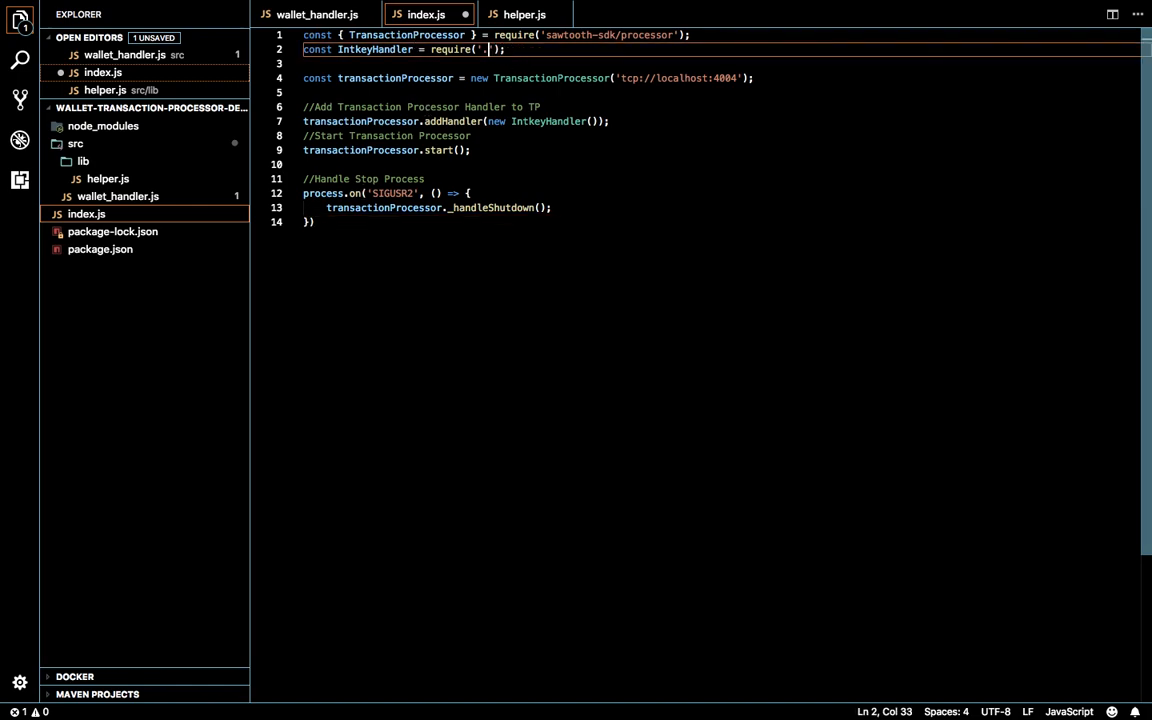
Require WalletHandler from './src/wallet_handler' and register new WalletHandler() with the processor
text(/src/wallet_handler)
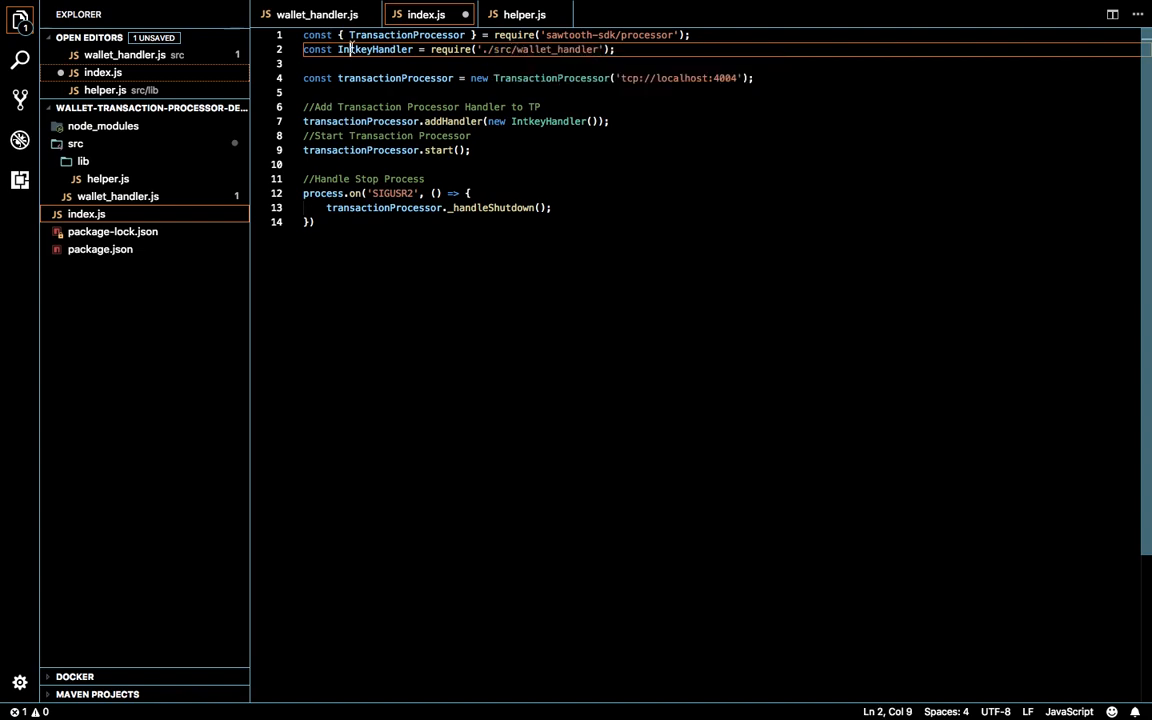
text(Walle)
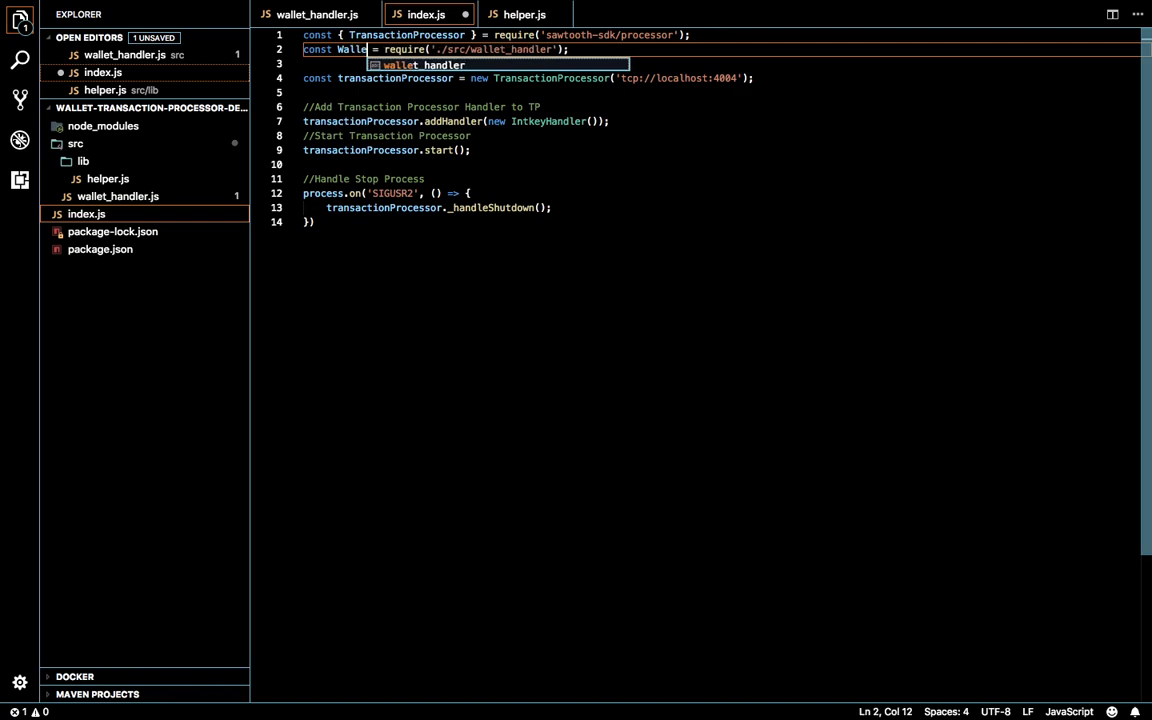
text(tHandler)
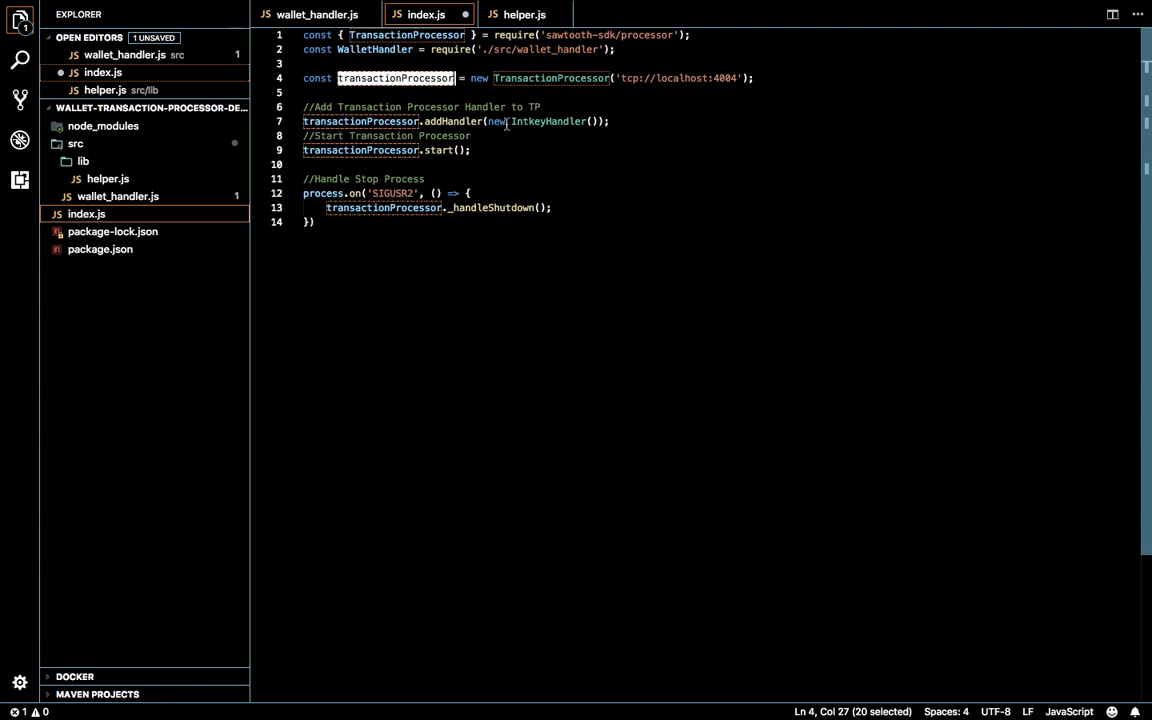
text(Walle)
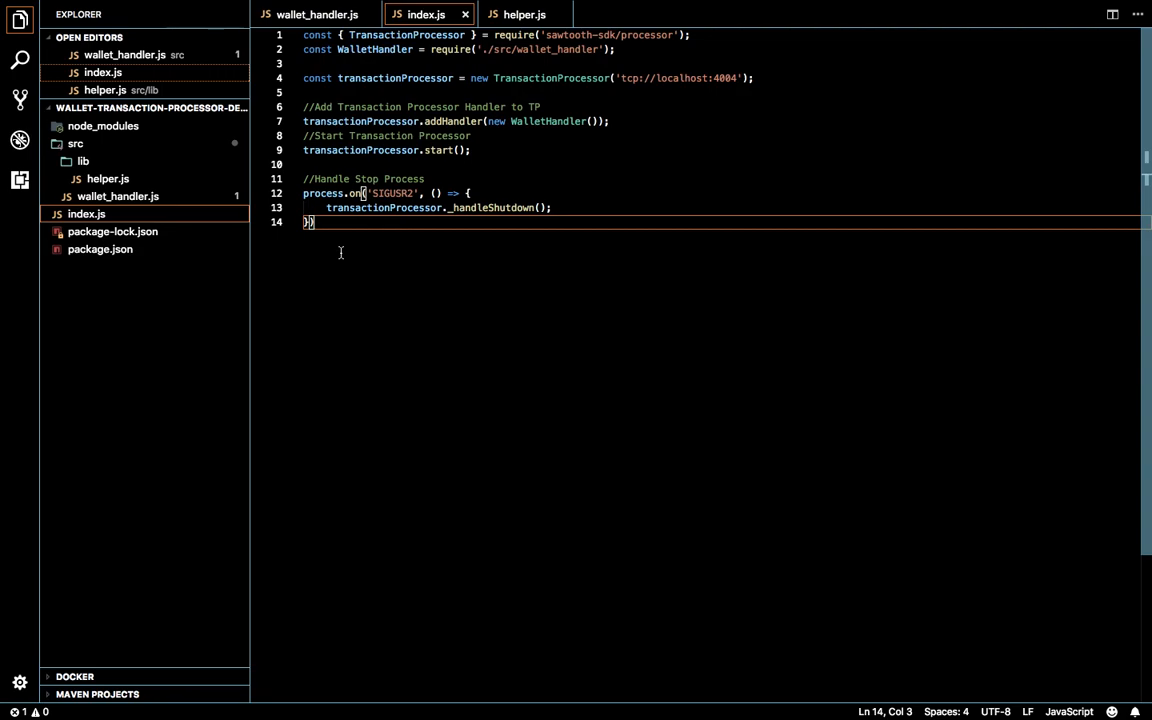
mouse_move(432, 226)
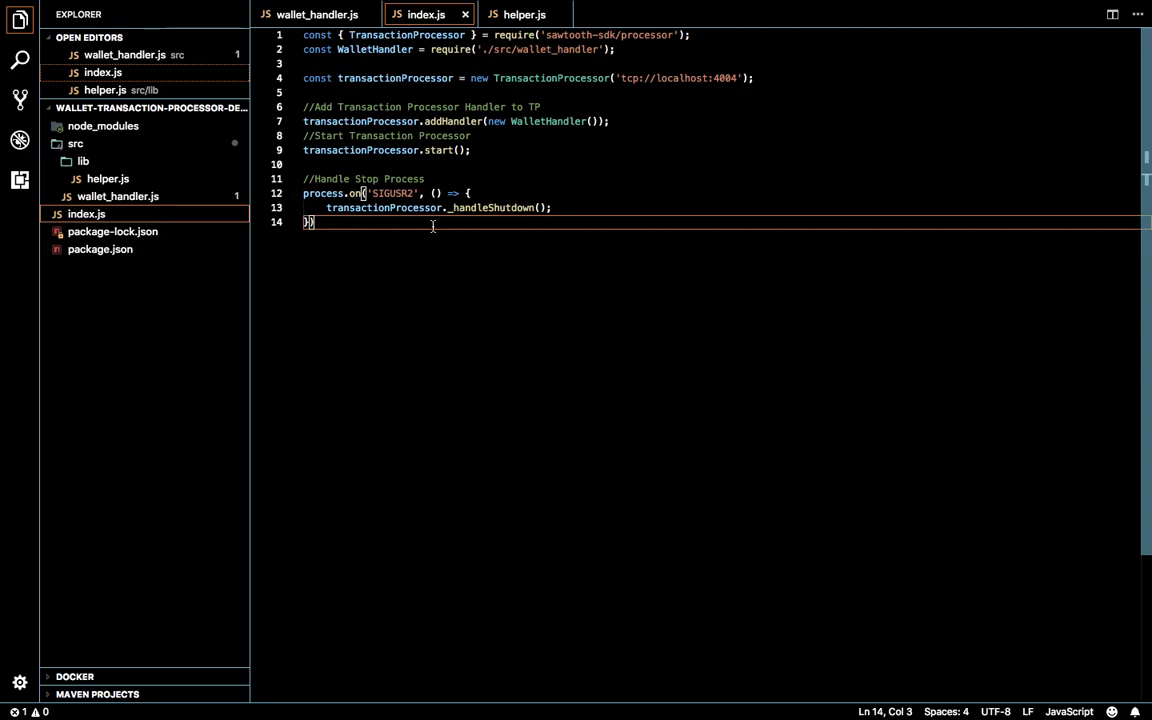
click(452, 206)
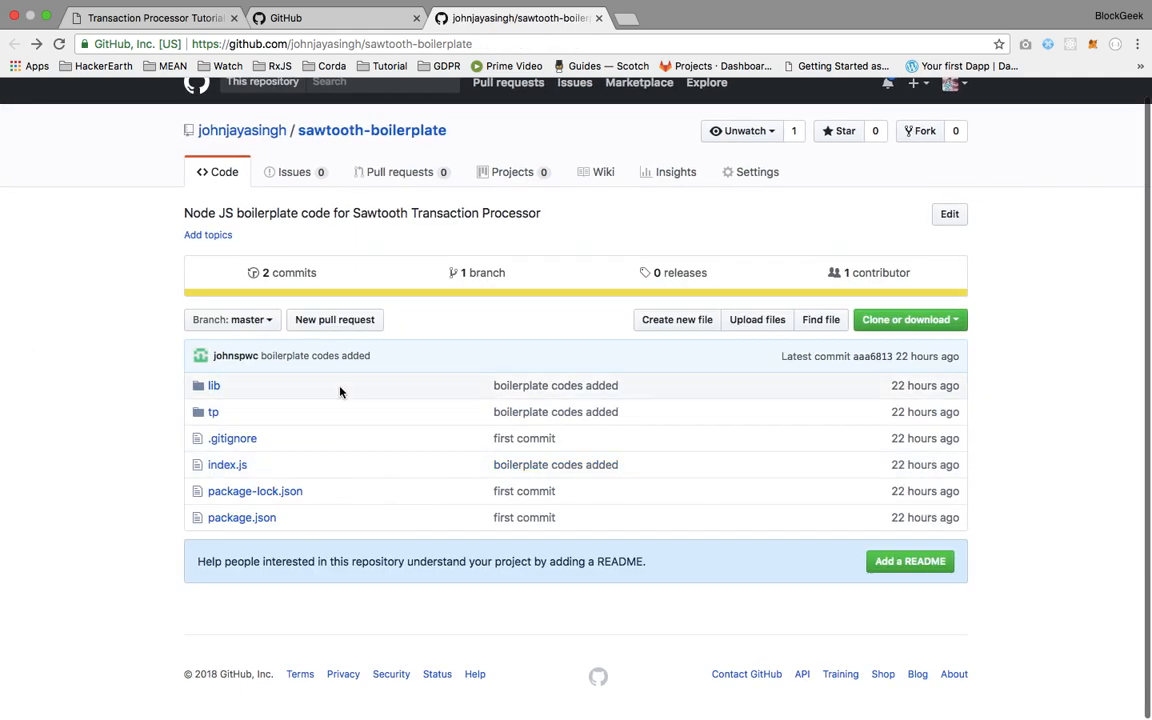
mouse_move(644, 460)
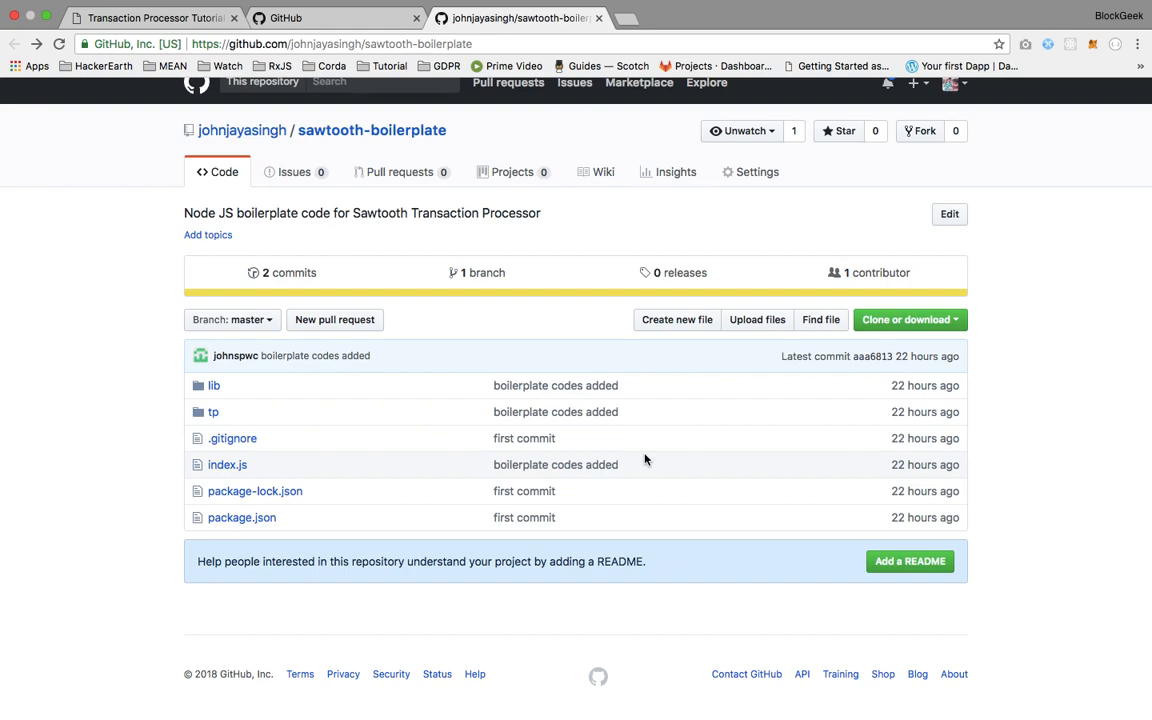
mouse_move(294, 172)
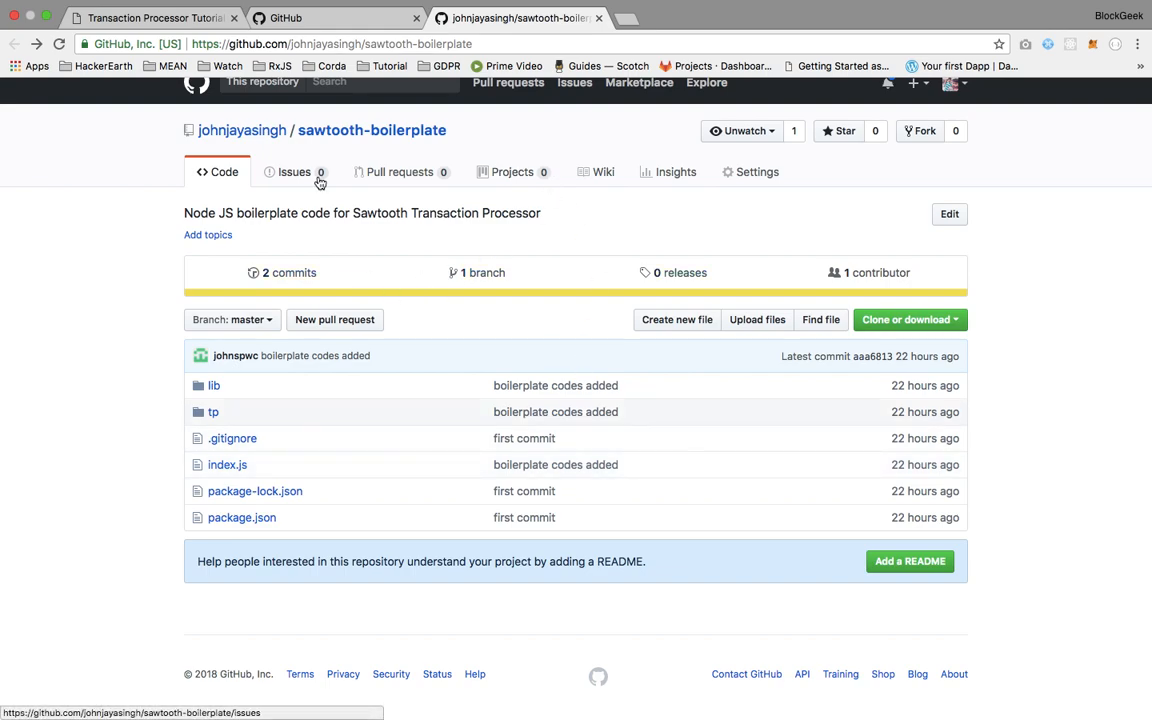
mouse_move(364, 240)
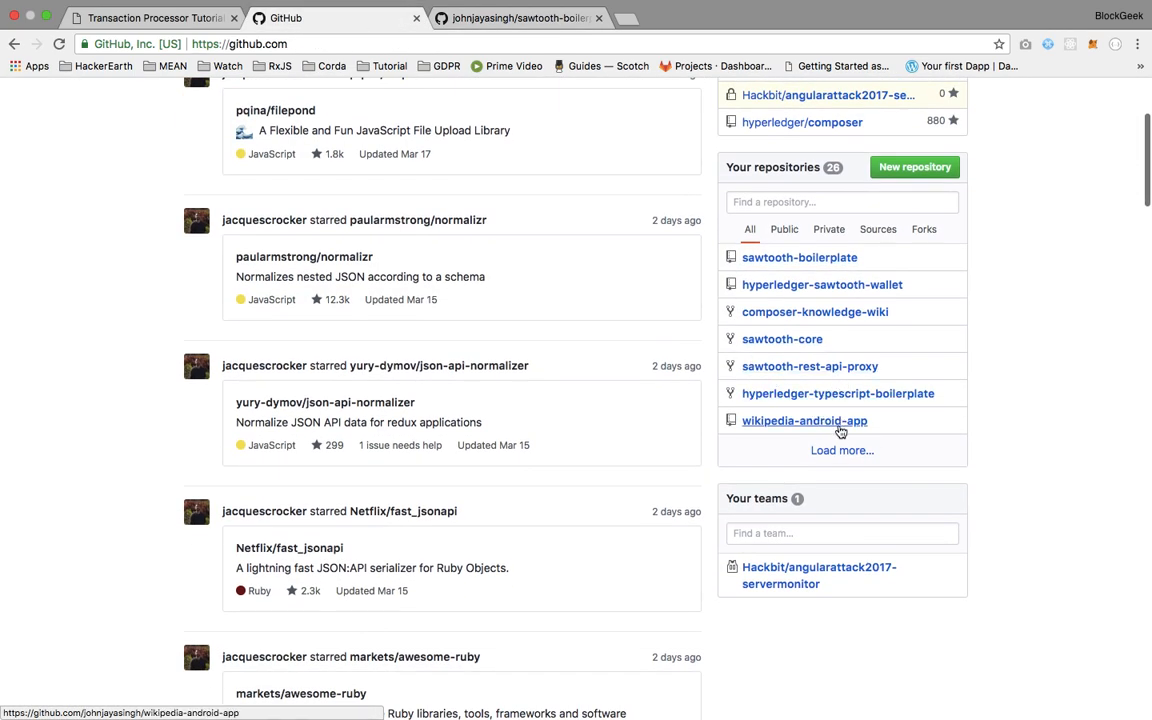
Load the full personal repositories list on the GitHub dashboard
click(842, 450)
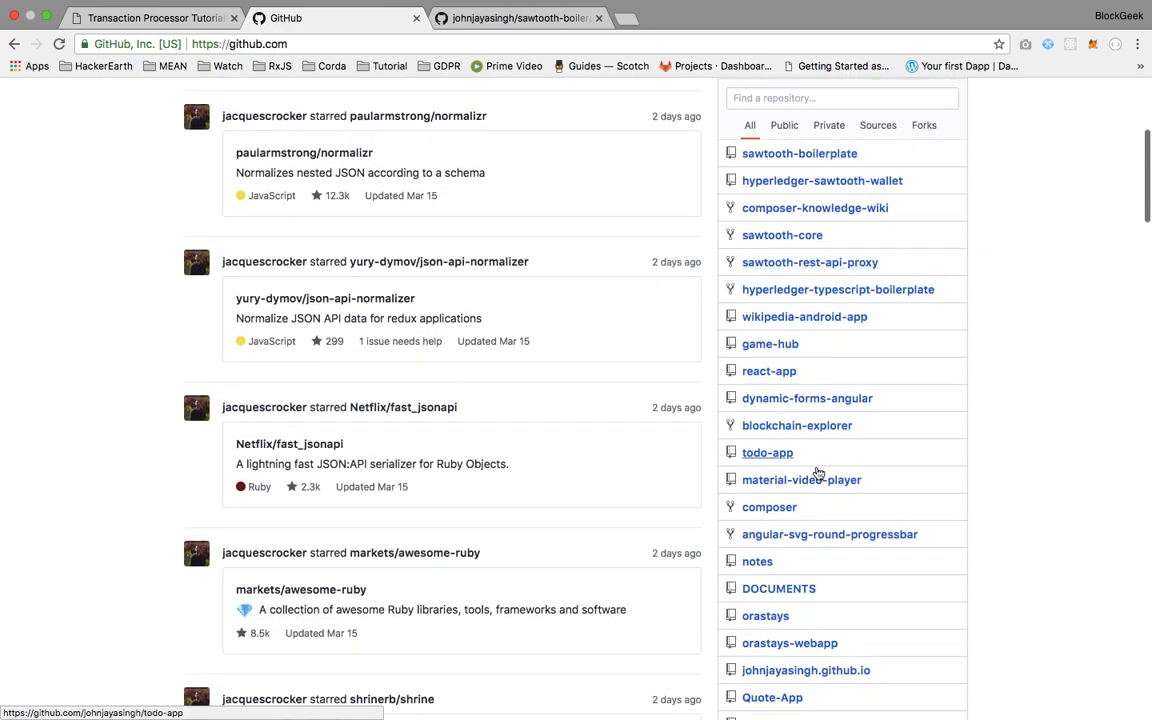
scroll(up, 3)
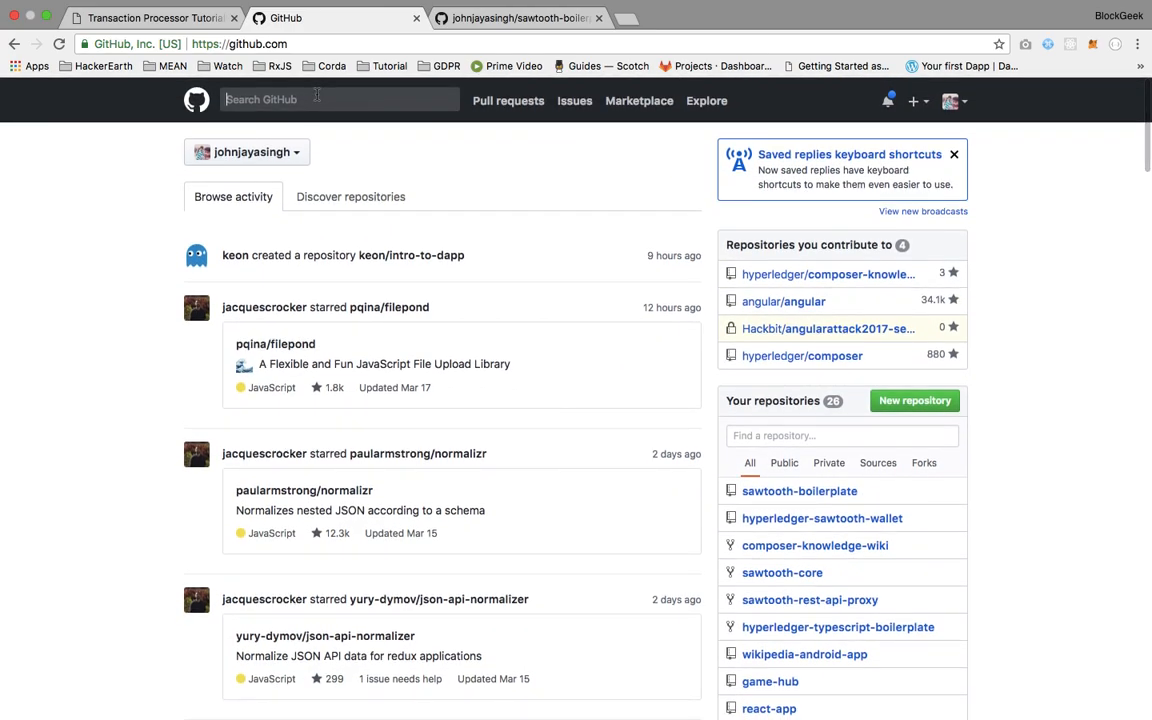
Search GitHub for intkey and open the intkey-tp-js repository result
text(intkey--)
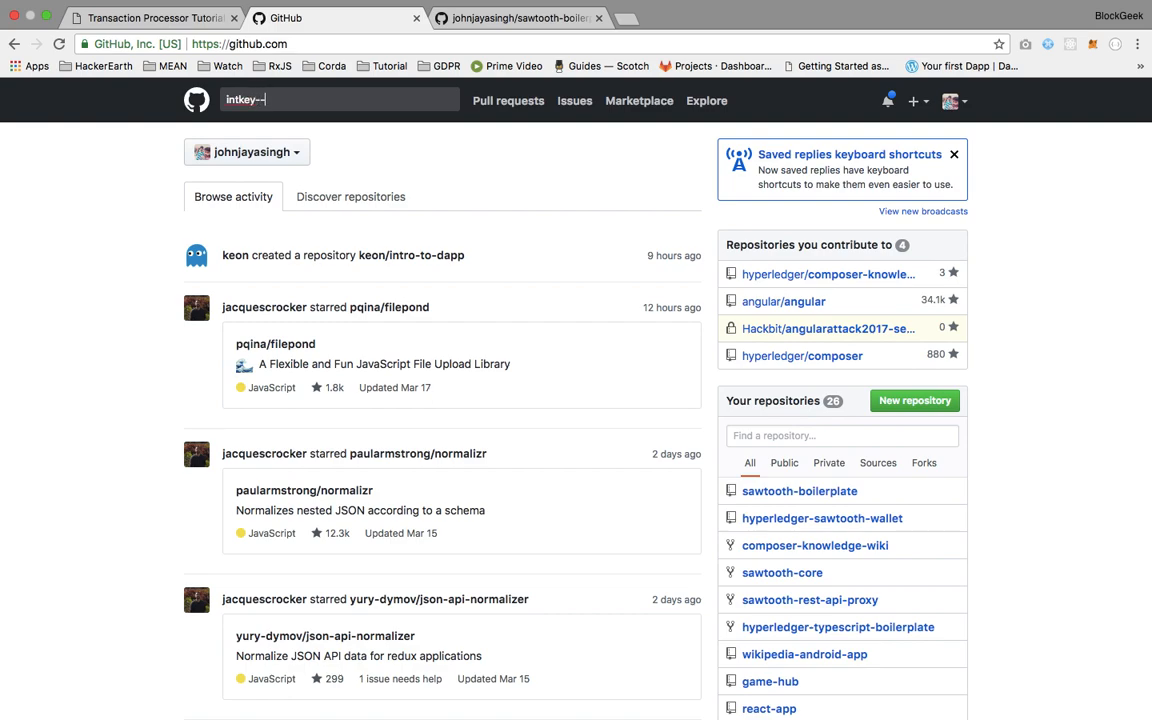
key(Return)
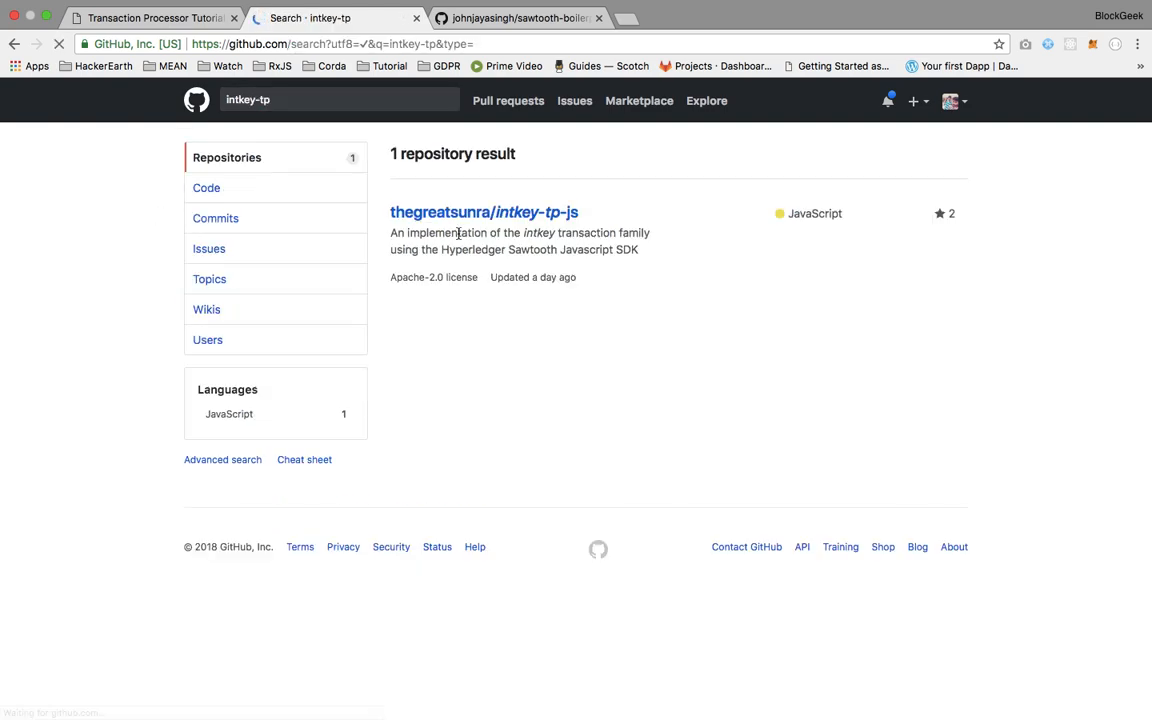
click(484, 212)
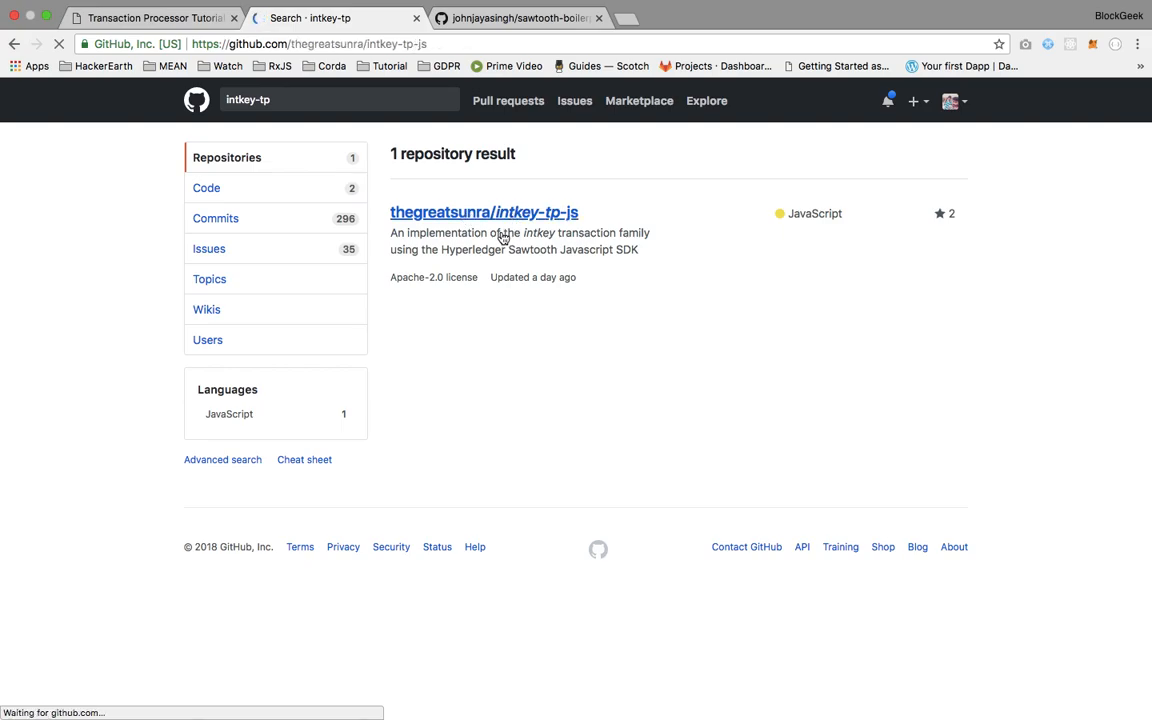
click(484, 212)
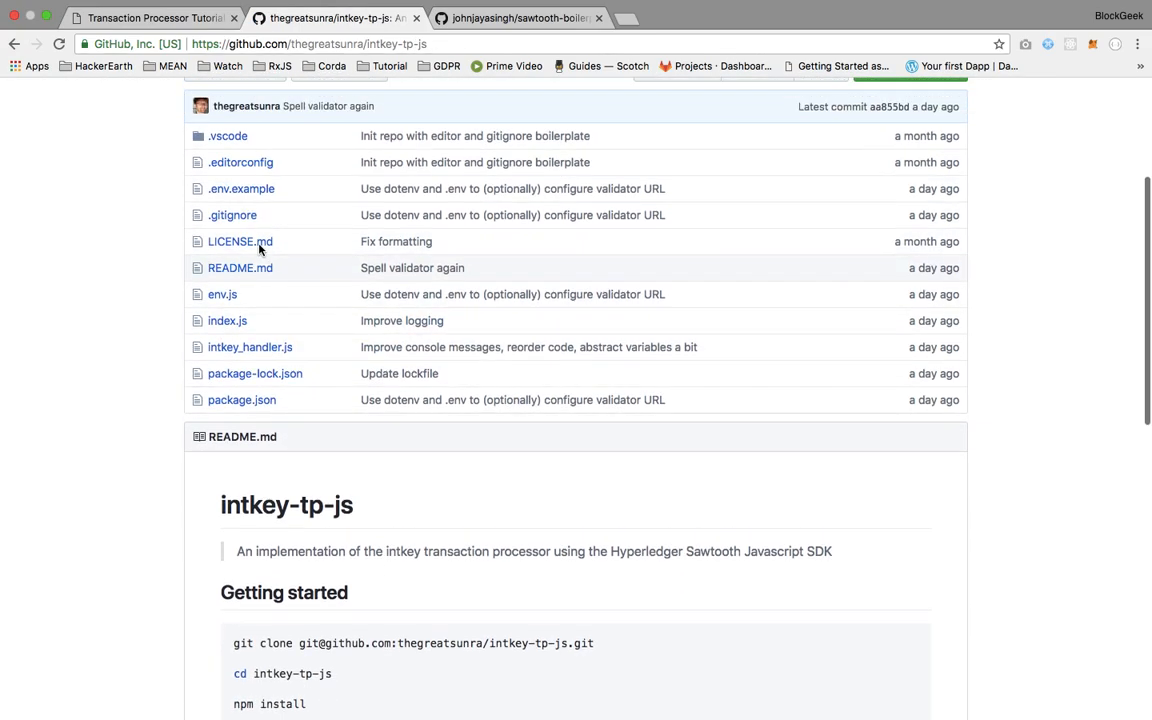
scroll(up, 3)
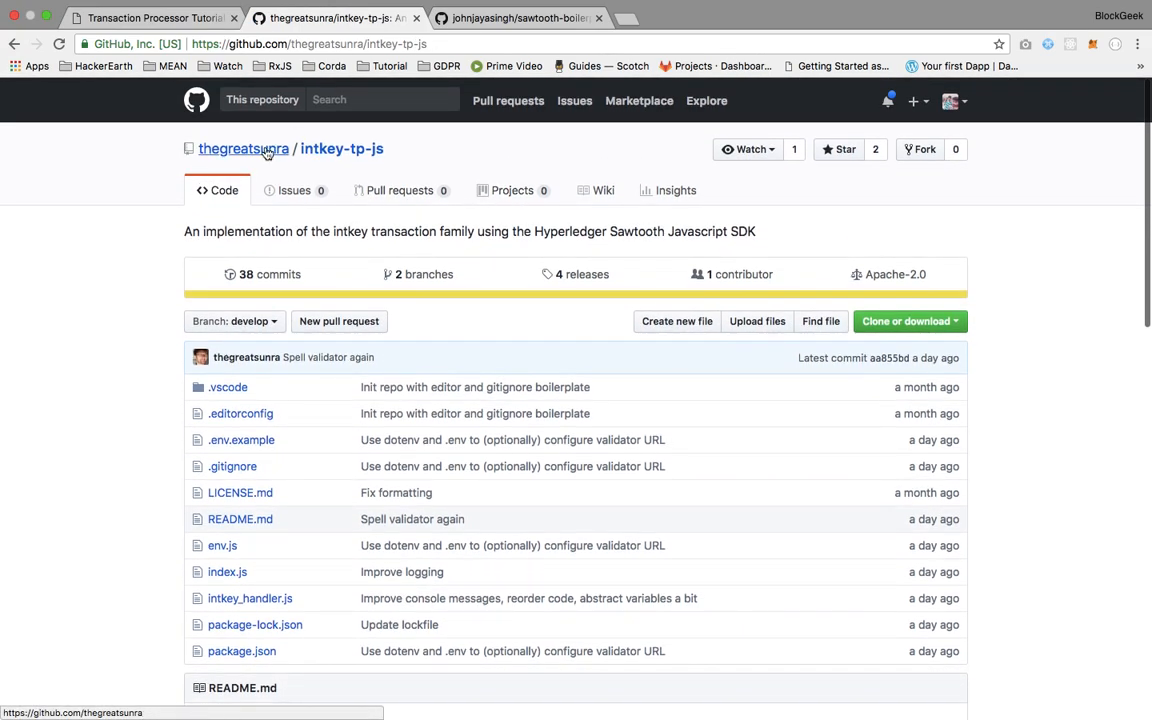
Go to the owner thegreatsunra's profile and open the pinned intkey-client-js repository
click(244, 148)
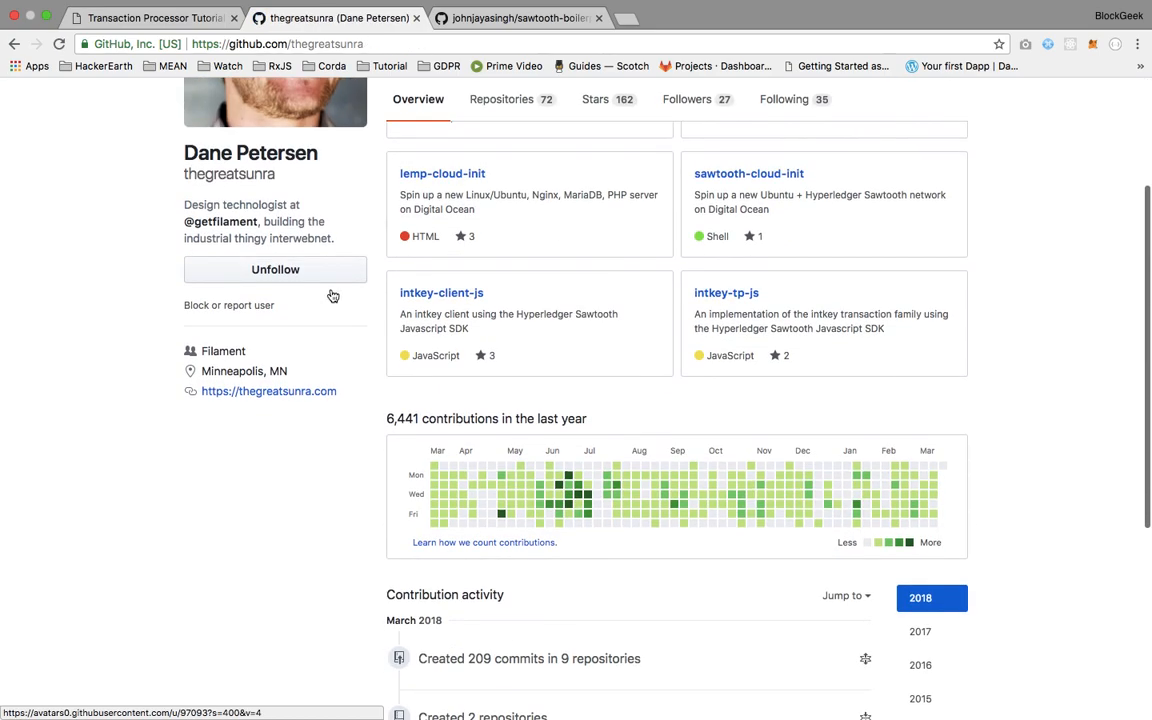
scroll(up, 3)
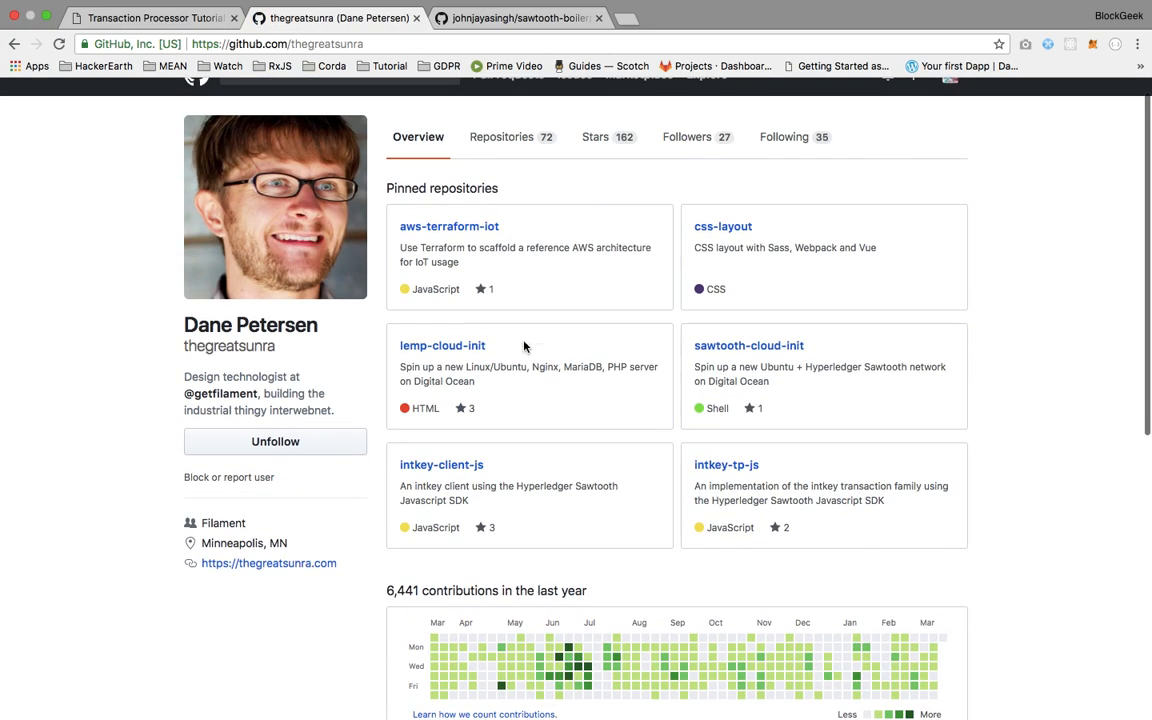
click(440, 464)
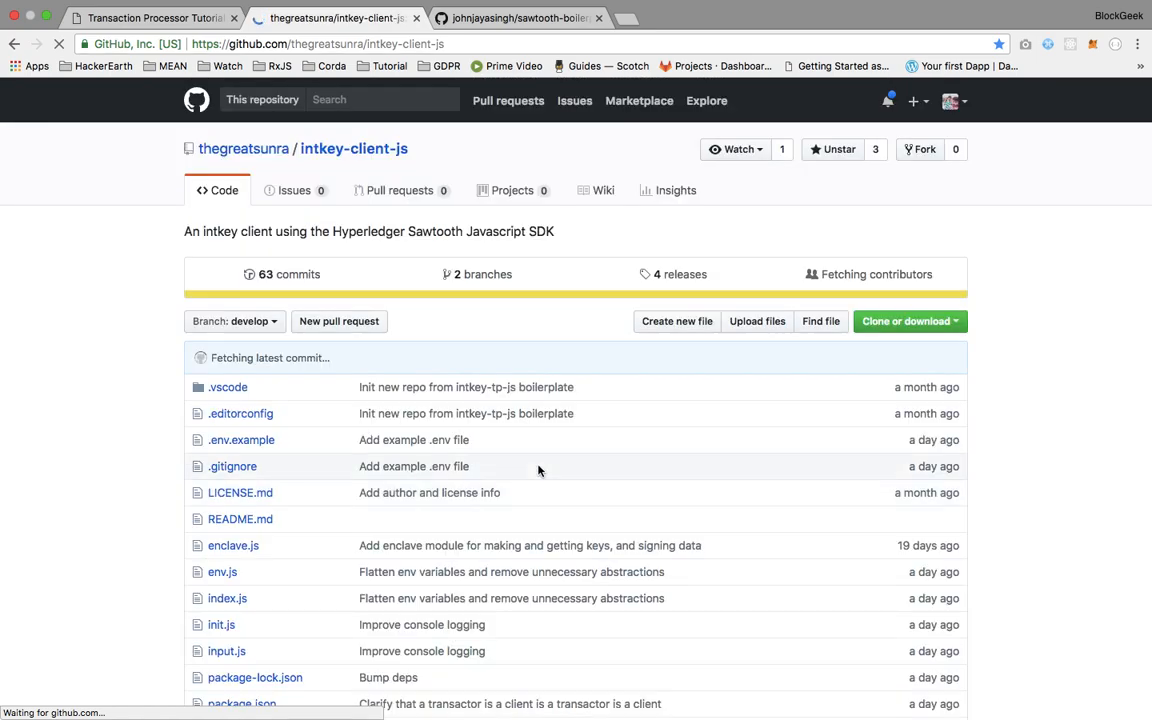
scroll(down, 3)
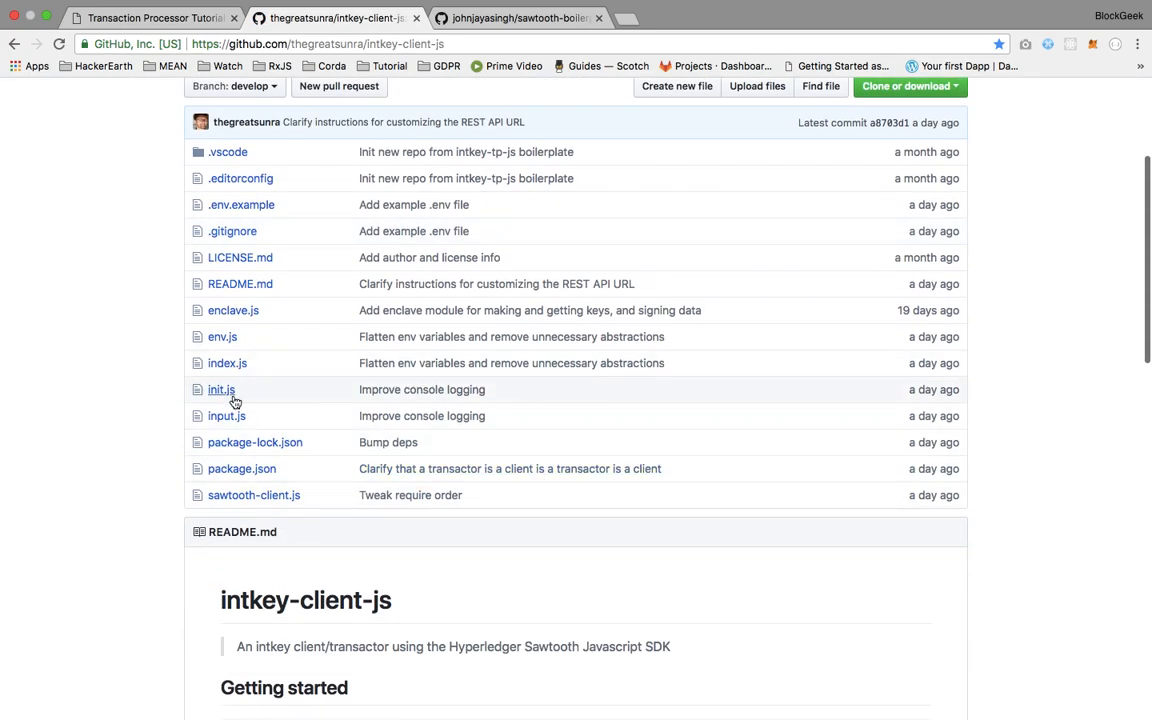
scroll(up, 3)
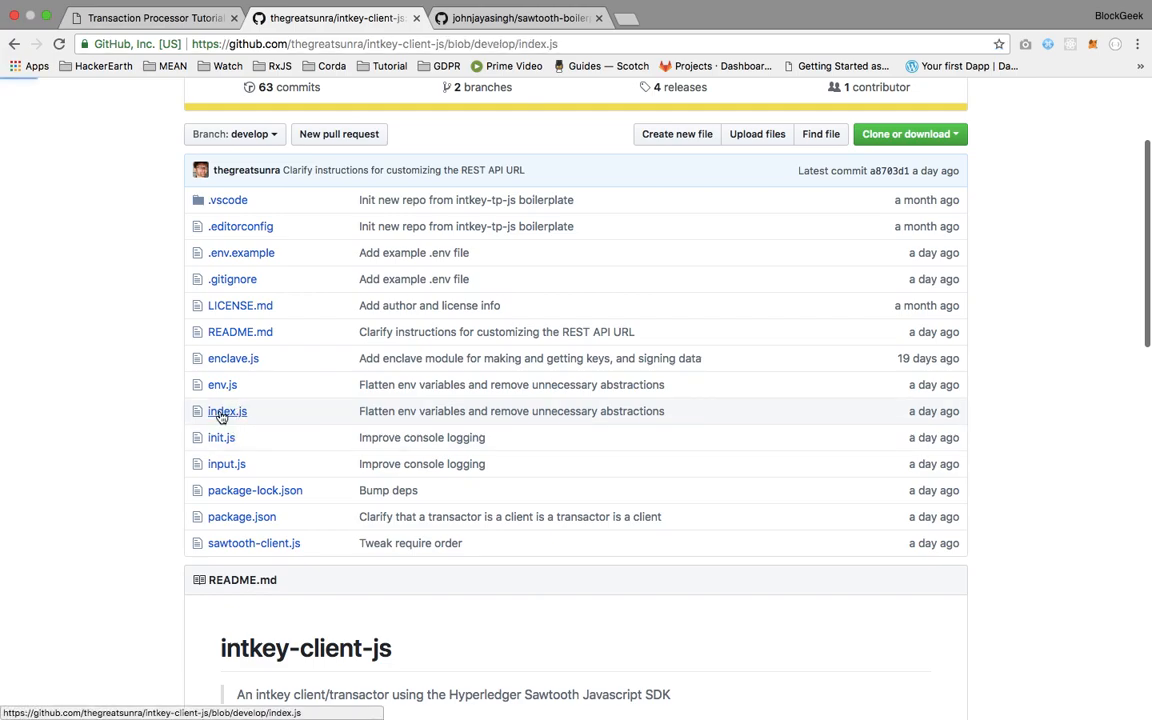
Open intkey-client-js index.js and look over the enclave and client factory setup
click(228, 412)
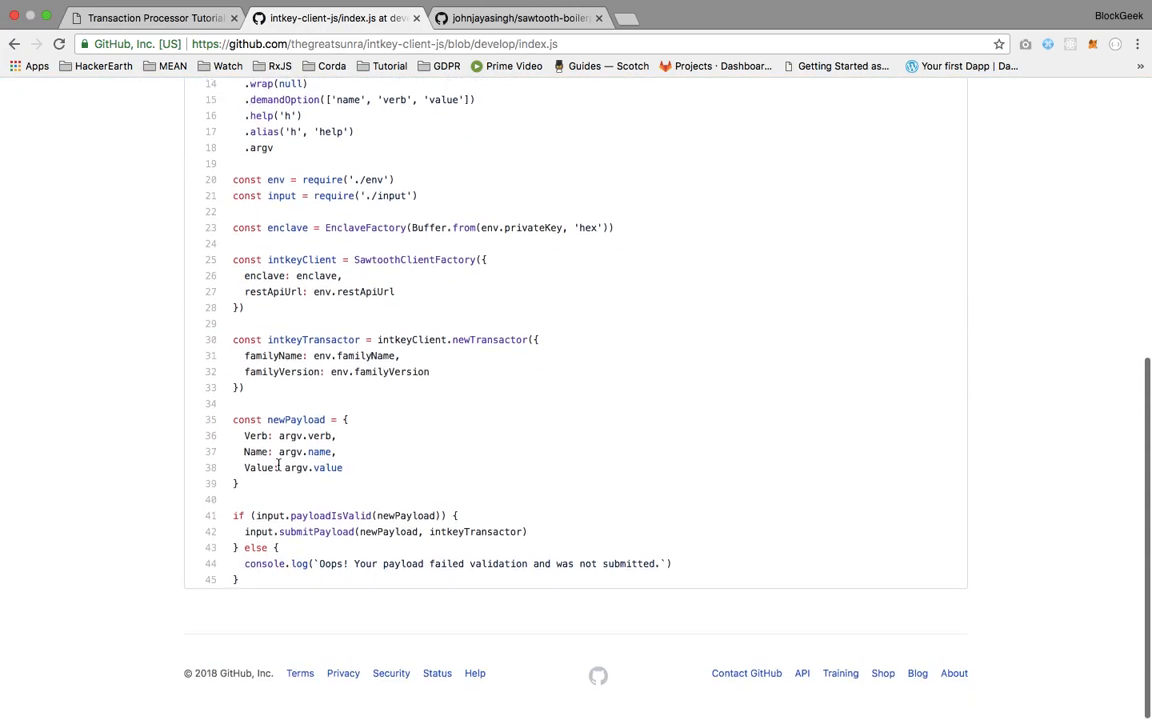
scroll(up, 3)
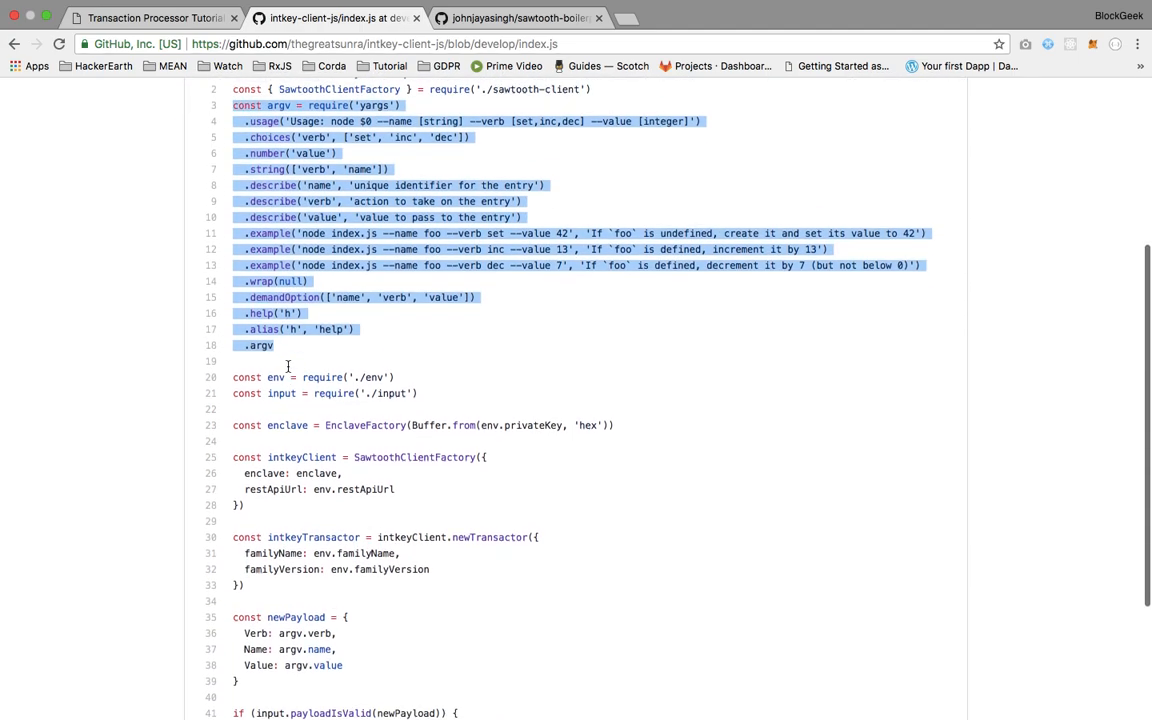
scroll(down, 3)
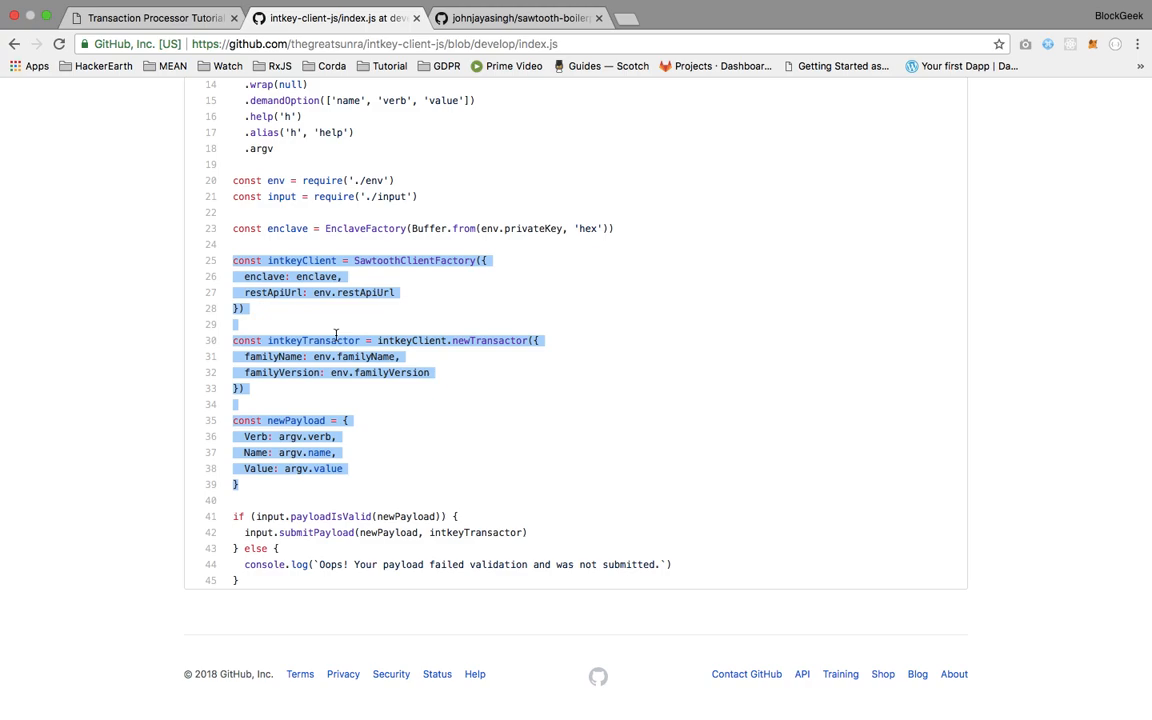
mouse_move(360, 340)
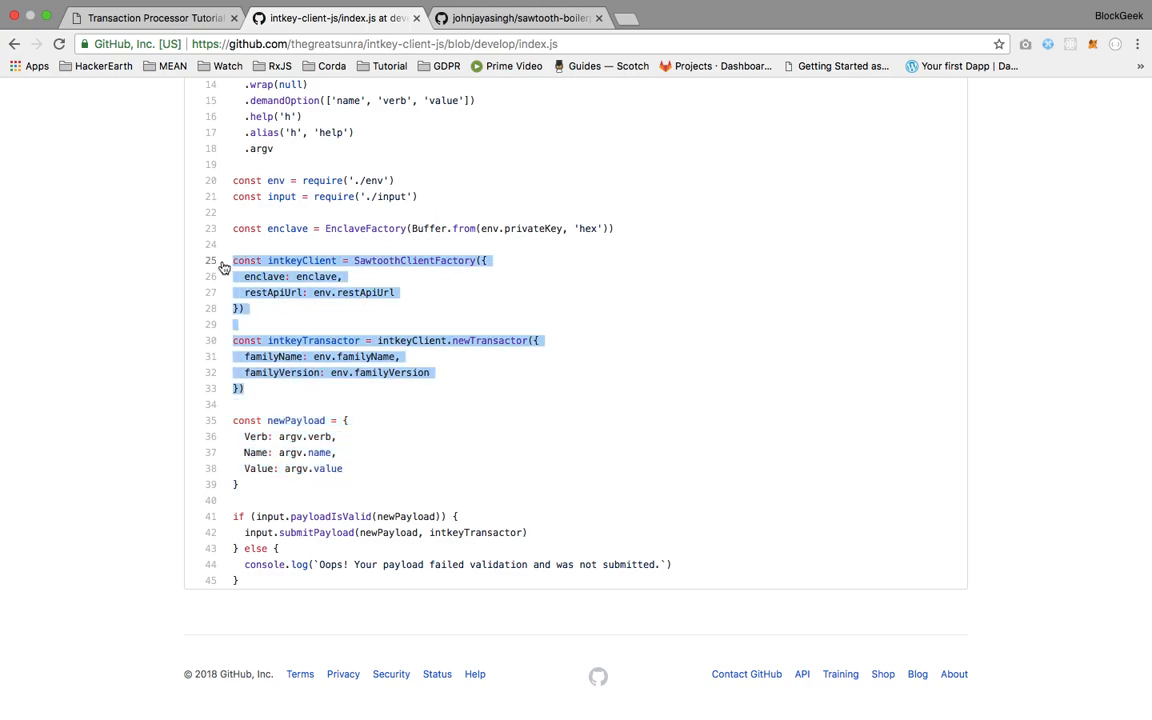
mouse_move(356, 334)
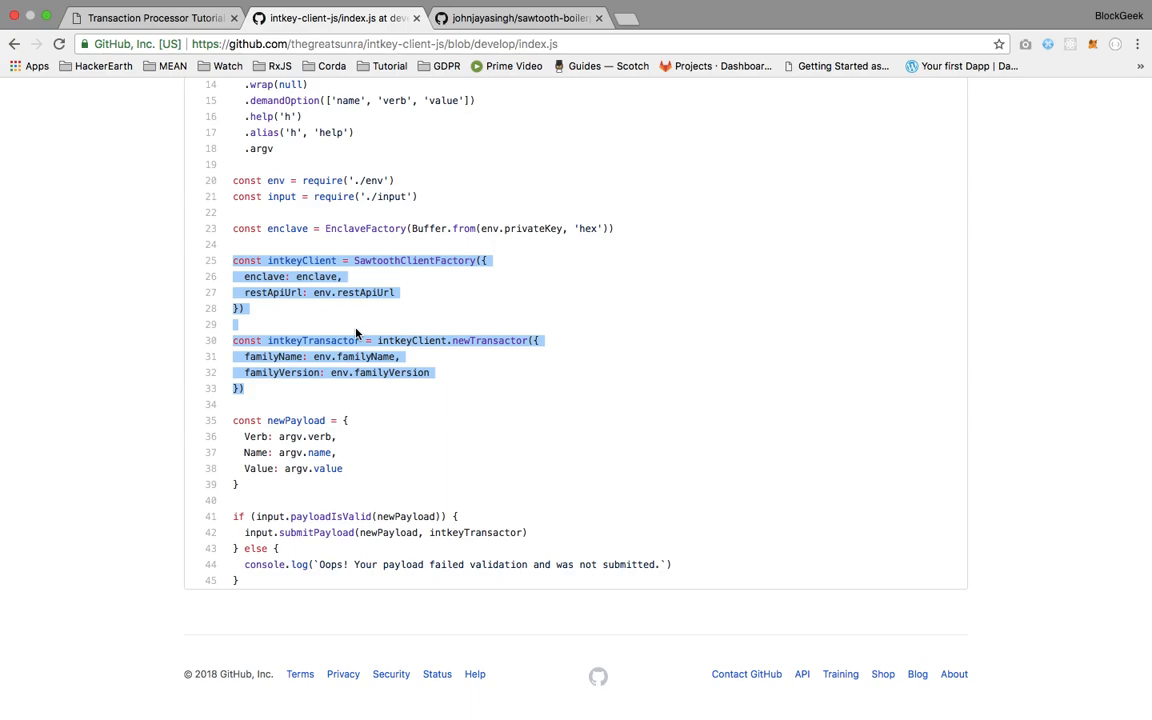
click(518, 228)
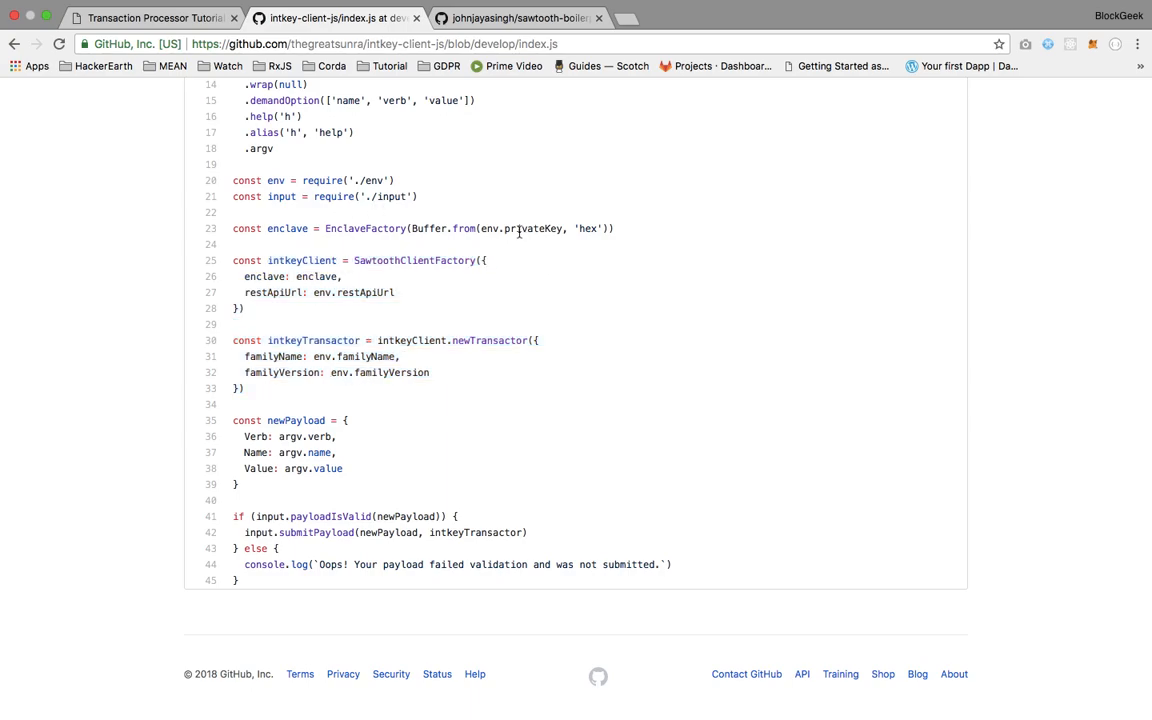
double_click(532, 228)
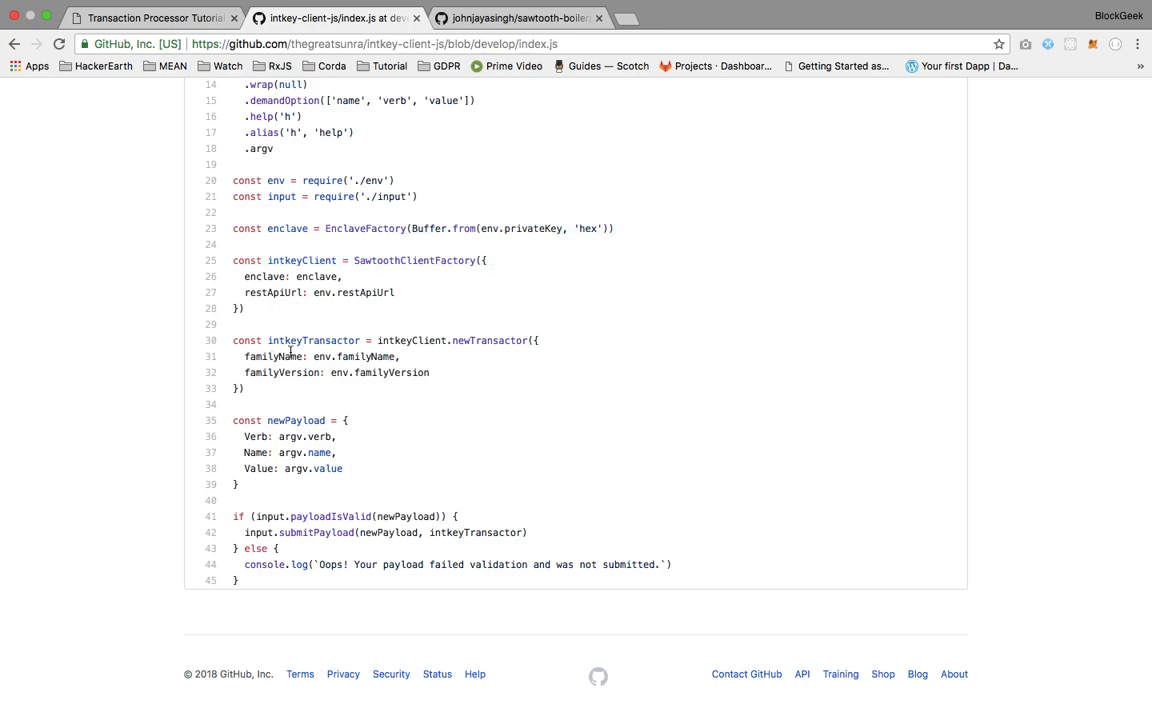
mouse_move(292, 558)
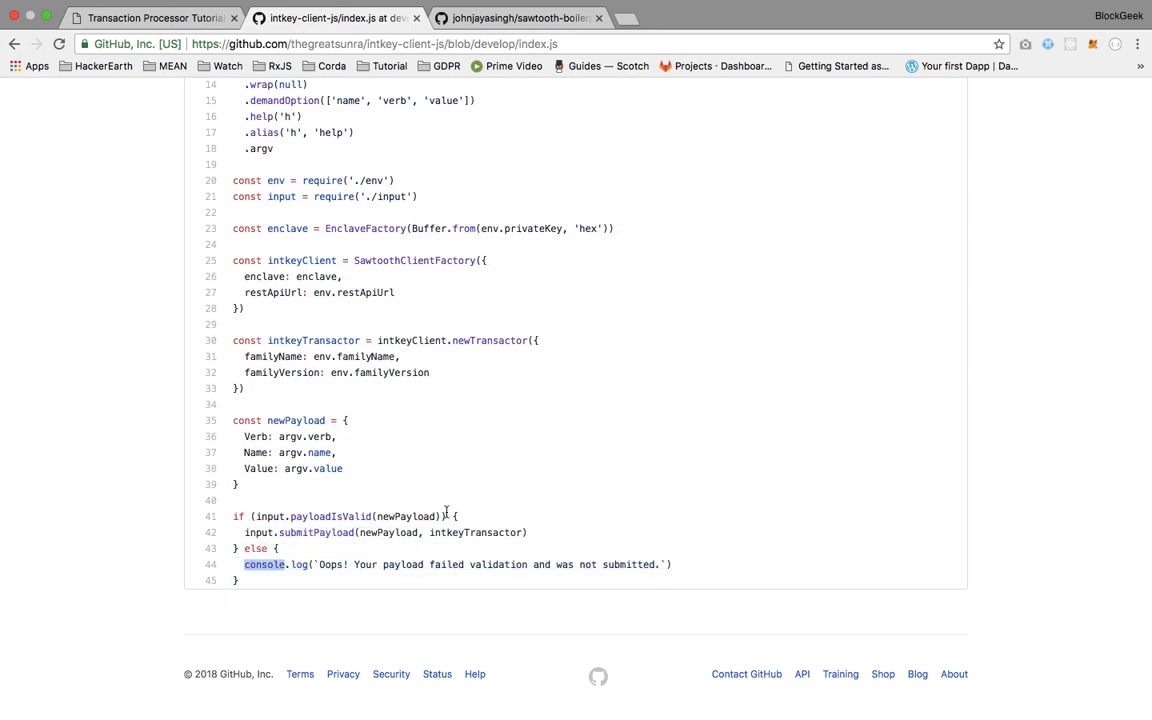
Highlight intkeyTransactor in submitPayload and privateKey in the enclave setup while reviewing
double_click(390, 532)
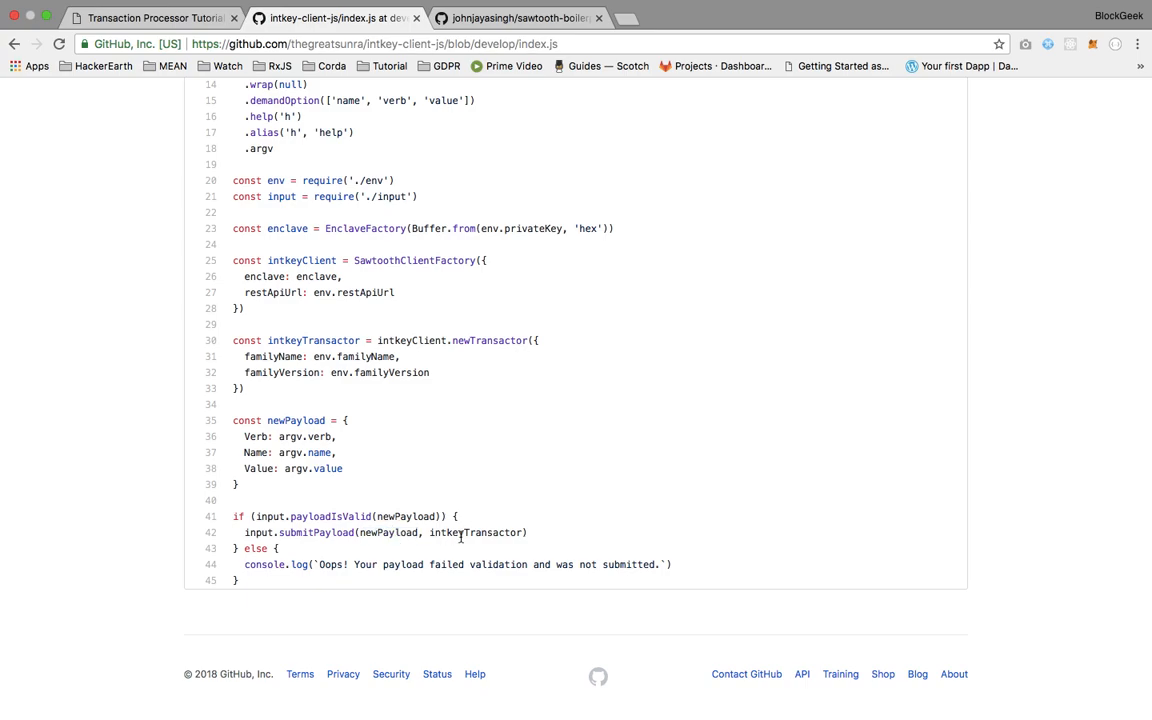
double_click(476, 532)
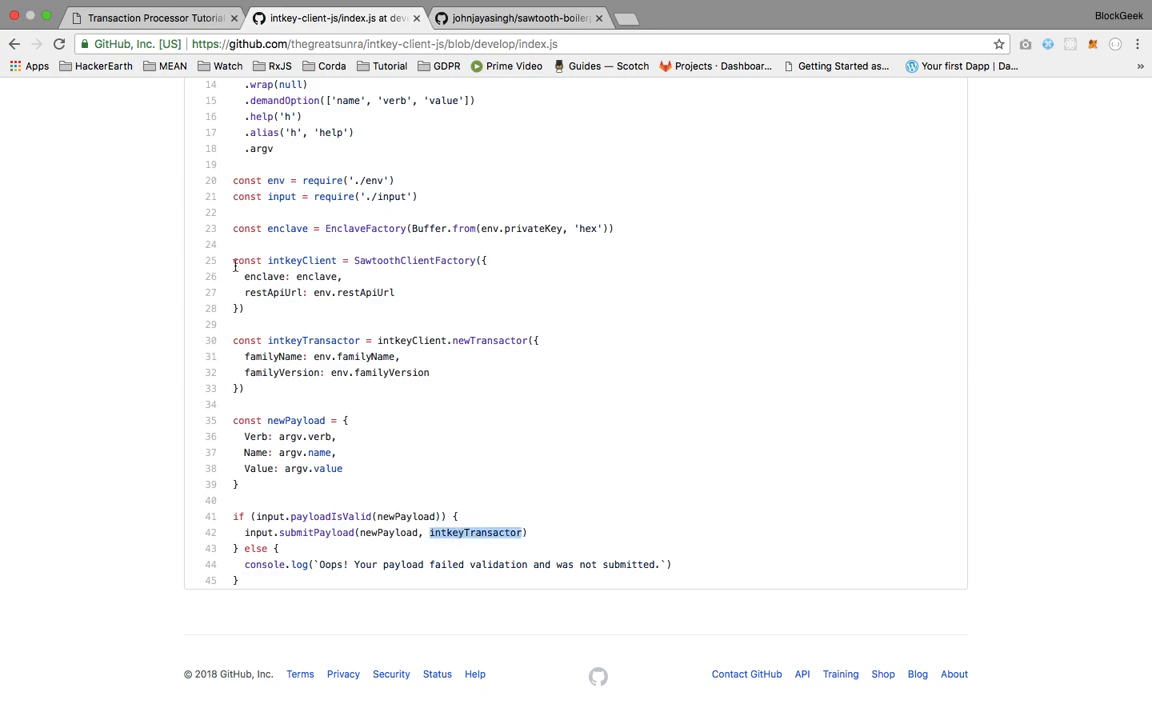
mouse_move(544, 240)
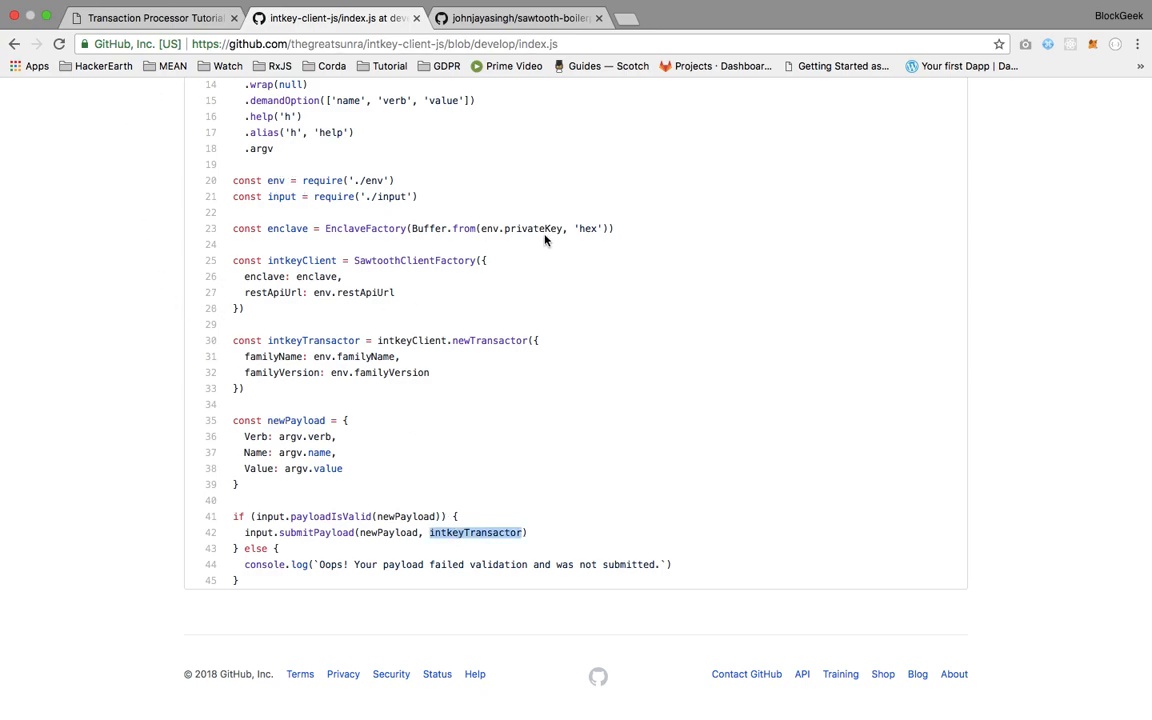
double_click(532, 228)
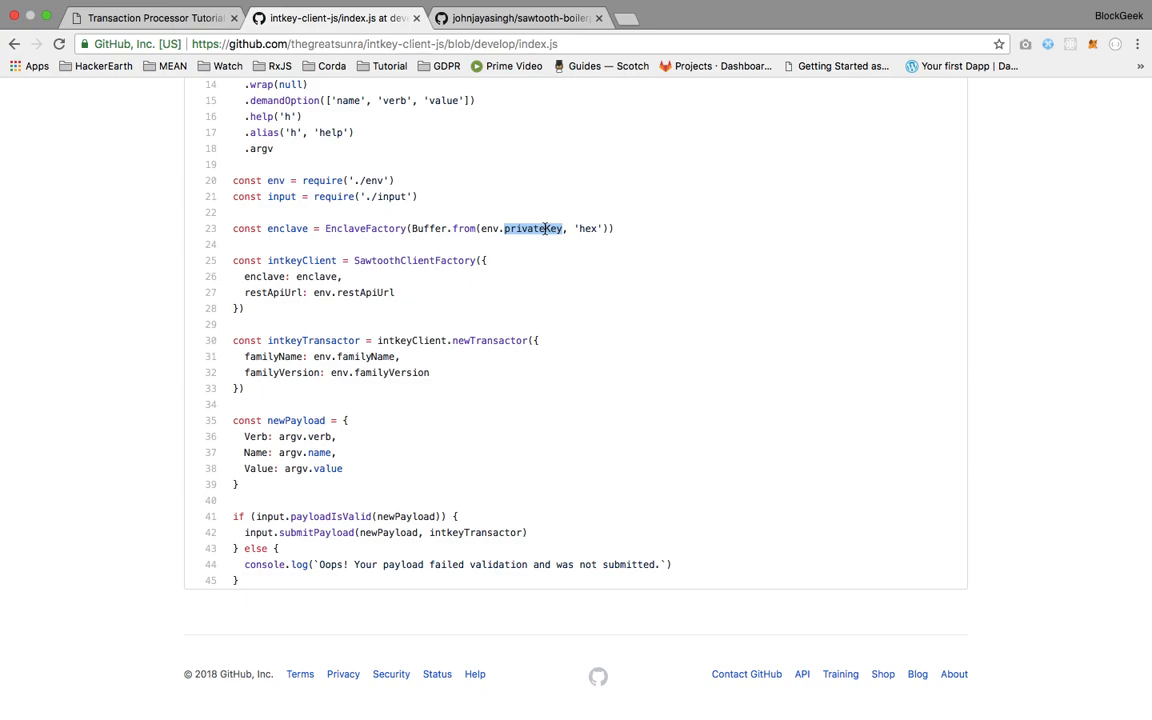
mouse_move(288, 170)
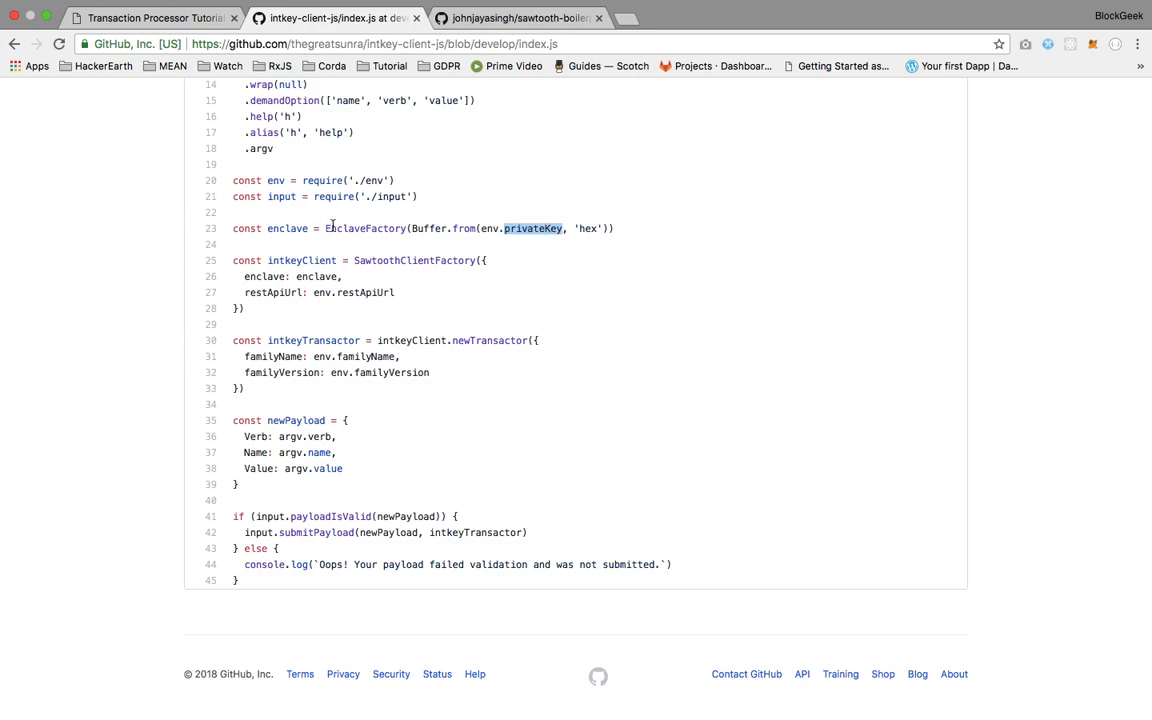
mouse_move(534, 400)
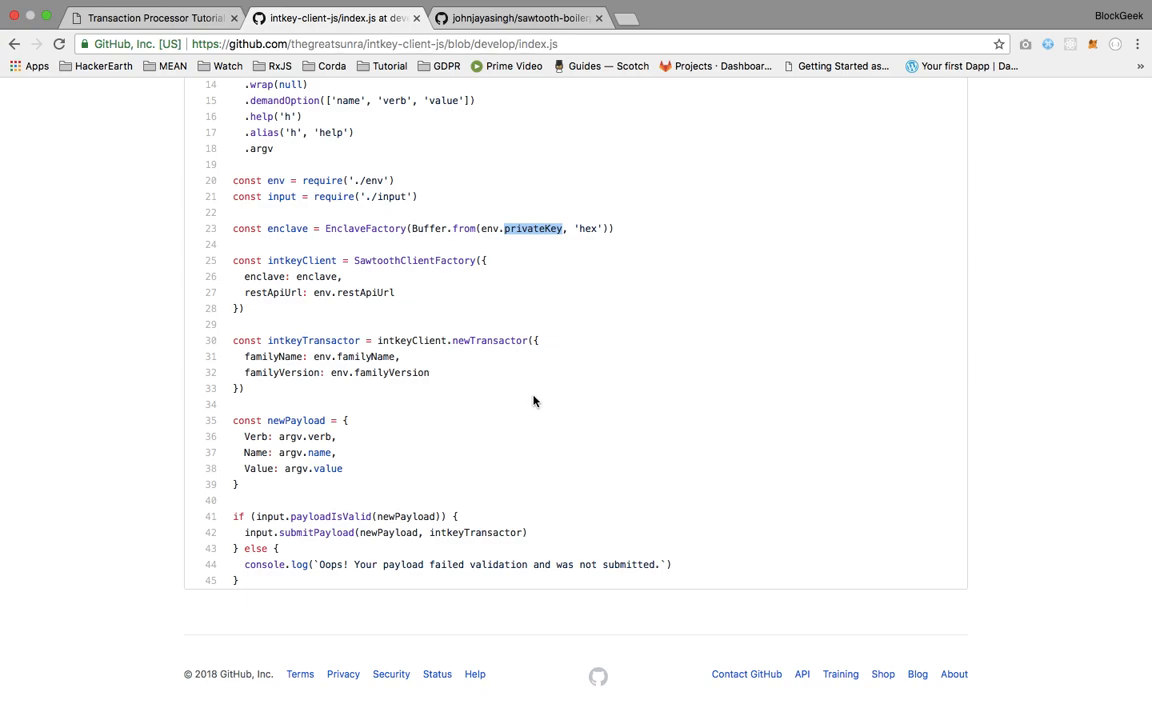
mouse_move(444, 672)
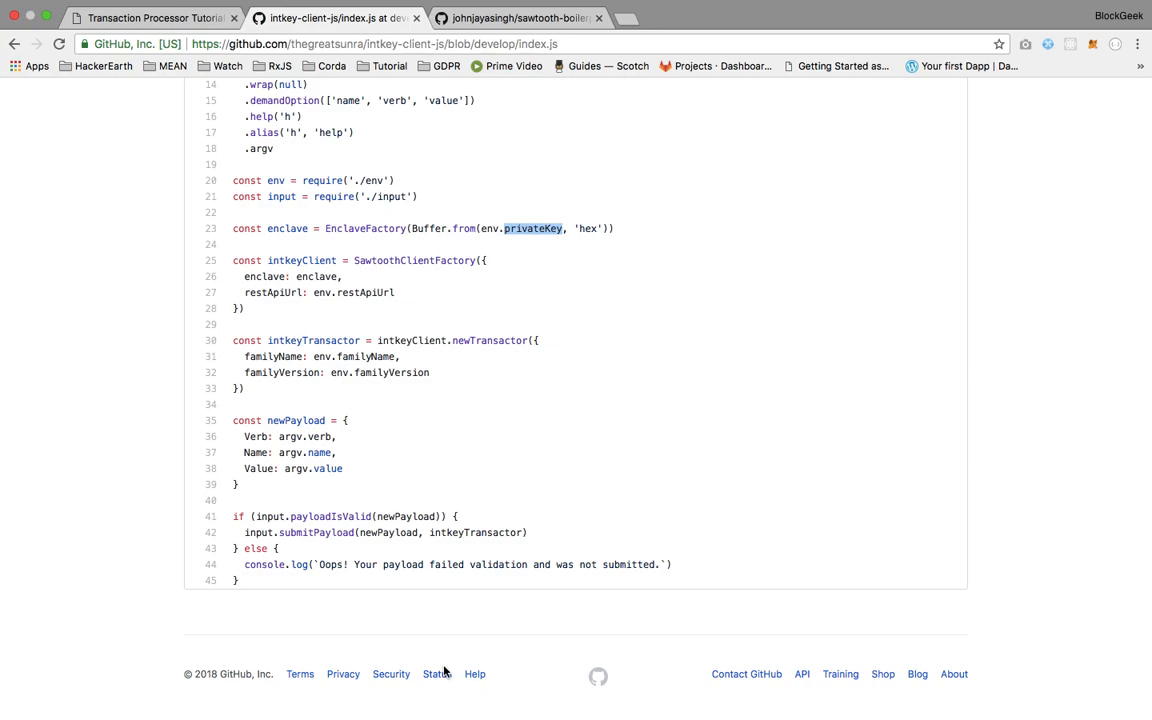
mouse_move(270, 588)
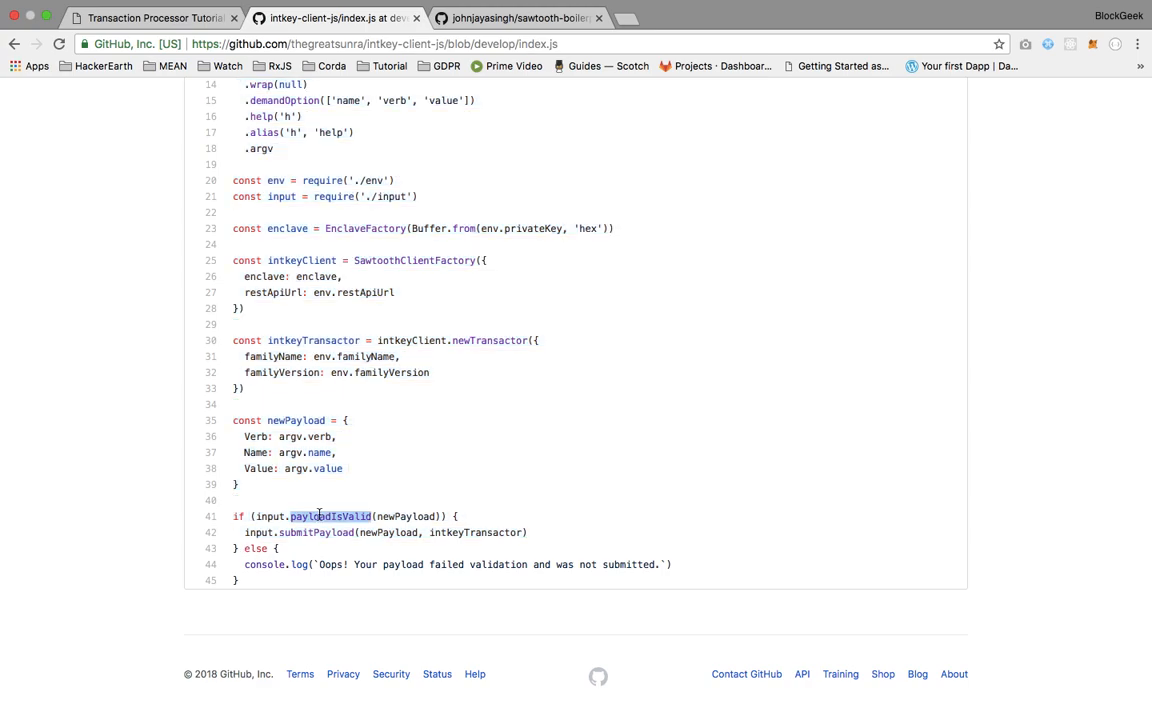
scroll(up, 3)
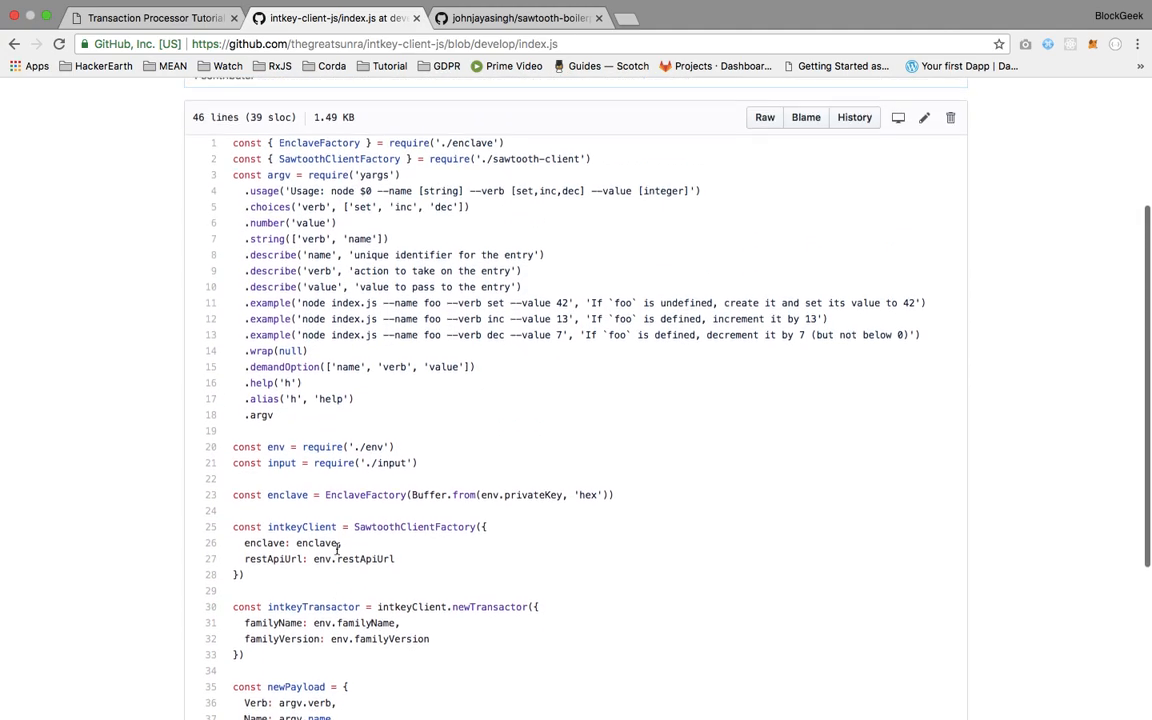
scroll(up, 3)
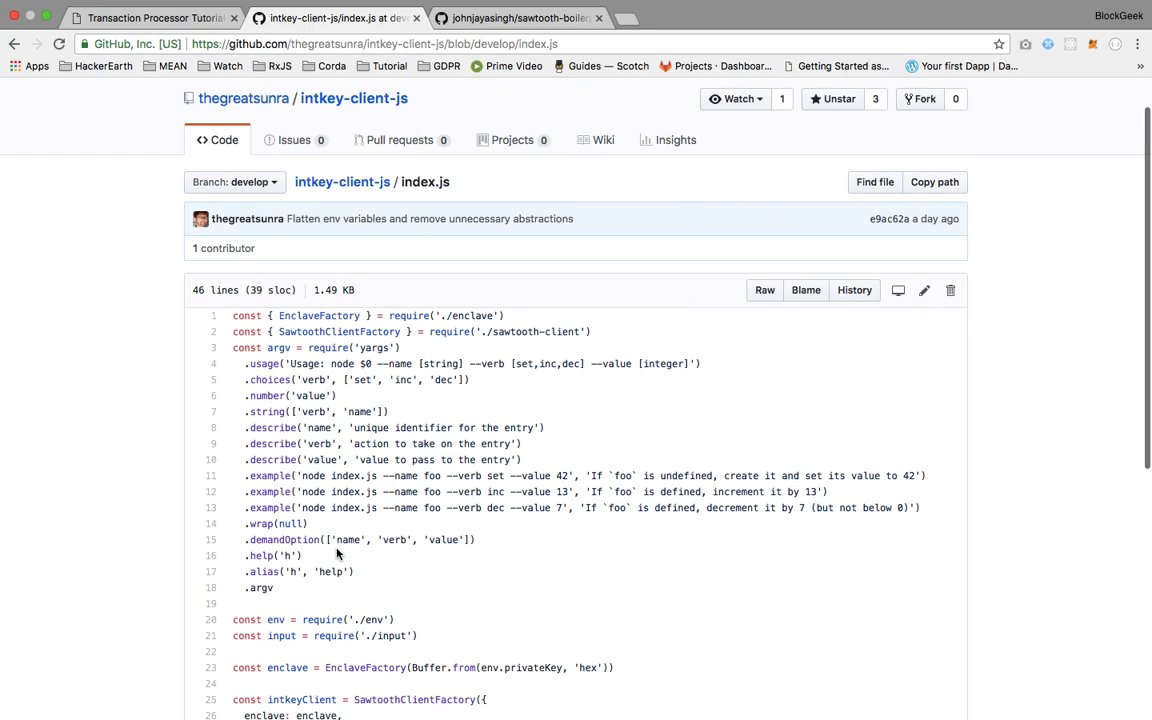
mouse_move(392, 412)
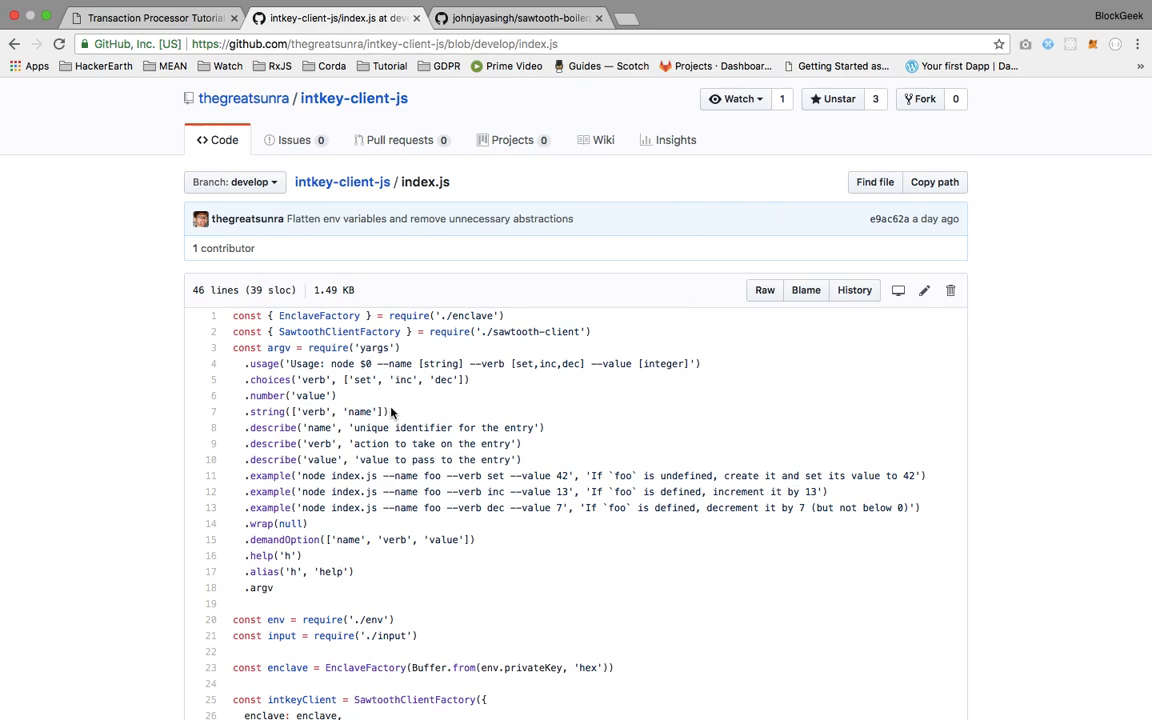